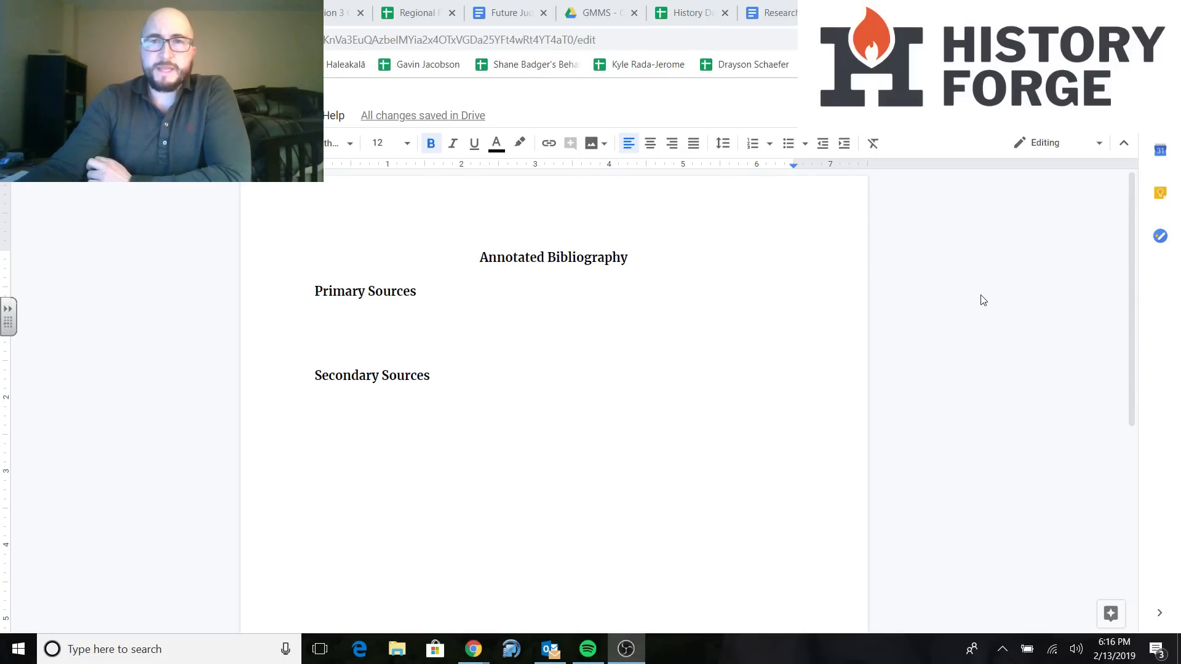
mouse_move(967, 286)
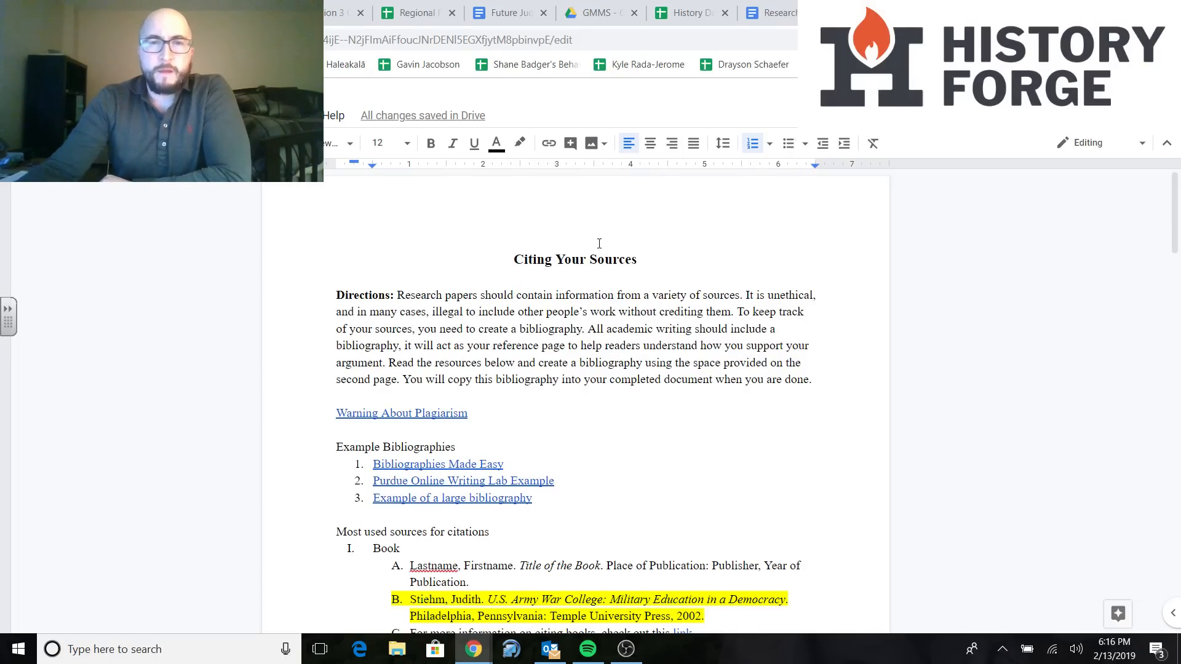
mouse_move(491, 268)
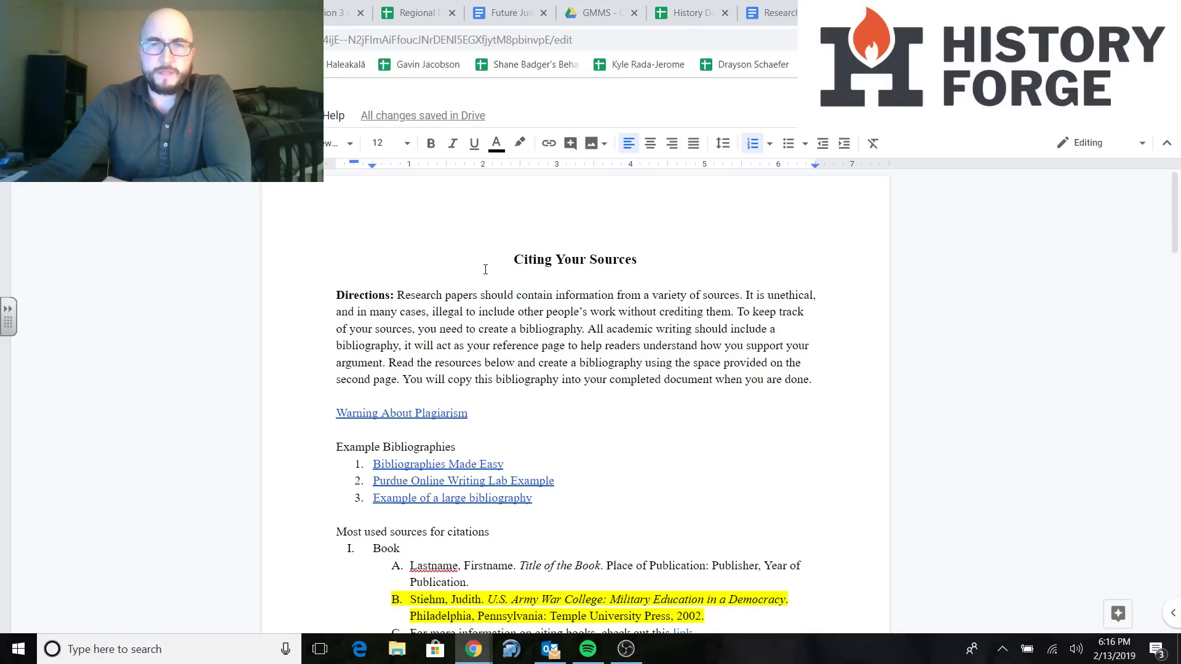
mouse_move(570, 280)
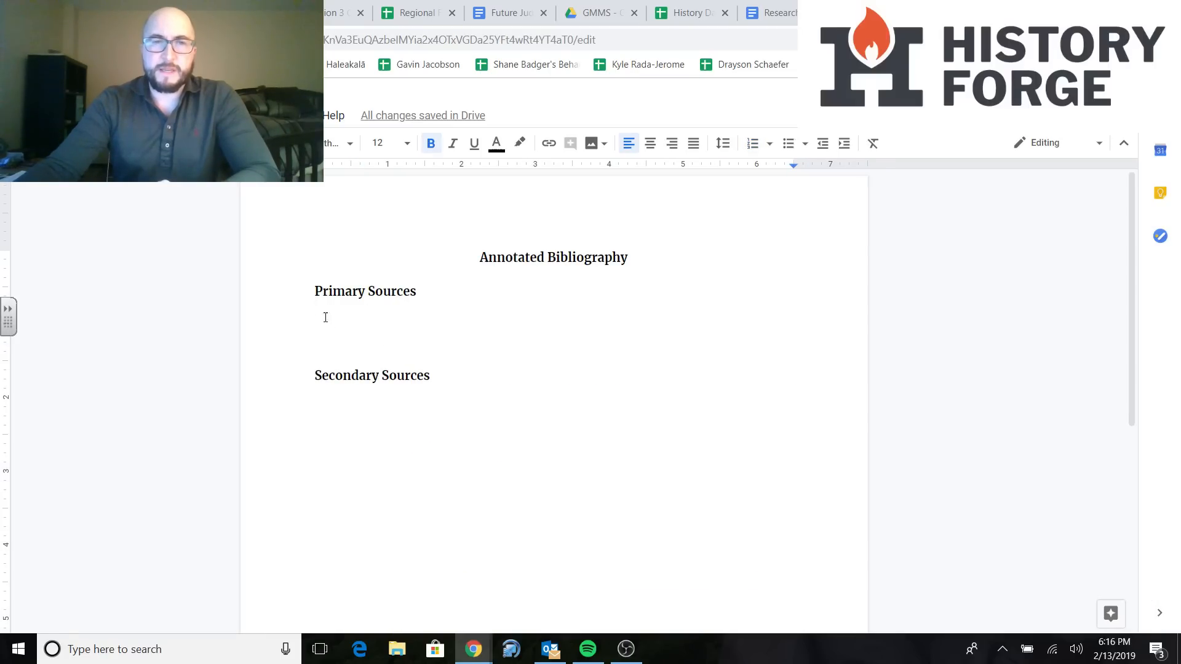
mouse_move(464, 409)
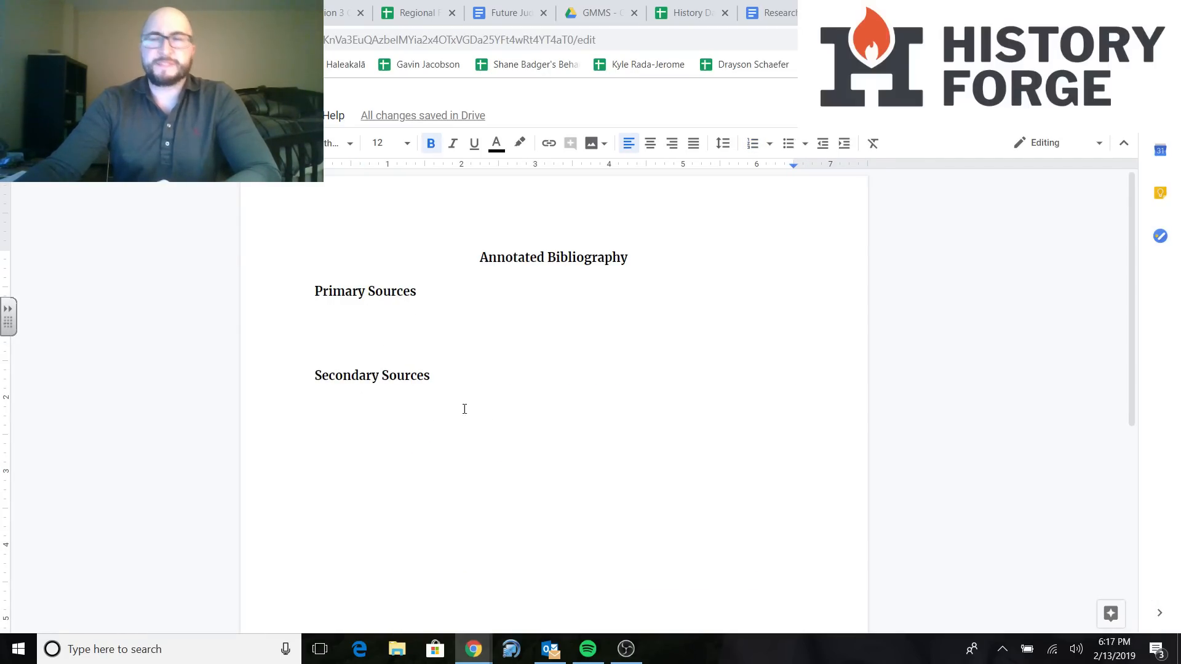
mouse_move(675, 455)
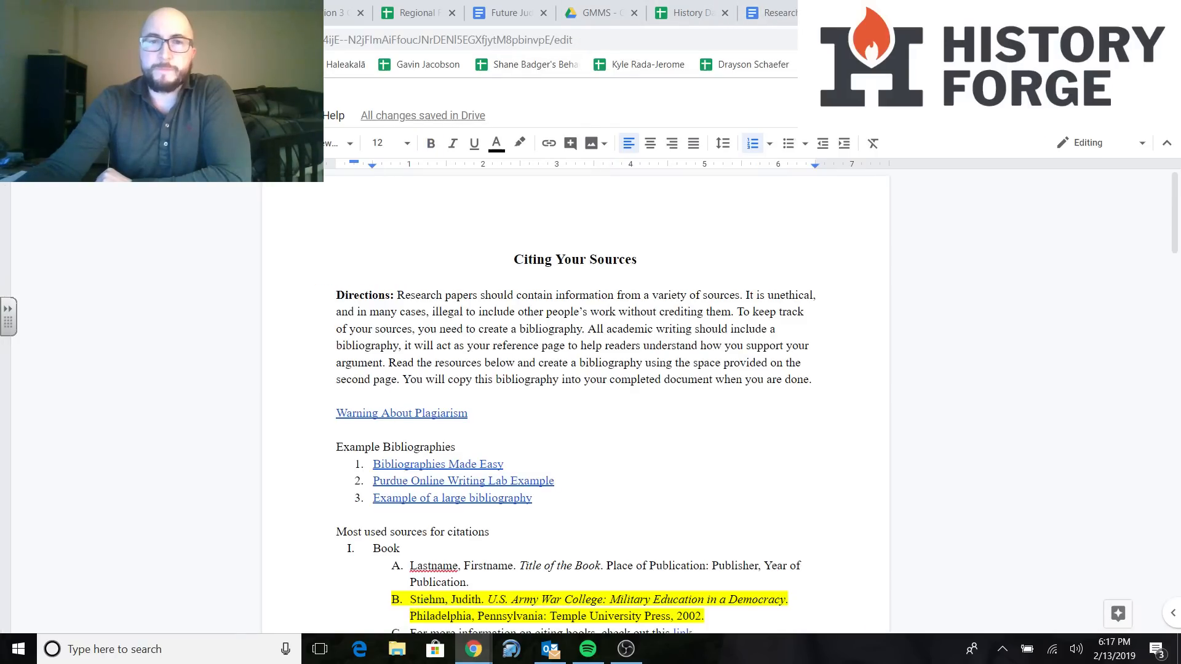
Scroll to Example Bibliographies and follow the 'Example of a large bibliography' link via its preview
scroll("down", 3)
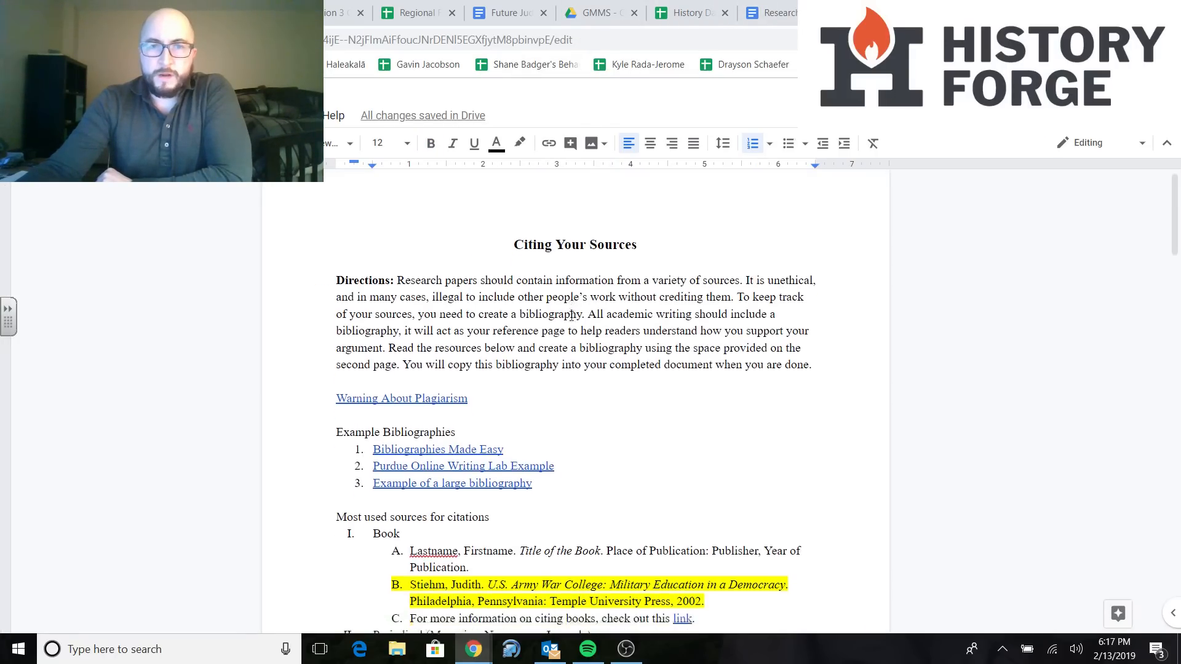
scroll("down", 3)
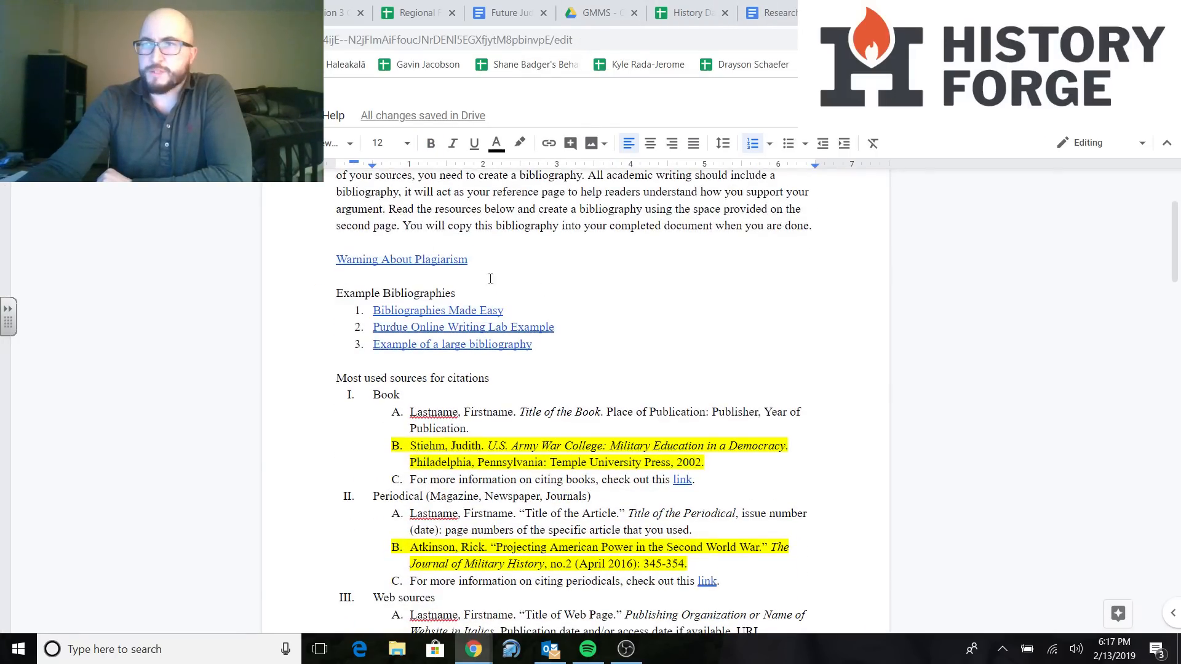
scroll("up", 3)
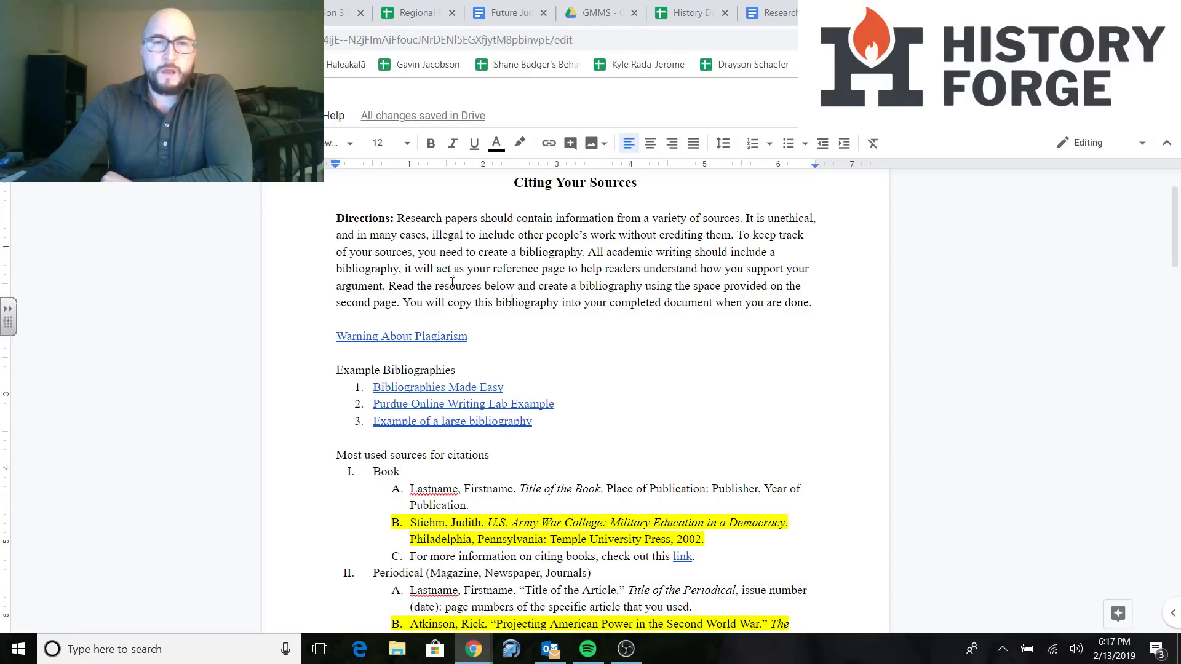
scroll("down", 3)
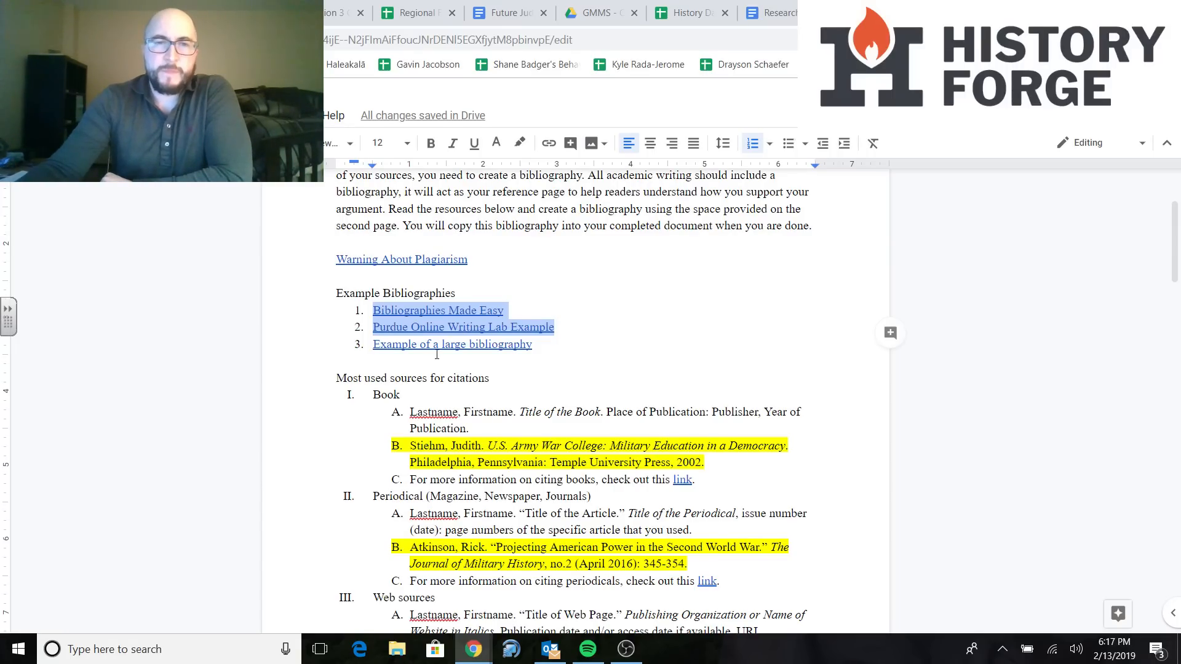
left_click(452, 344)
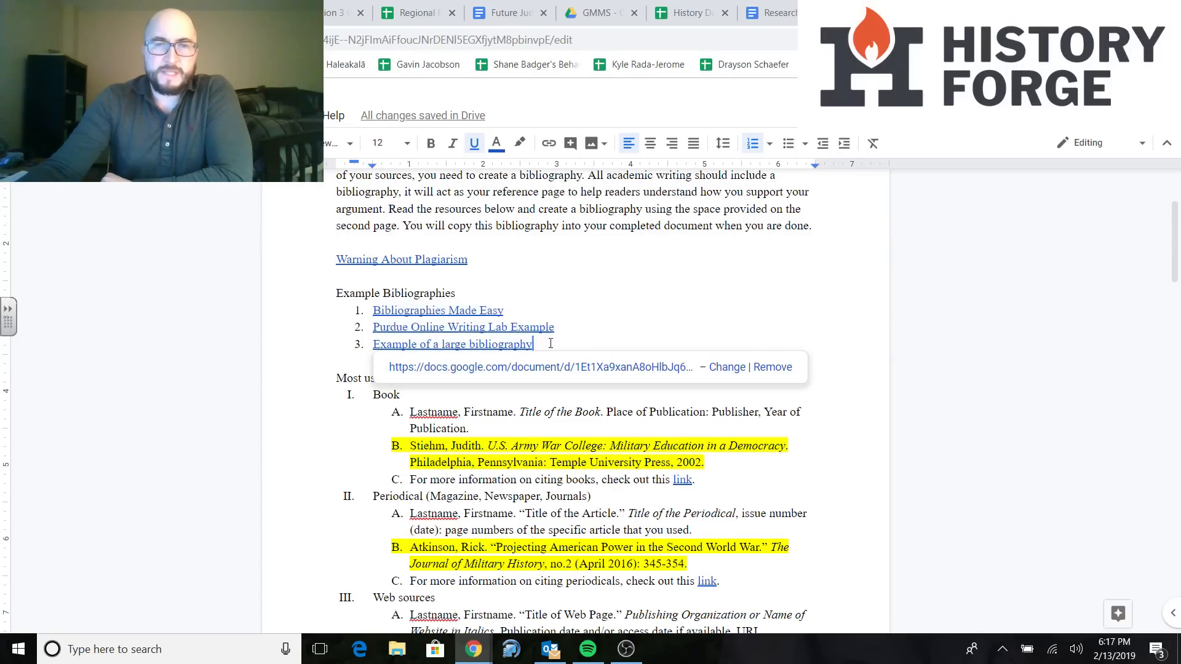
left_click(452, 343)
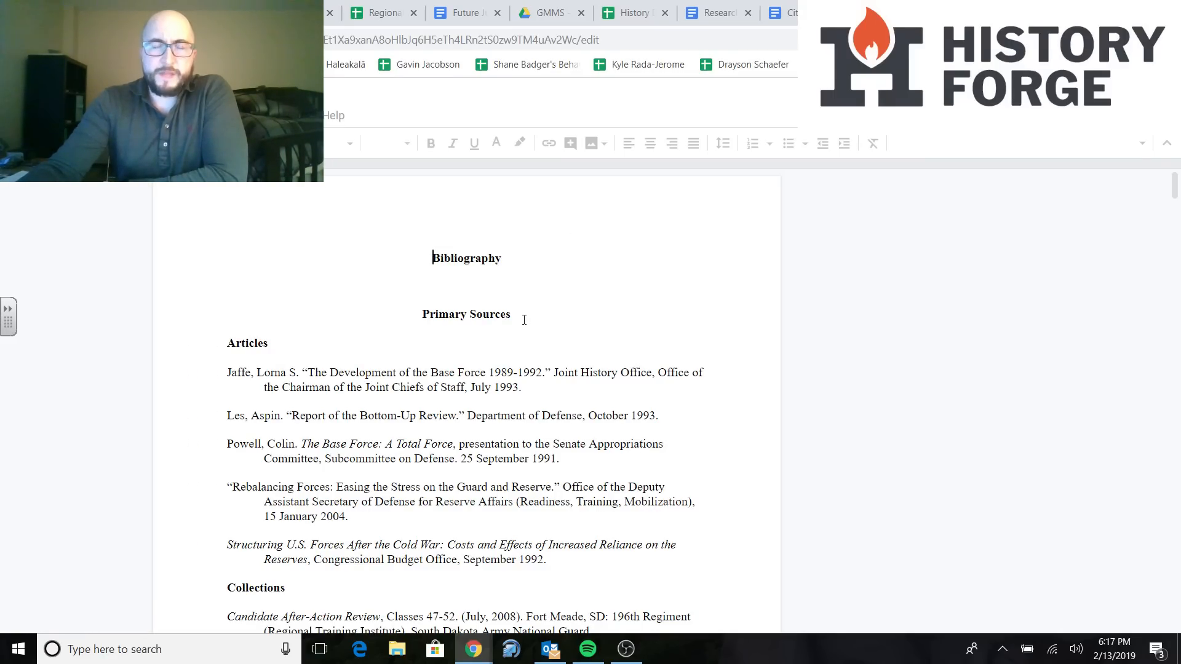
scroll("up", 3)
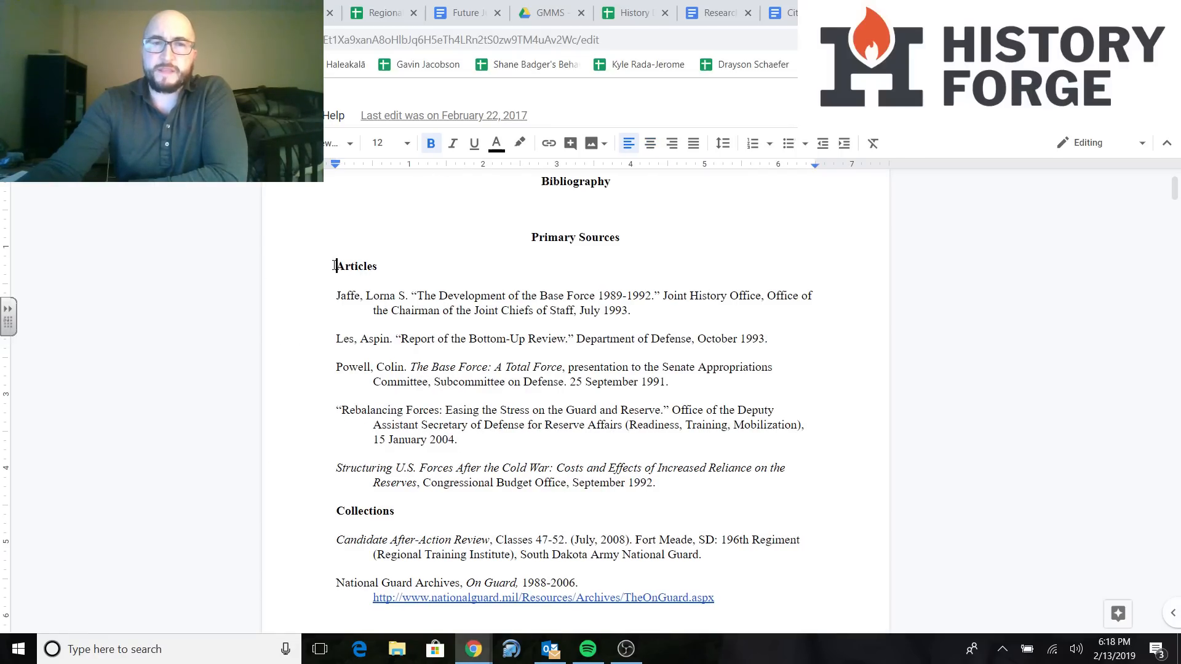
double_click(363, 511)
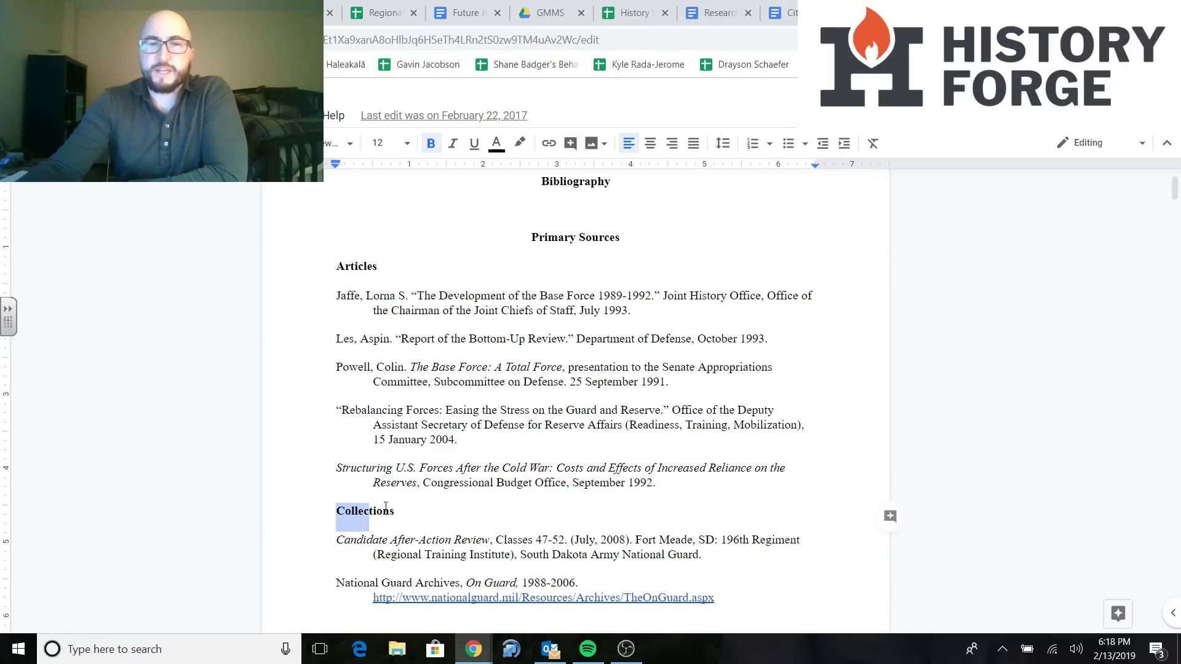
scroll("down", 3)
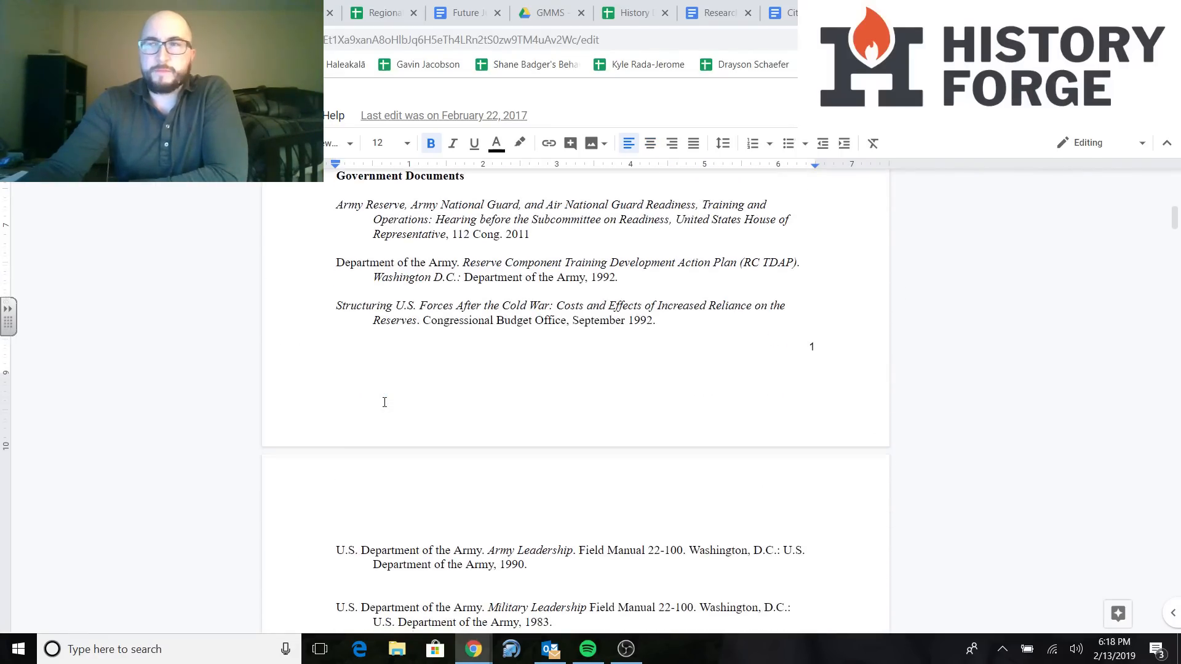
scroll("down", 3)
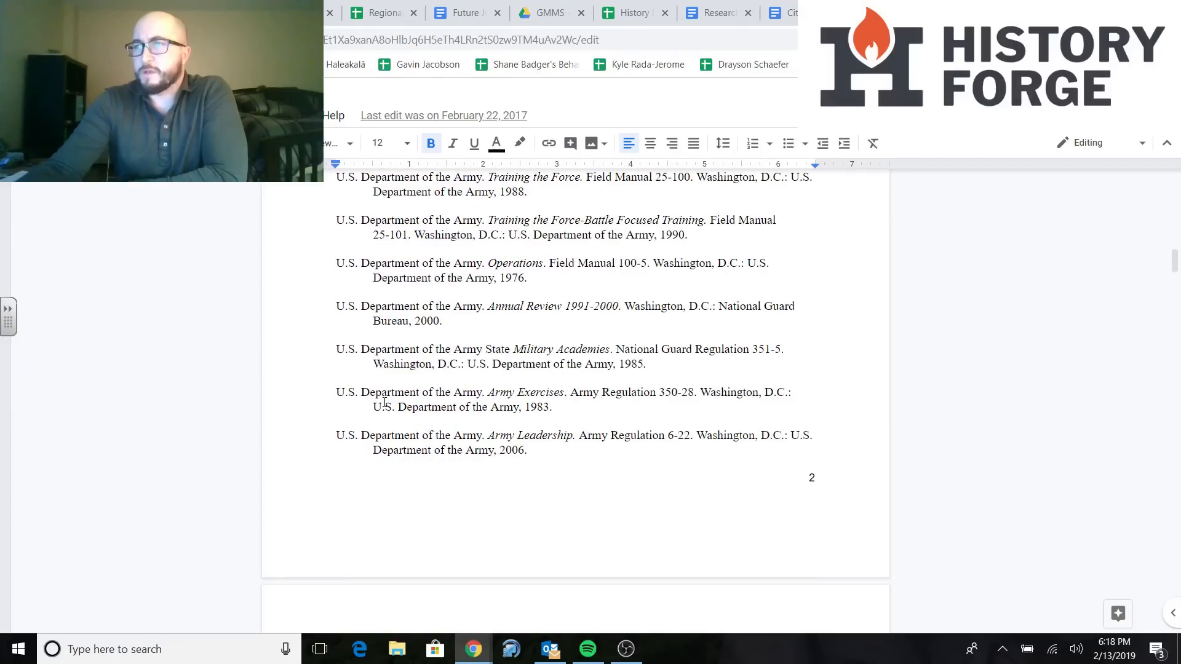
scroll("down", 3)
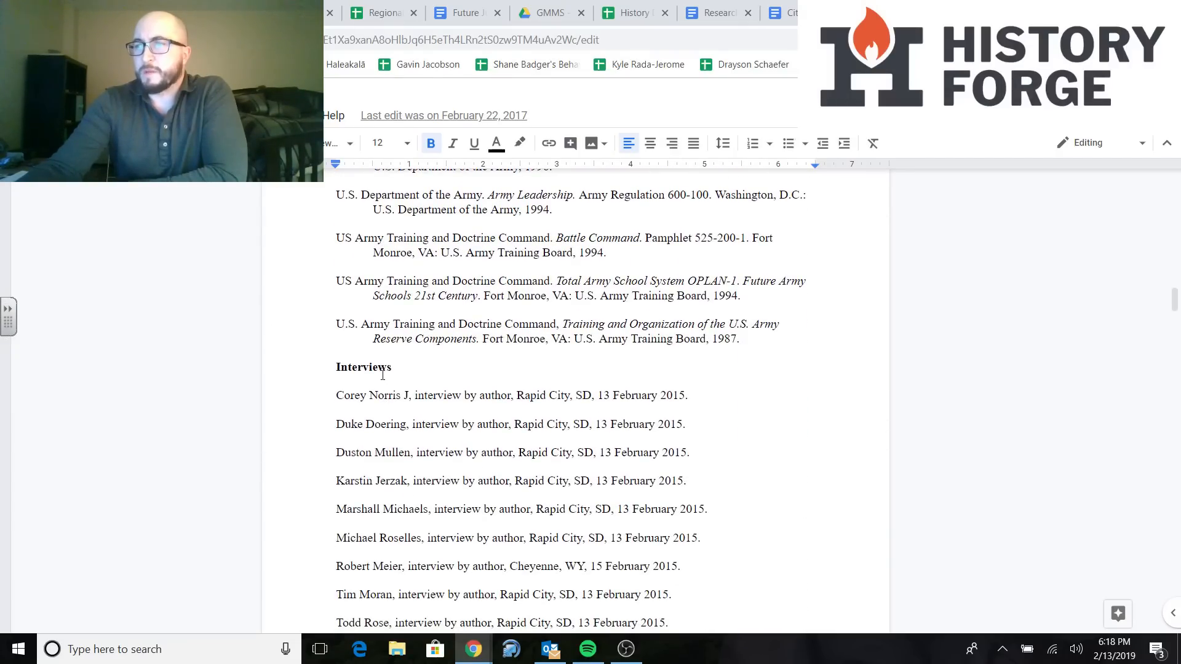
scroll("up", 3)
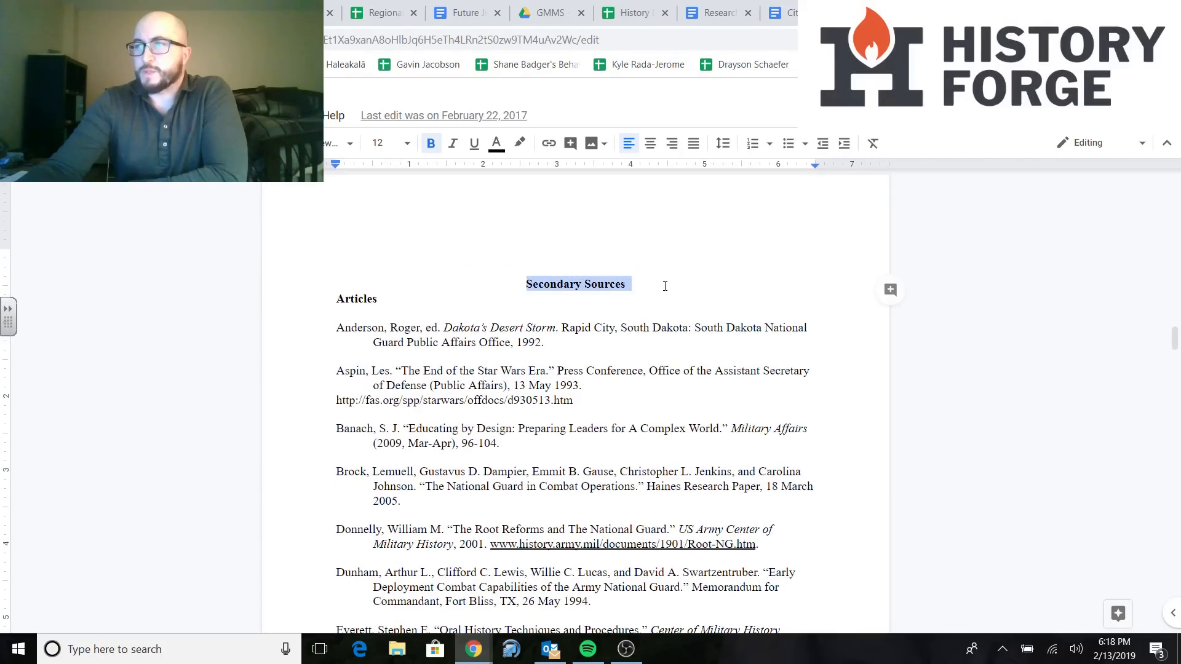
scroll("down", 3)
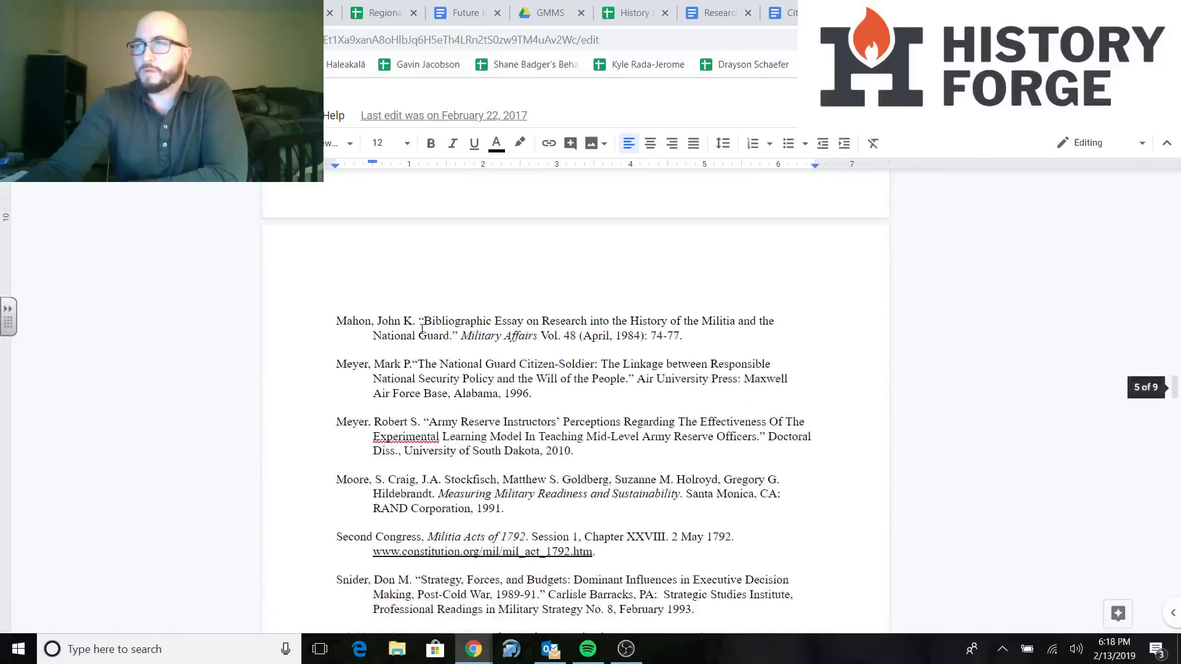
scroll("down", 3)
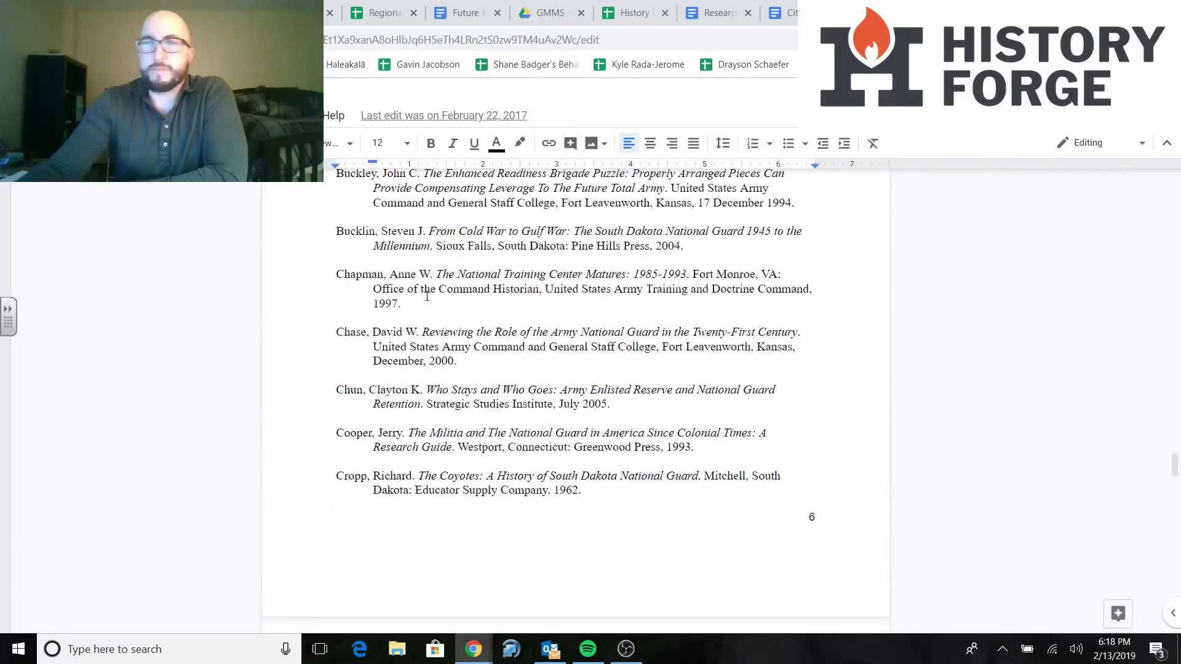
scroll("down", 3)
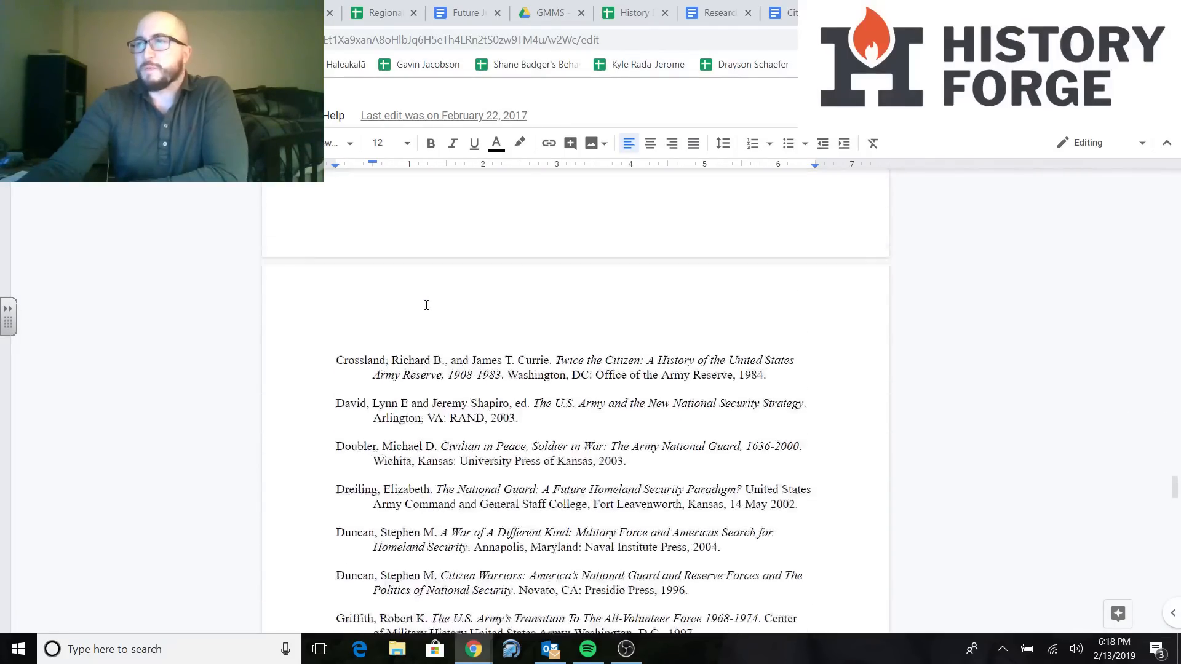
scroll("down", 3)
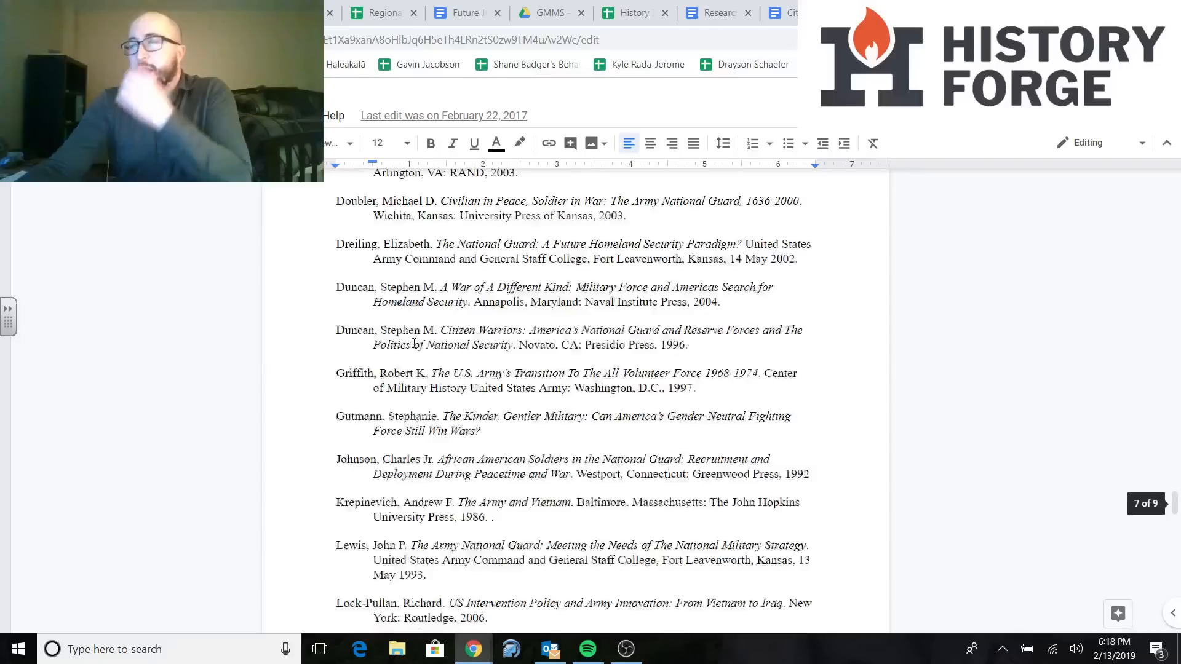
scroll("down", 3)
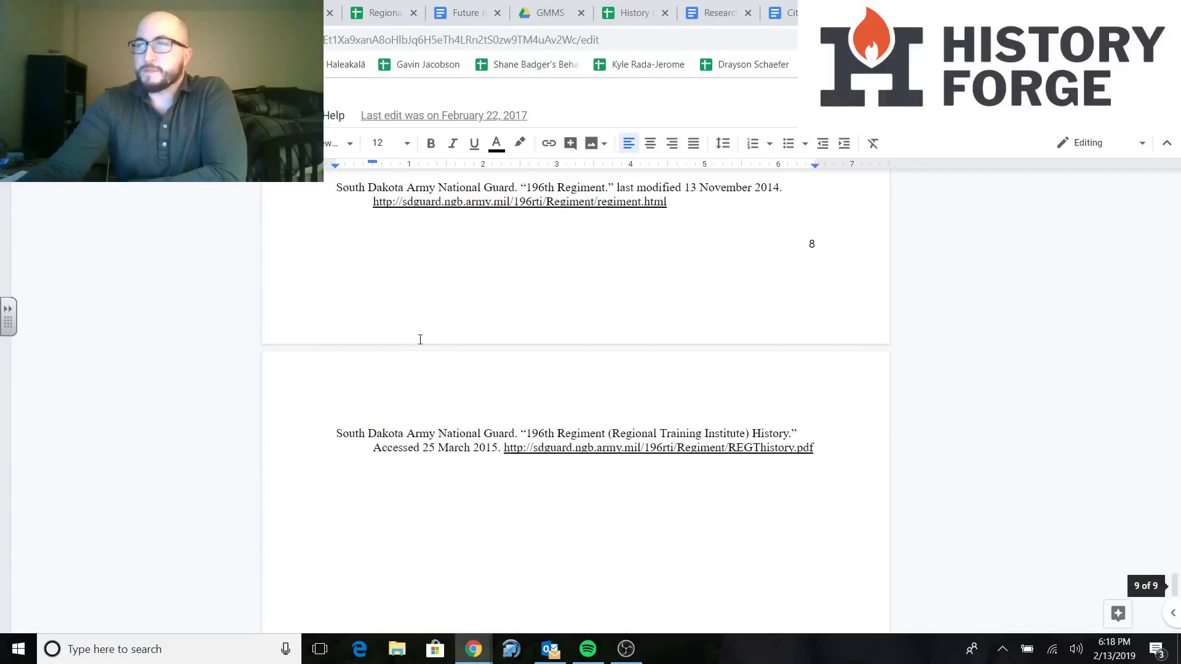
scroll("up", 3)
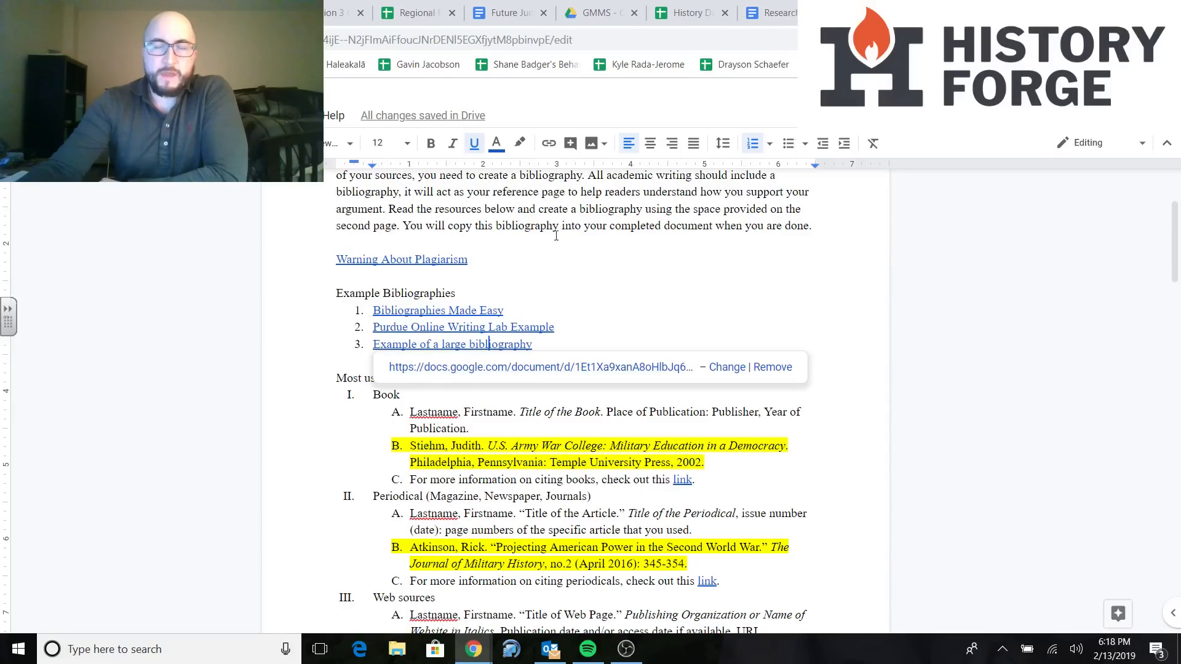
Dismiss the link preview and scroll to the Most used sources for citations list
left_click(561, 326)
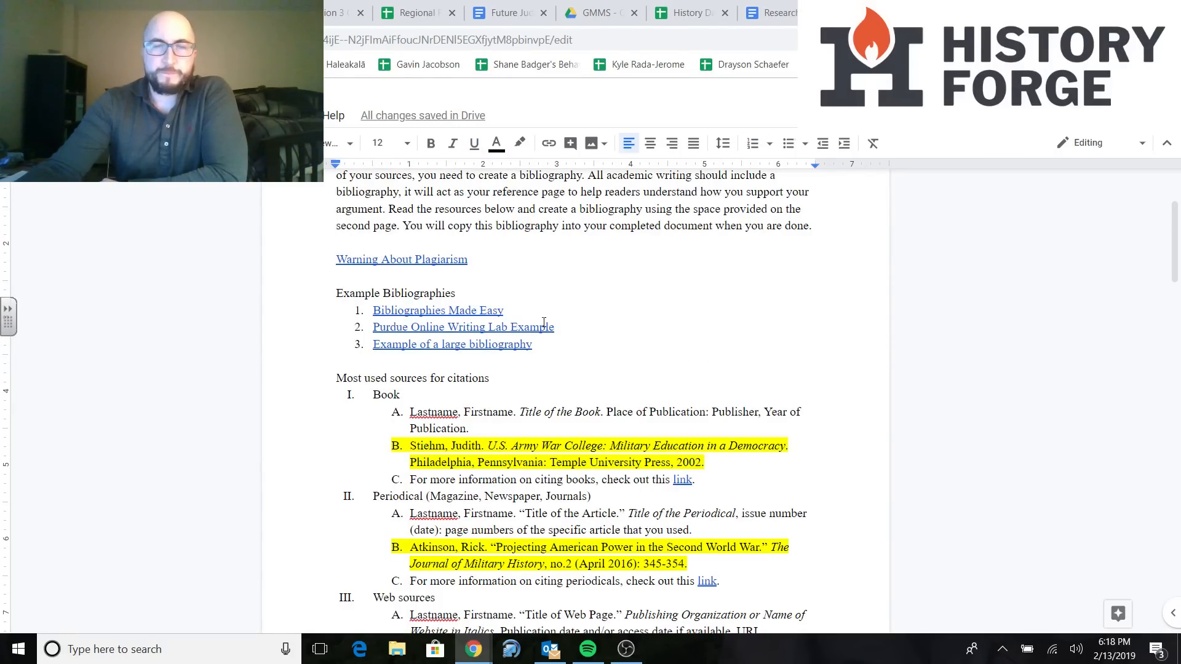
scroll("down", 3)
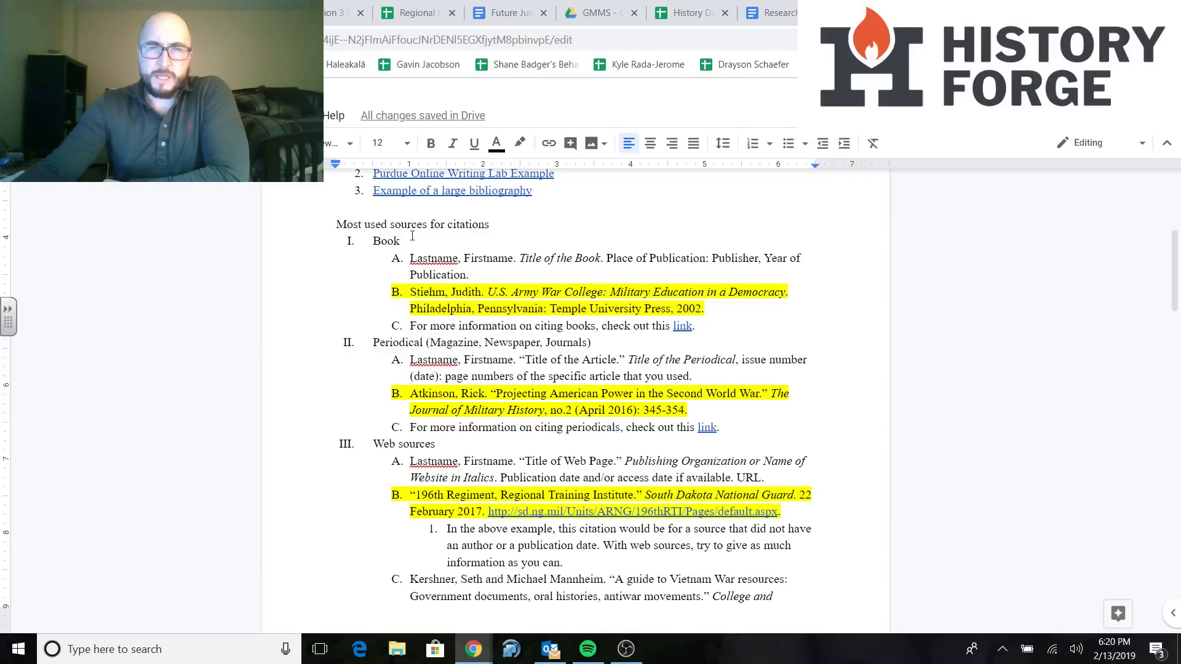
Select the Book citation example line in the guide for reference
triple_click(412, 223)
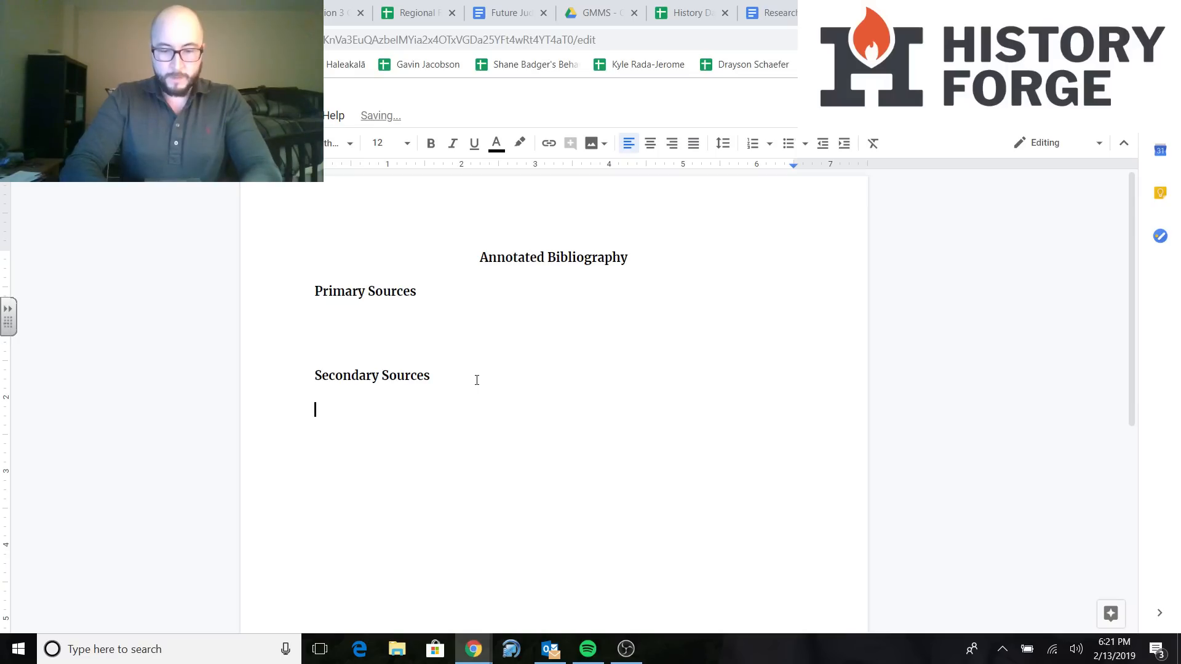
Enter 'Lynn, John A.' and the italic title Battle: A History of Combat and Culture From Ancient Greece to Modern America
type("Lynn,")
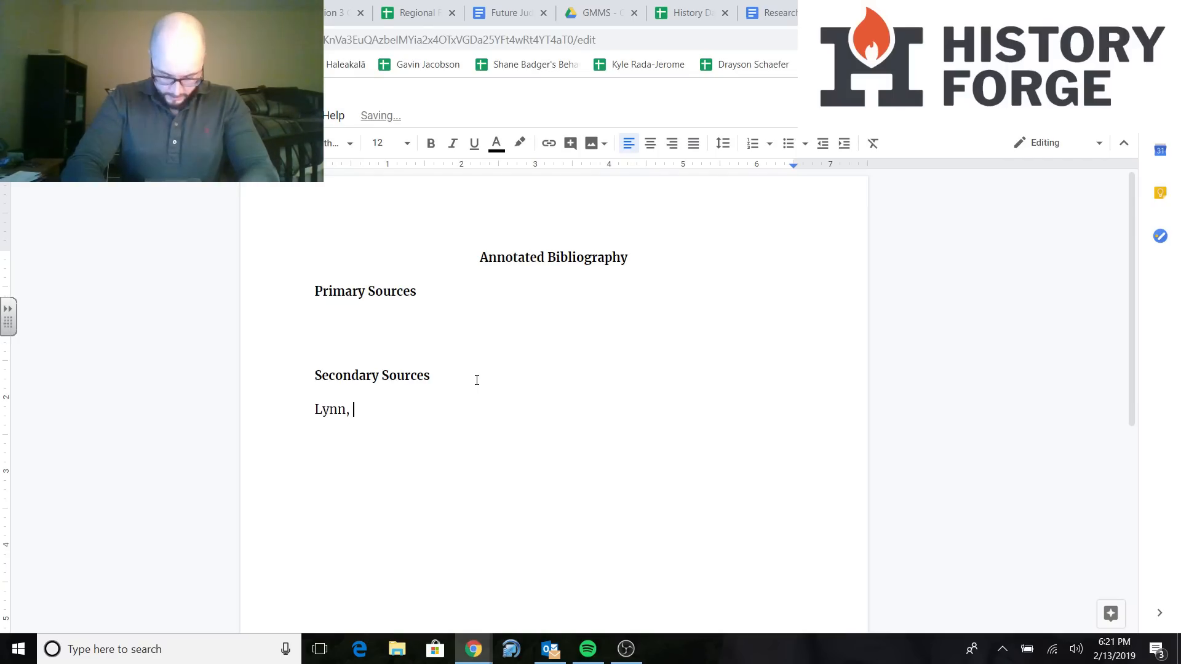
type("John A.")
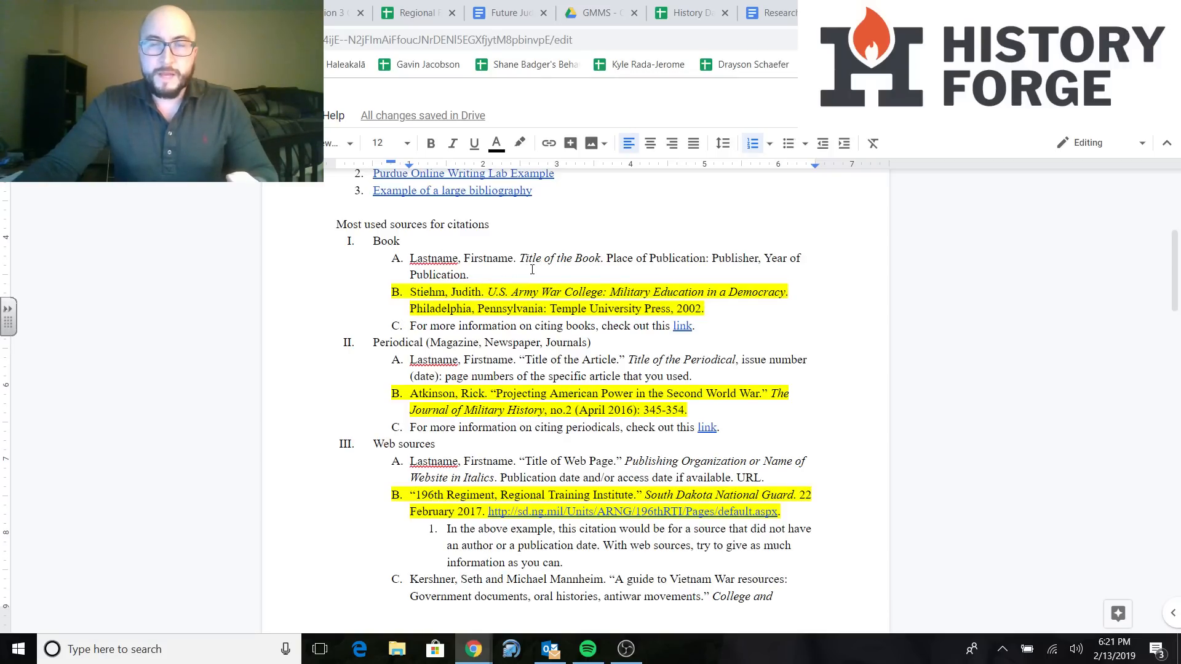
double_click(529, 258)
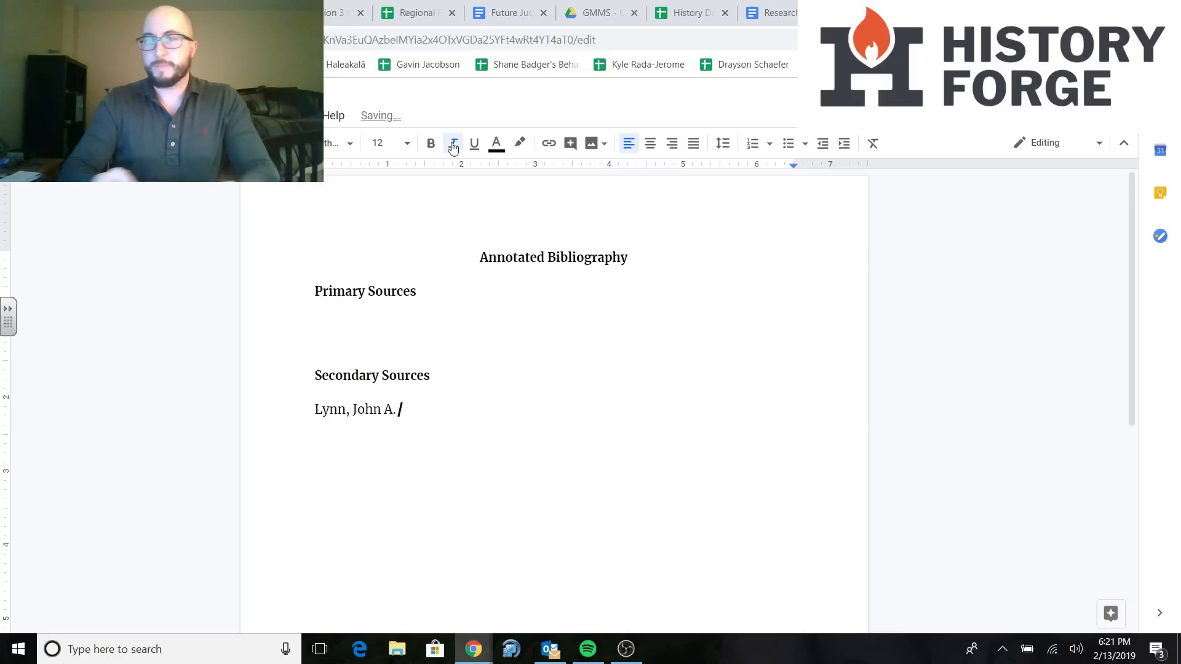
type("B")
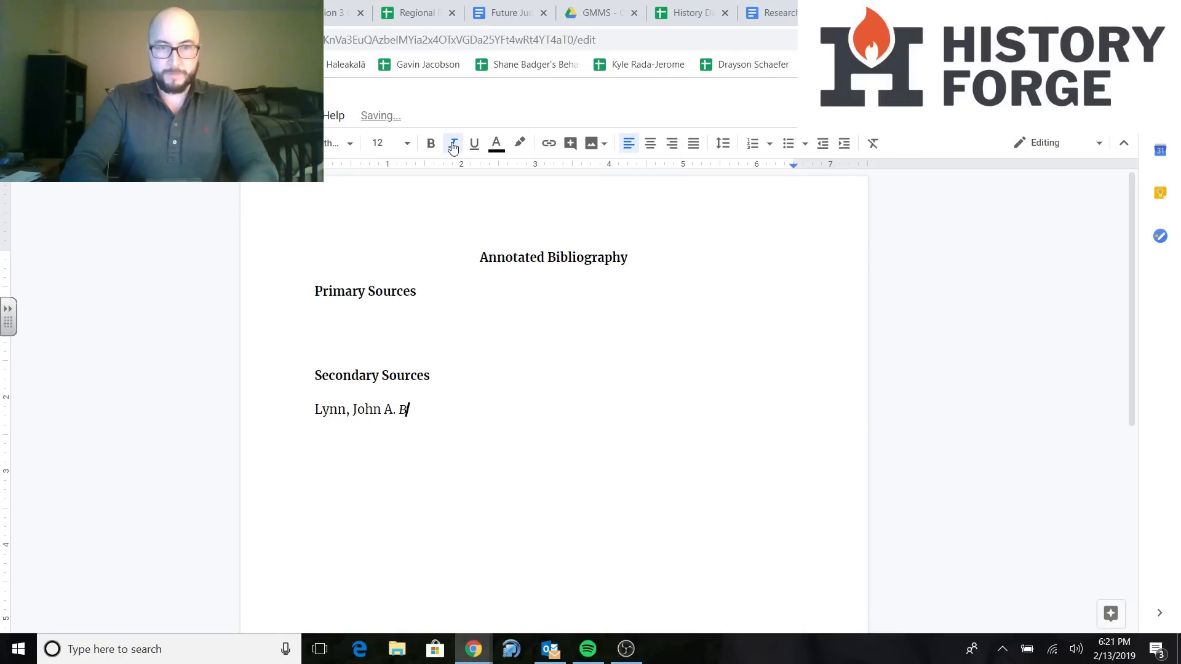
type("attle:")
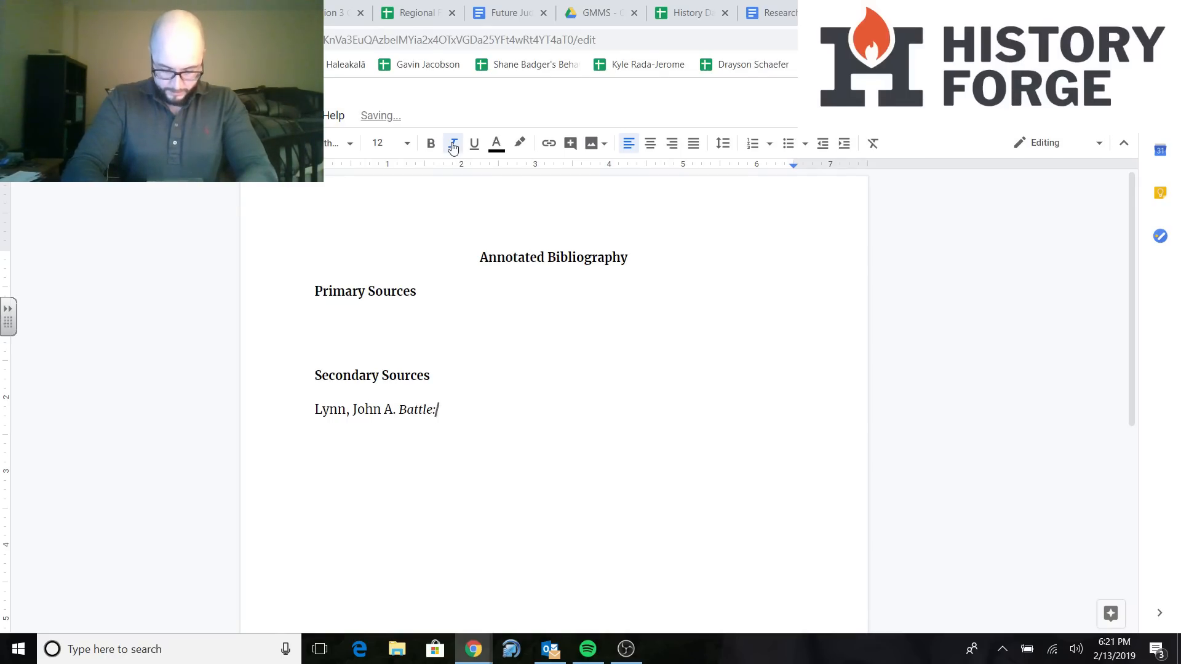
type("A History")
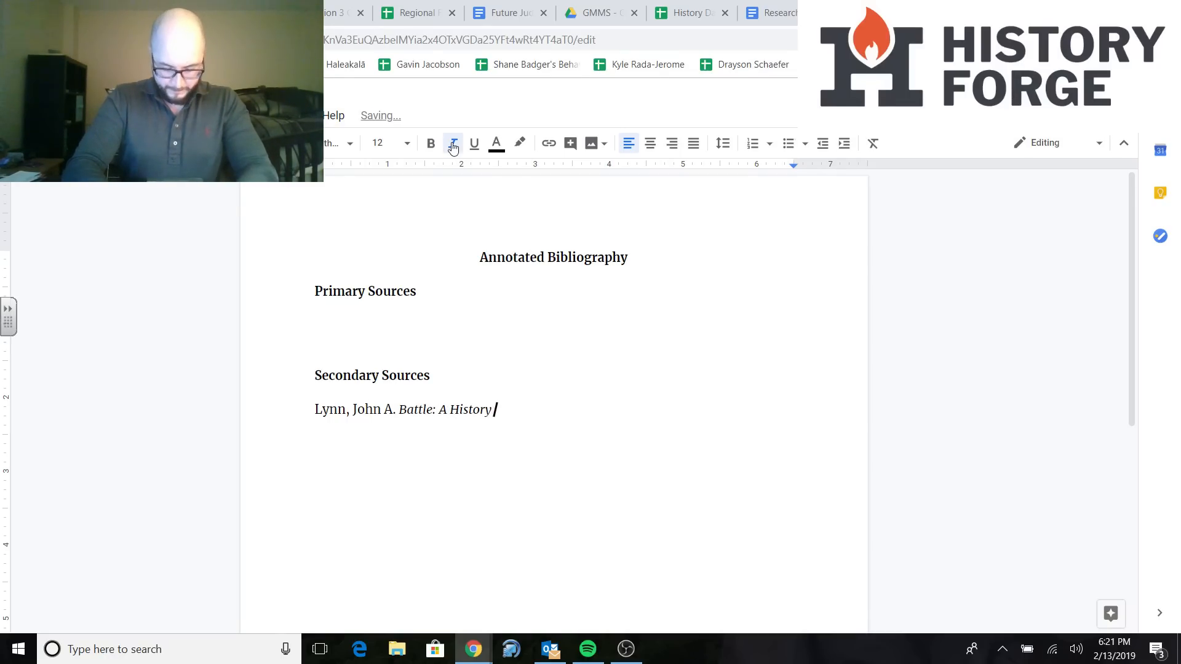
type("of Combat and Cul")
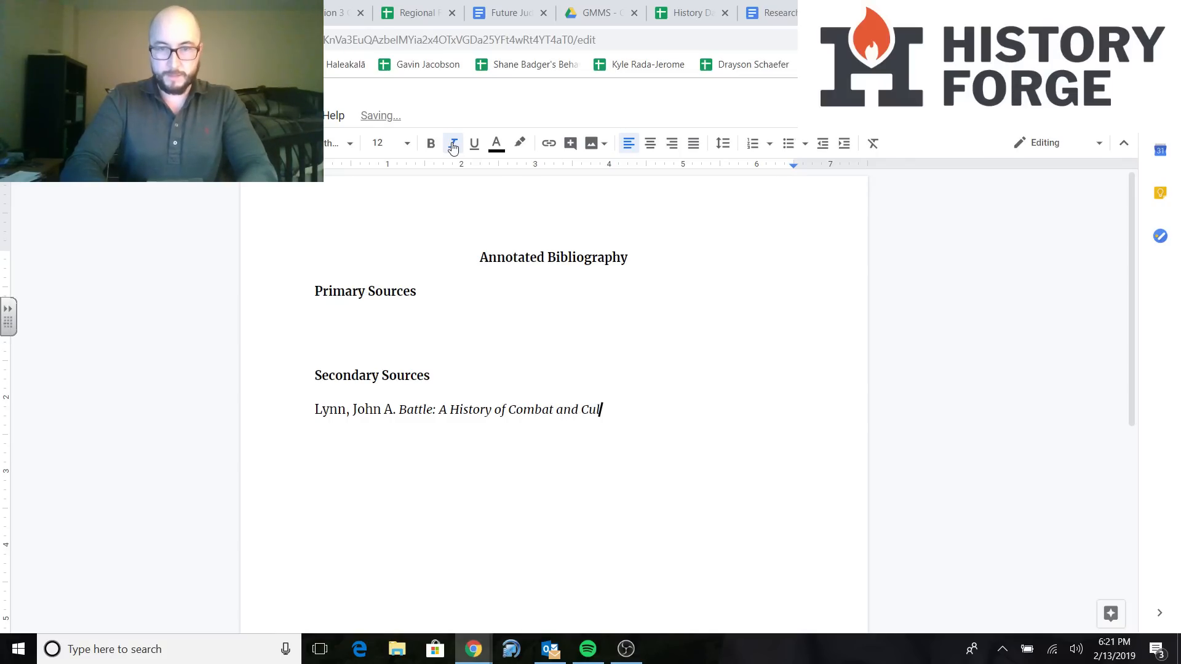
type("ture")
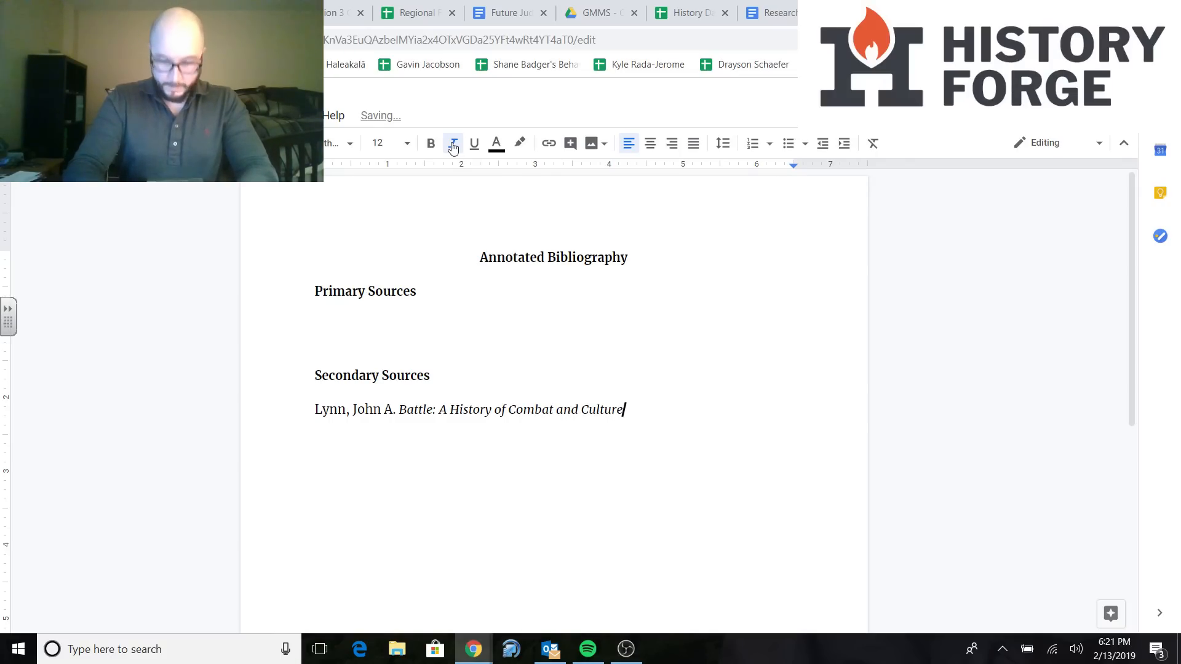
type("From Ancient")
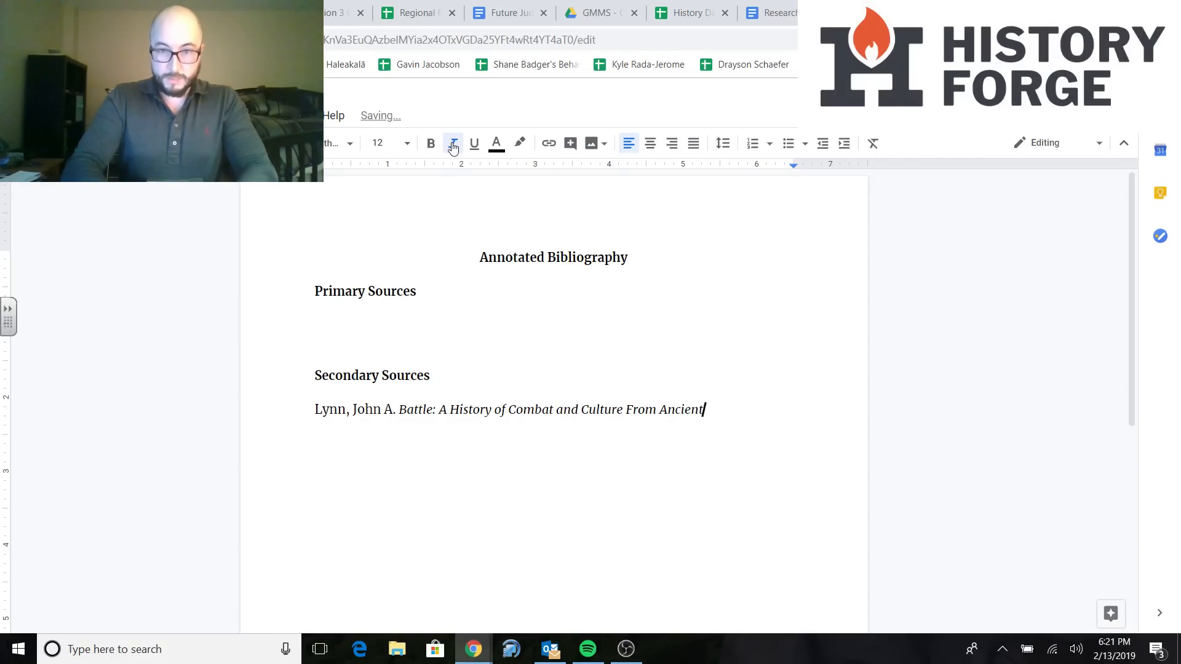
type("Greece to Mo")
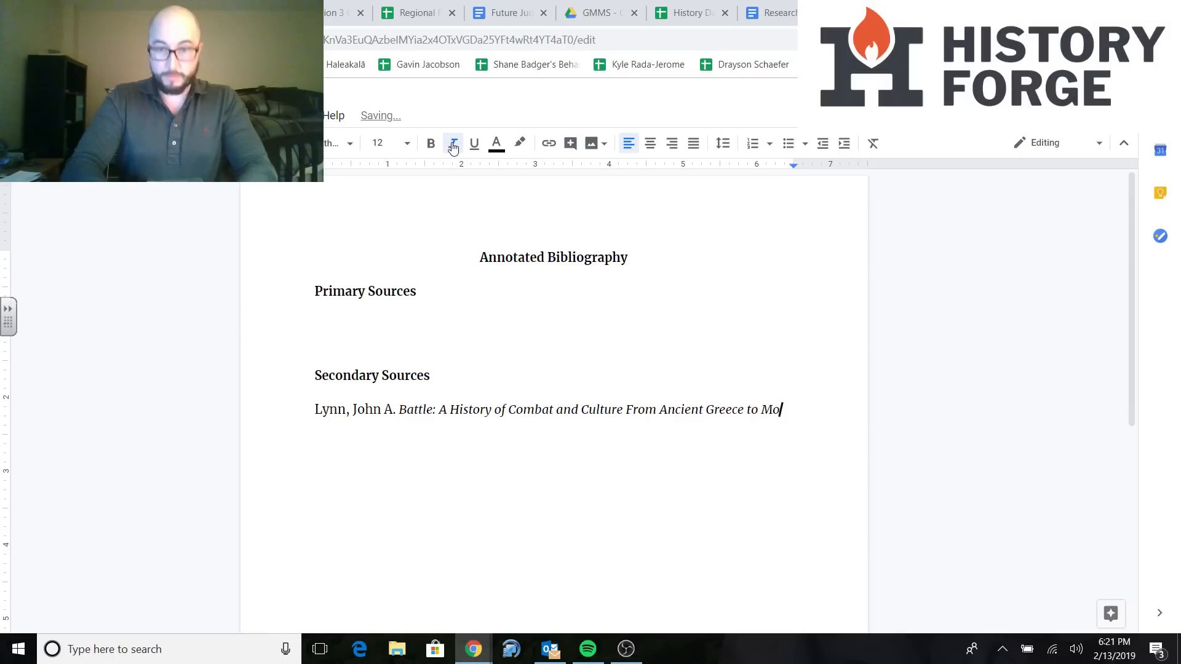
type("dern America.")
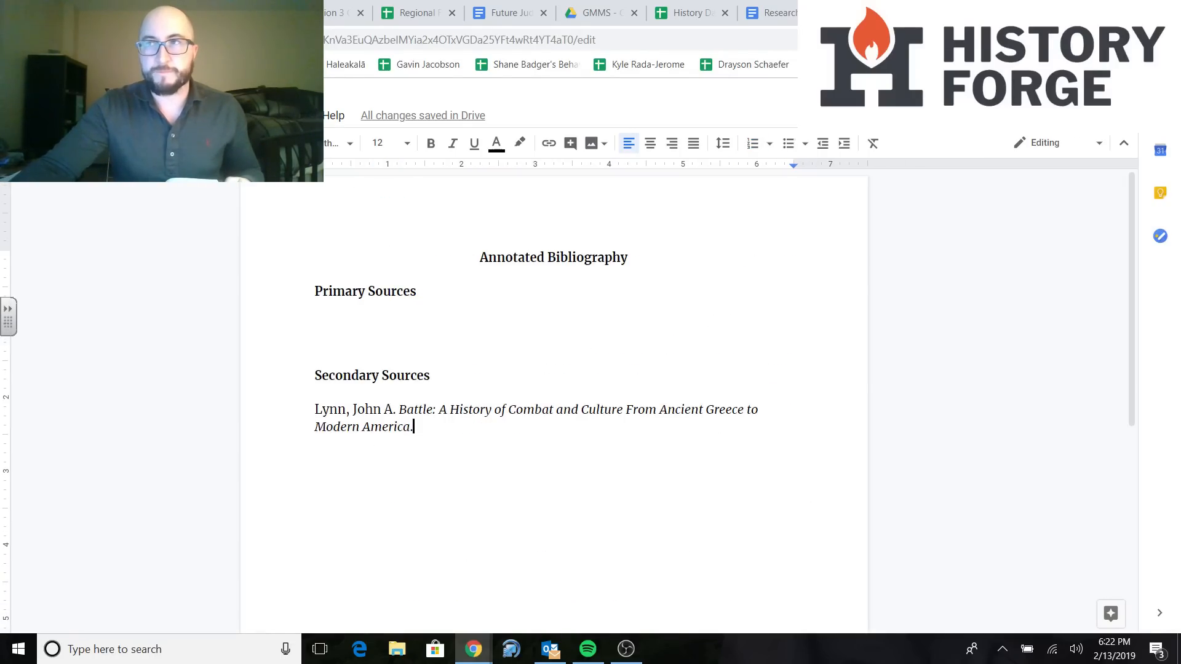
mouse_move(868, 264)
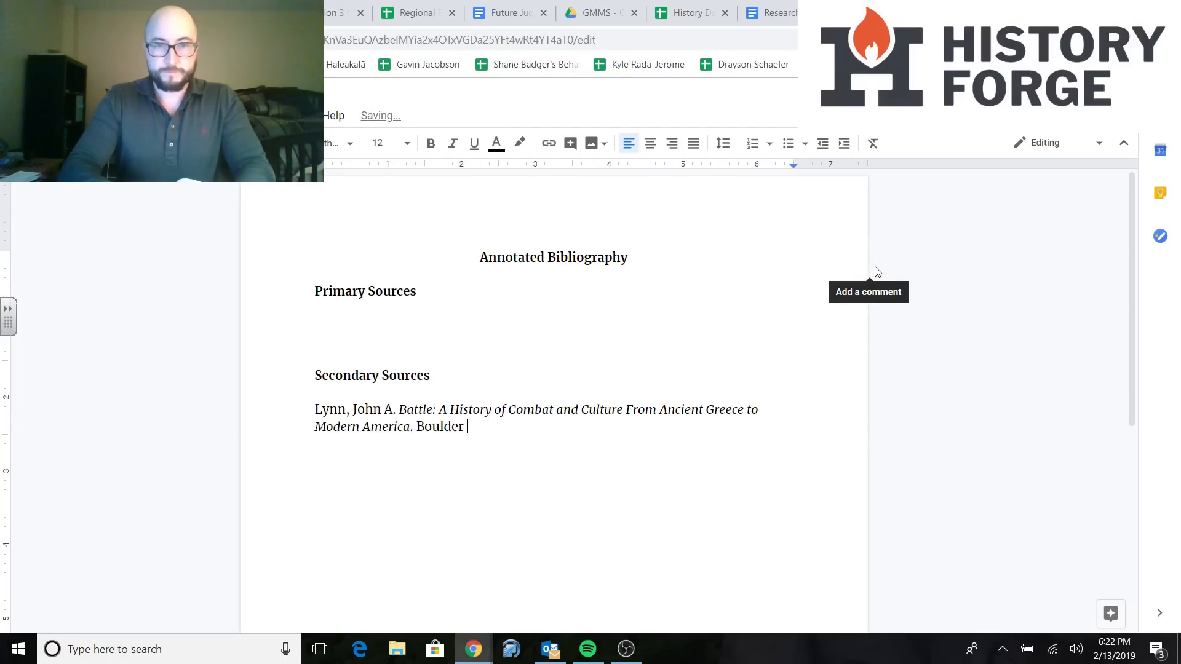
Finish the citation with Boulder, Colorado: Westview Press, 2003
type(", Col")
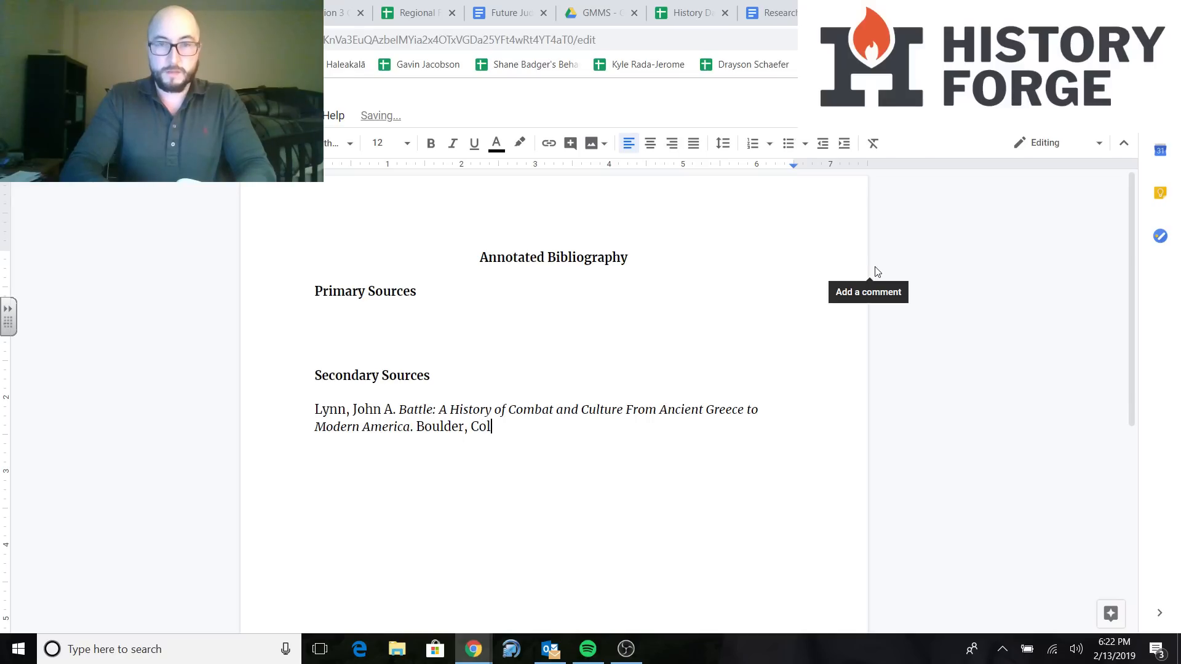
type("orado")
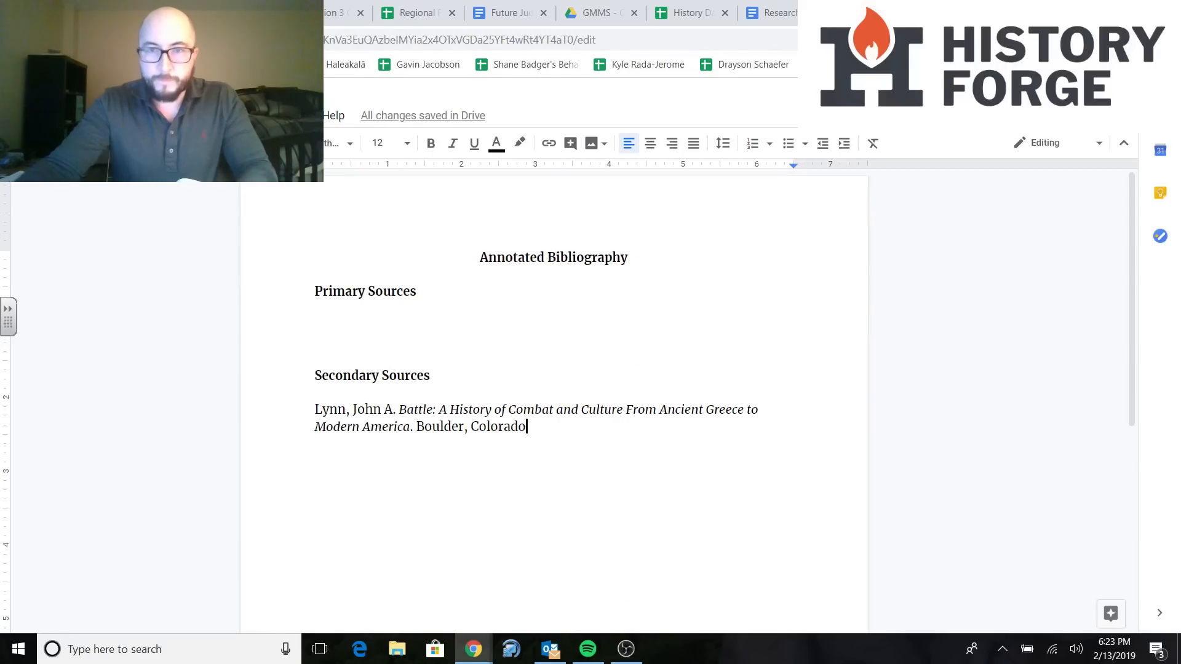
type(":")
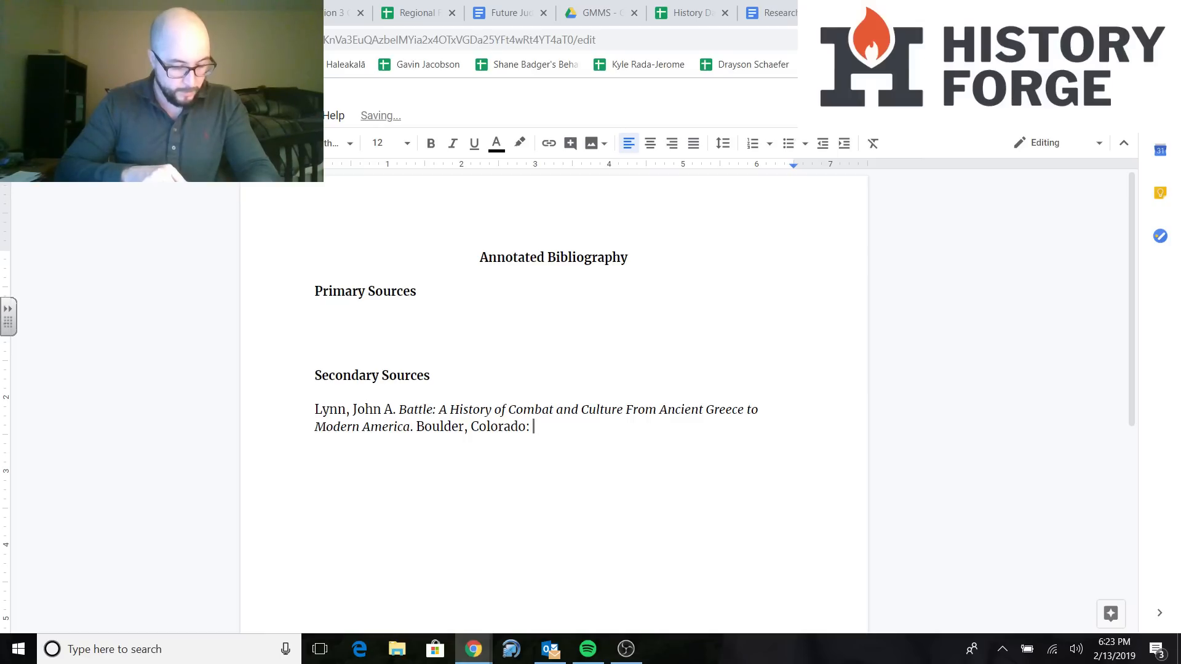
type("West")
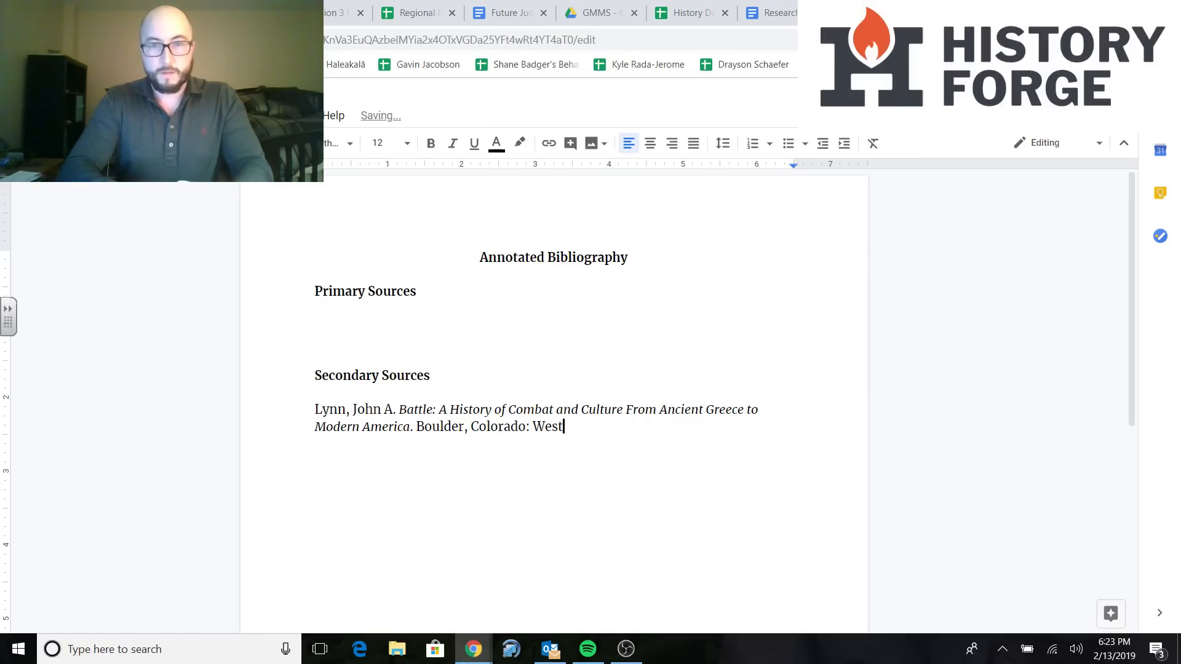
type("view Press,")
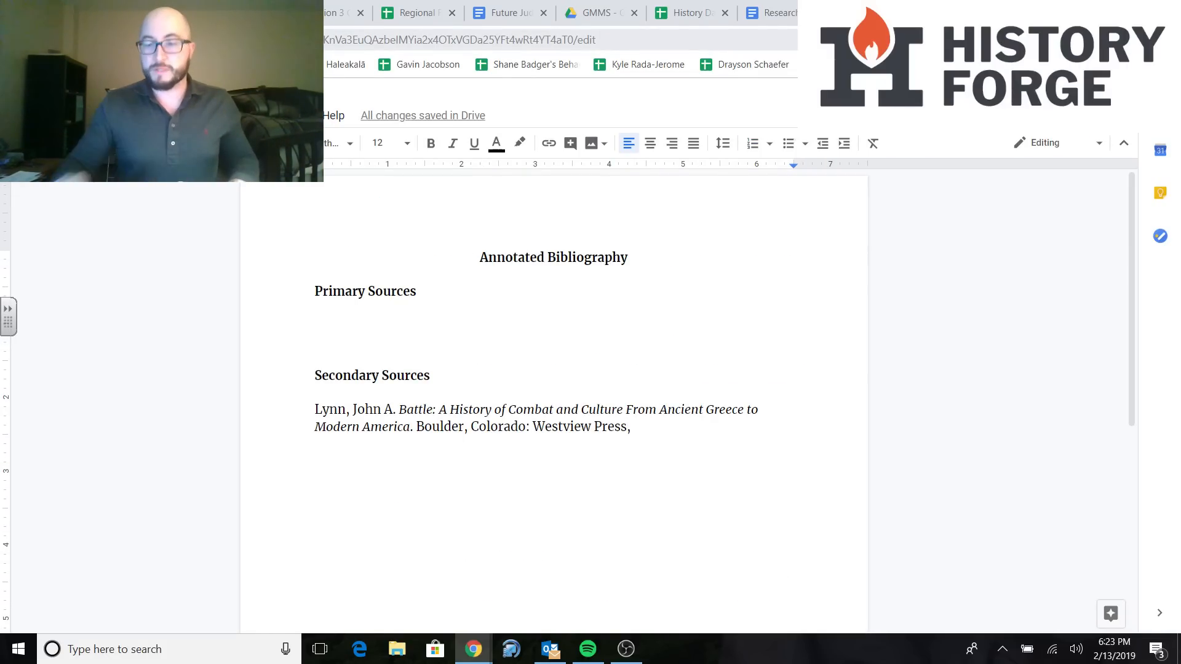
type("0")
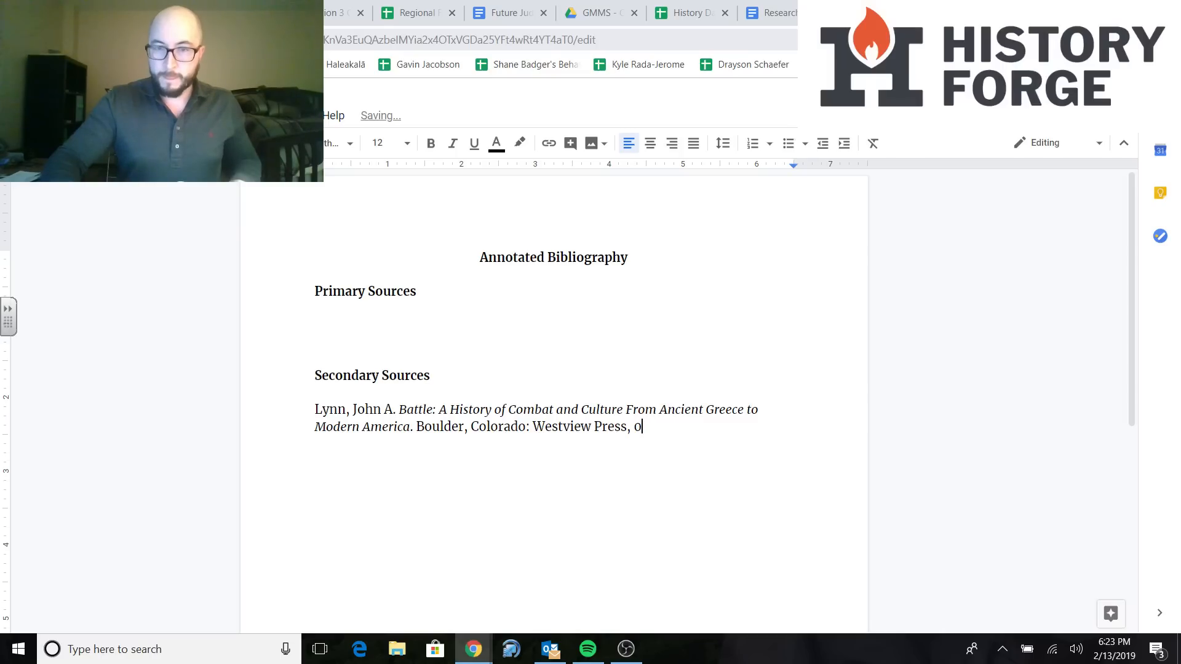
type("20")
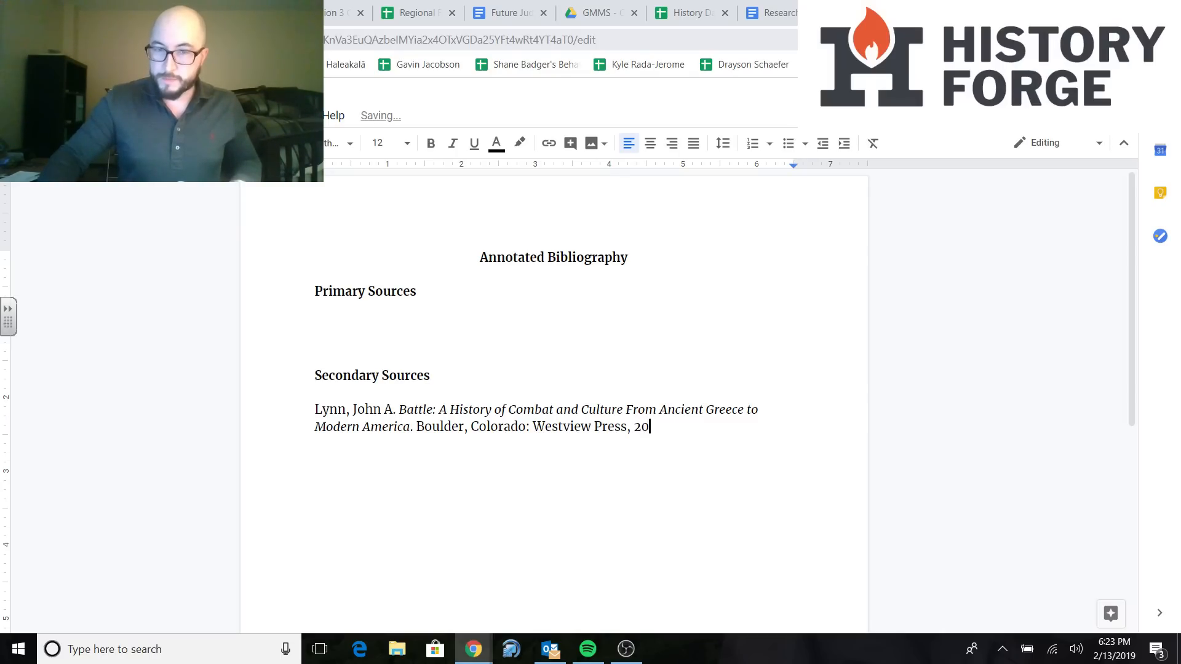
type("03.")
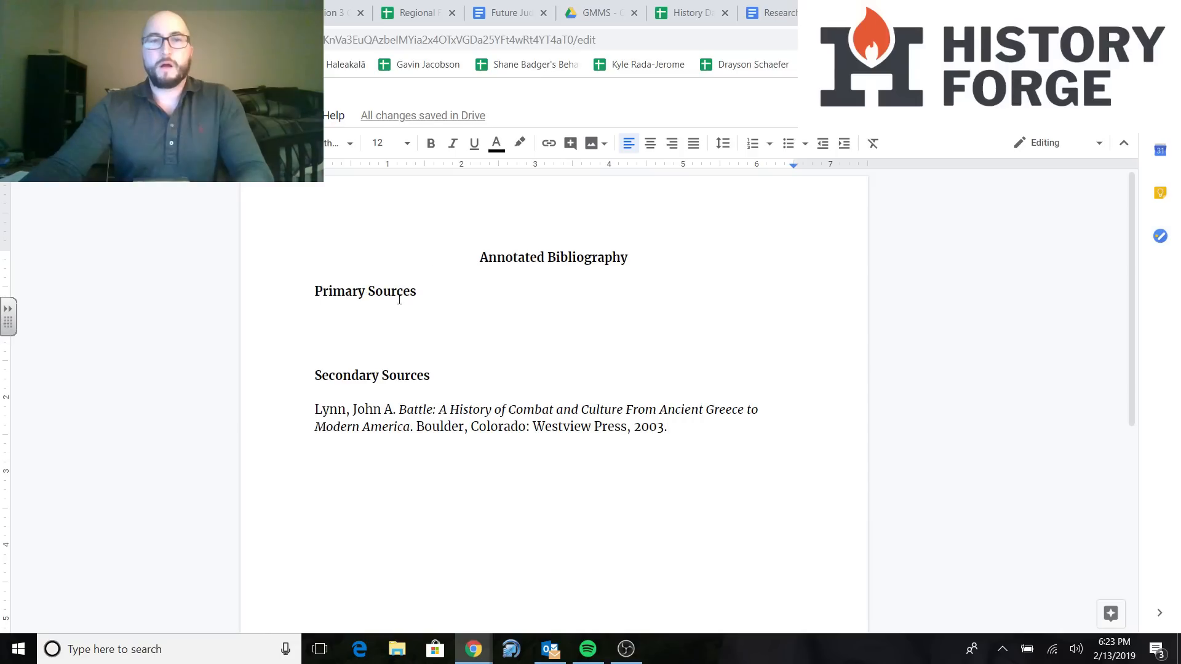
mouse_move(292, 417)
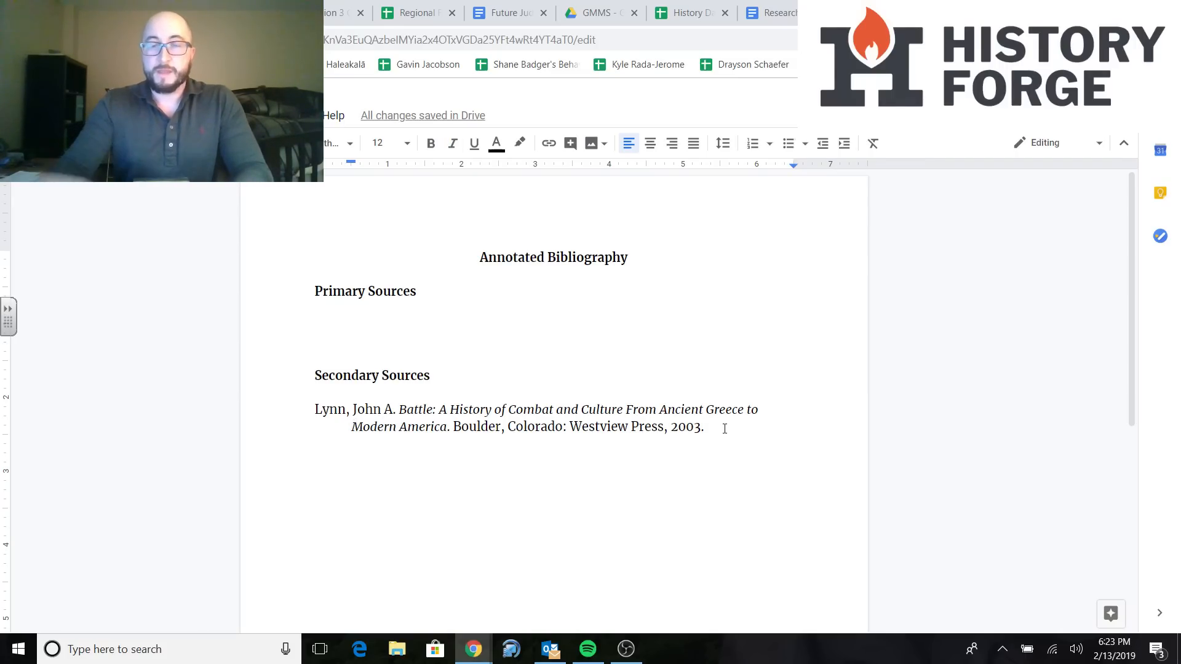
Force the citation onto a second line with filler text to set the hanging indent, ending again with 2003
type("ad;fjad;fa;jdf;akjsd;fkajs;dfkj")
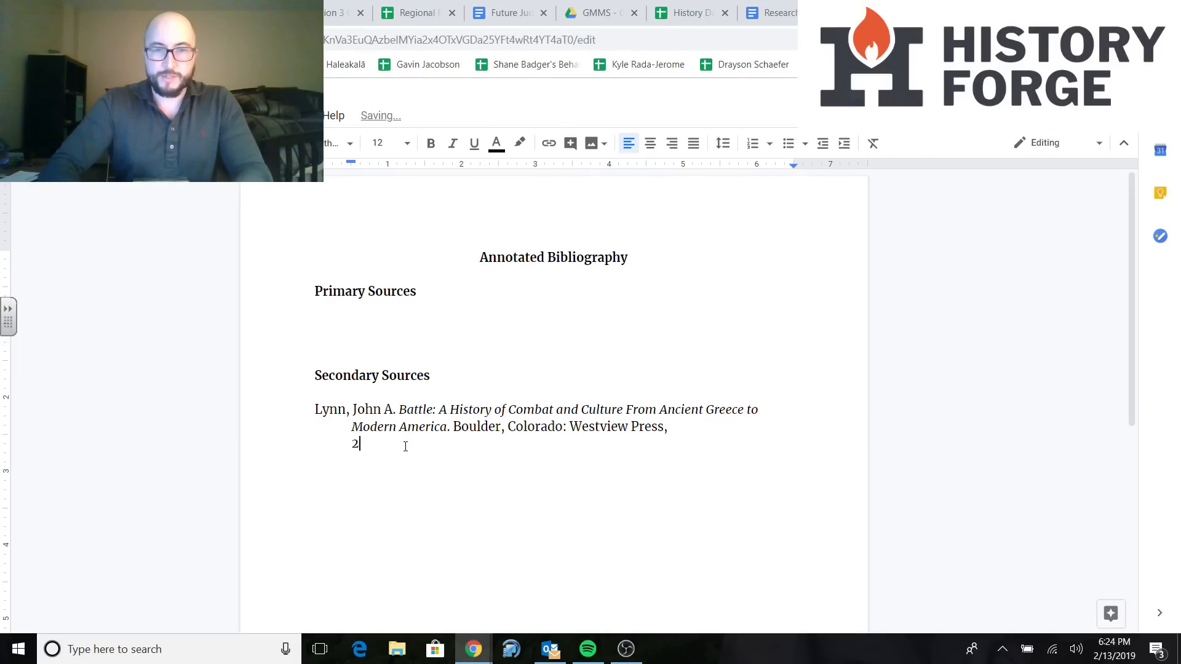
type("00")
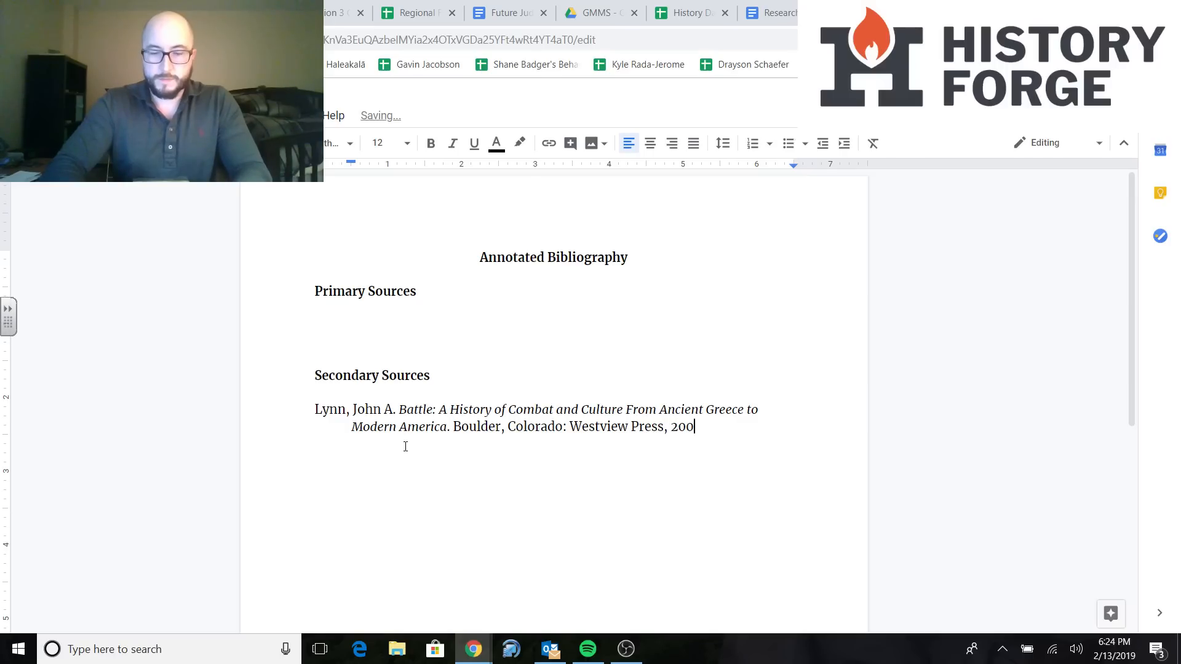
type("3.")
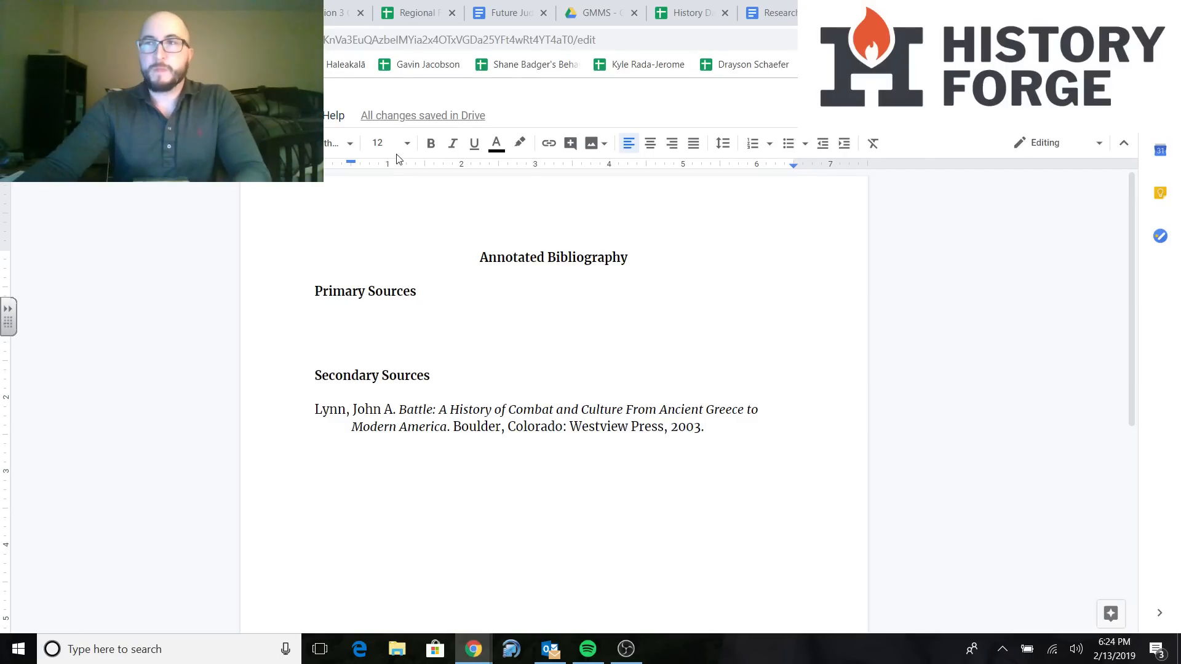
mouse_move(12, 228)
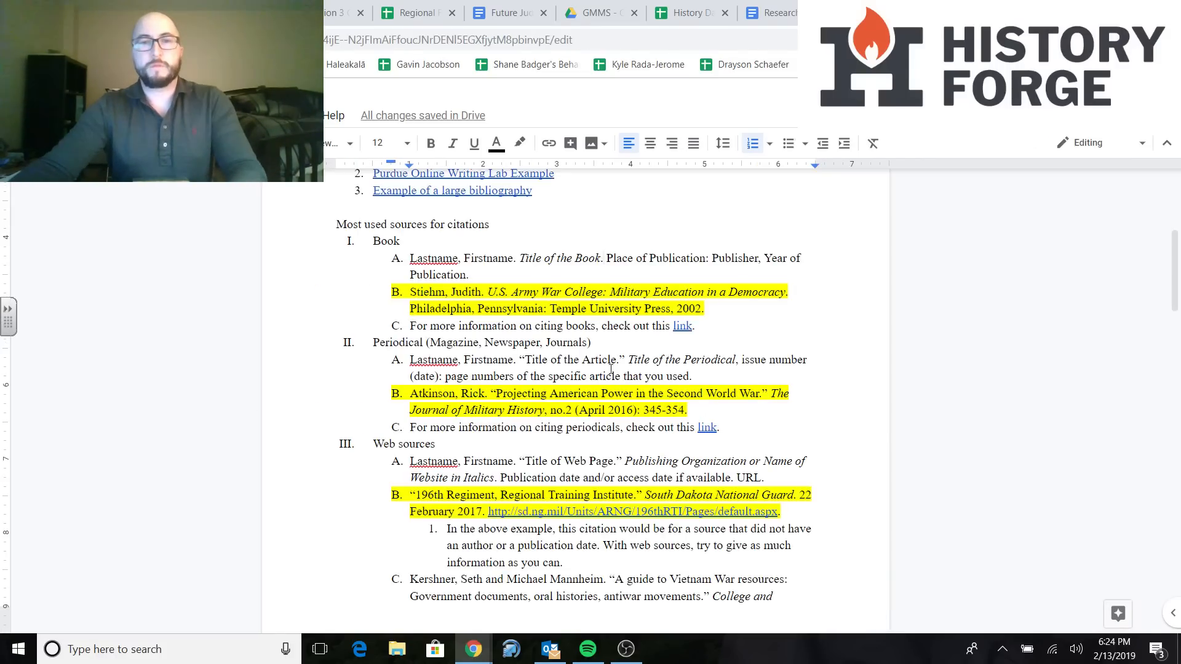
Scroll the style guide to review the periodical example before starting the next entry
scroll("down", 3)
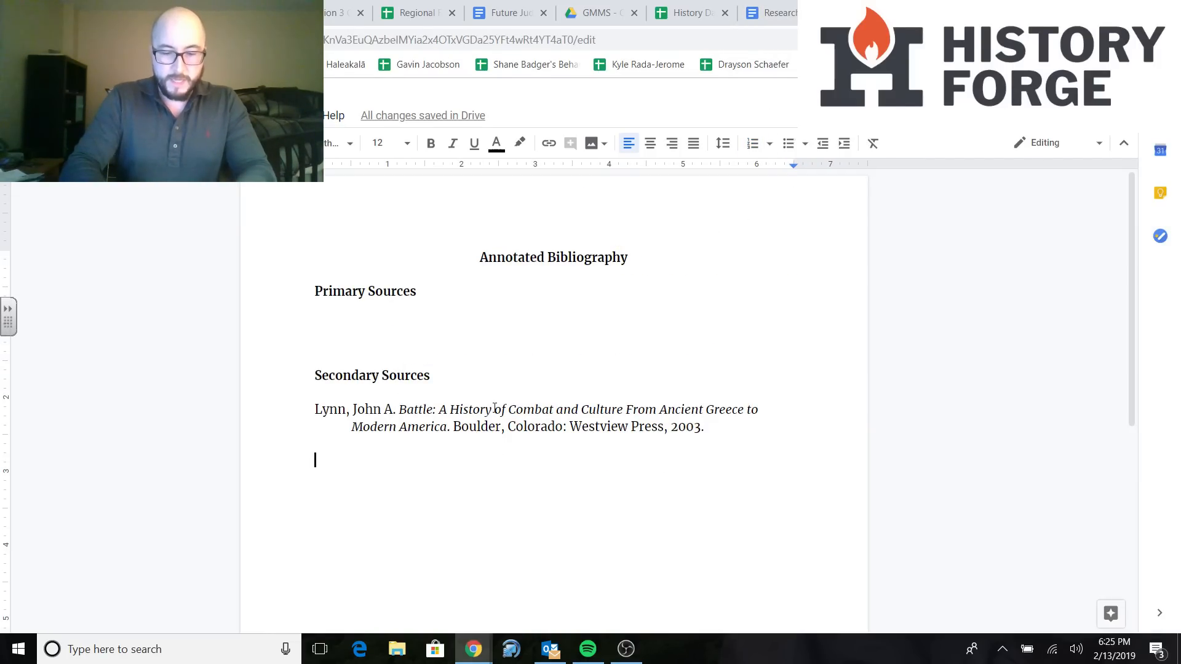
Enter Jahn, Molly. "A Government By Too Few." followed by an italic Time
type("Jahn, Moll")
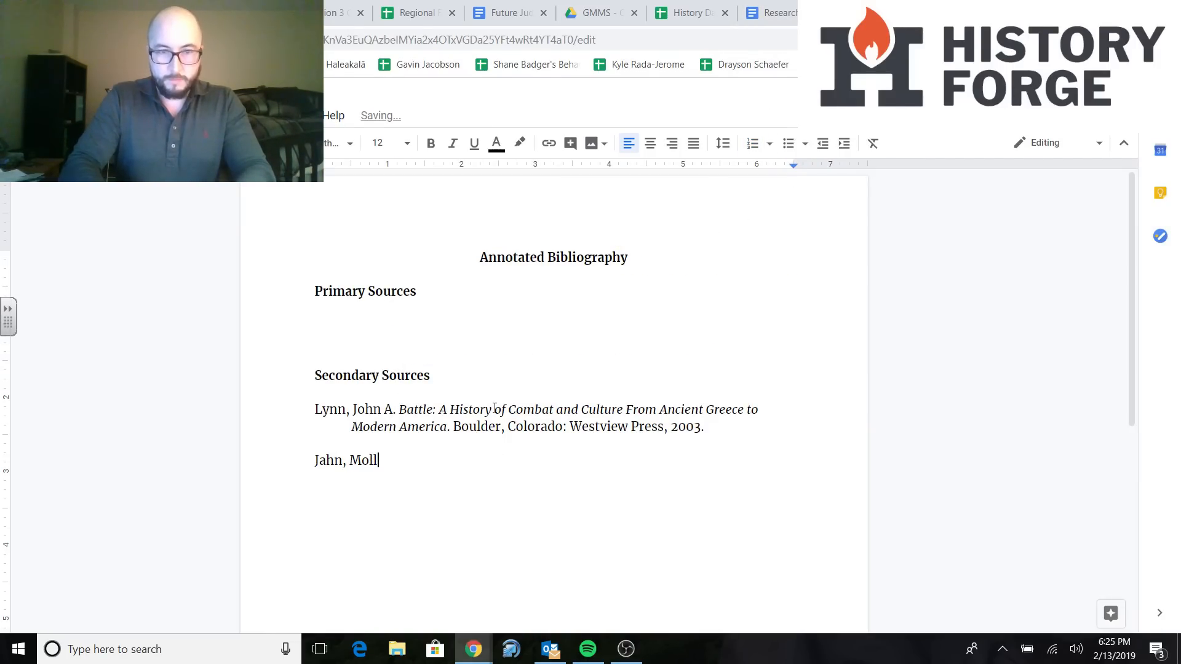
type("y. “")
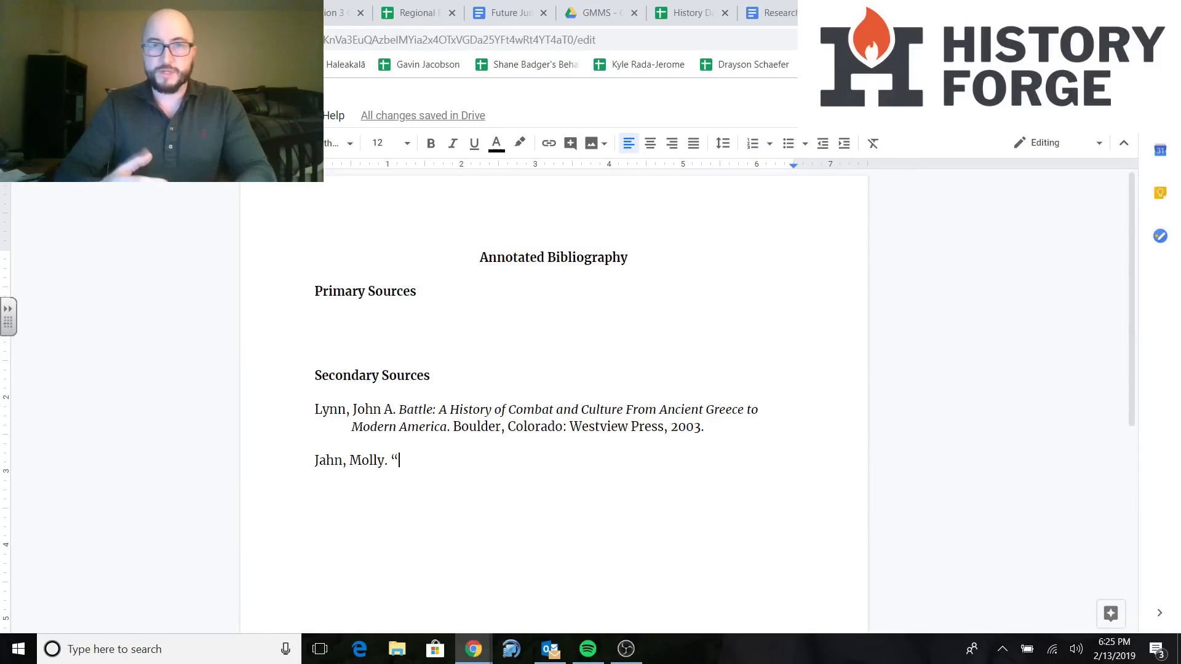
type("A Gove")
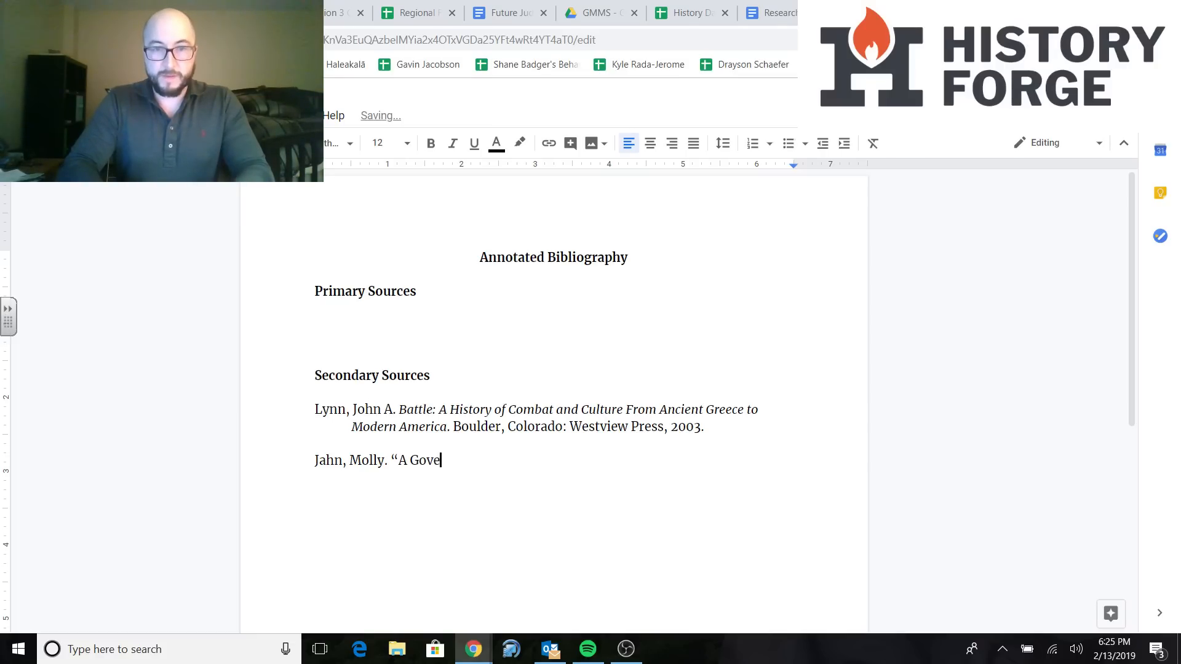
type("rnmentB")
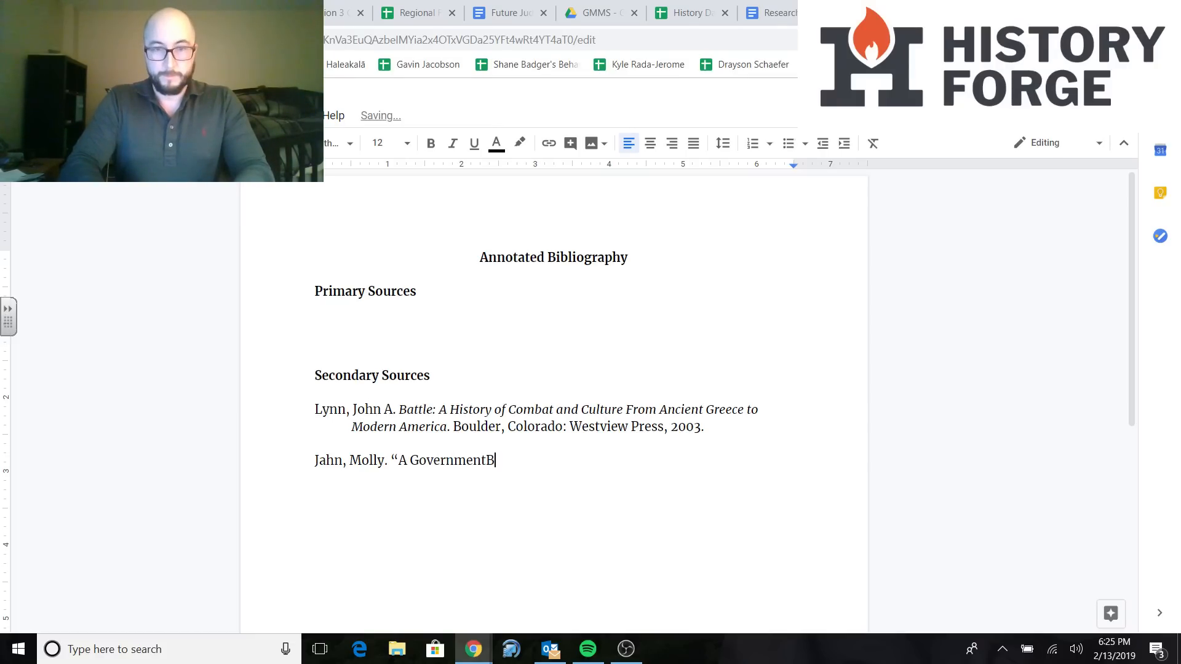
type("By To")
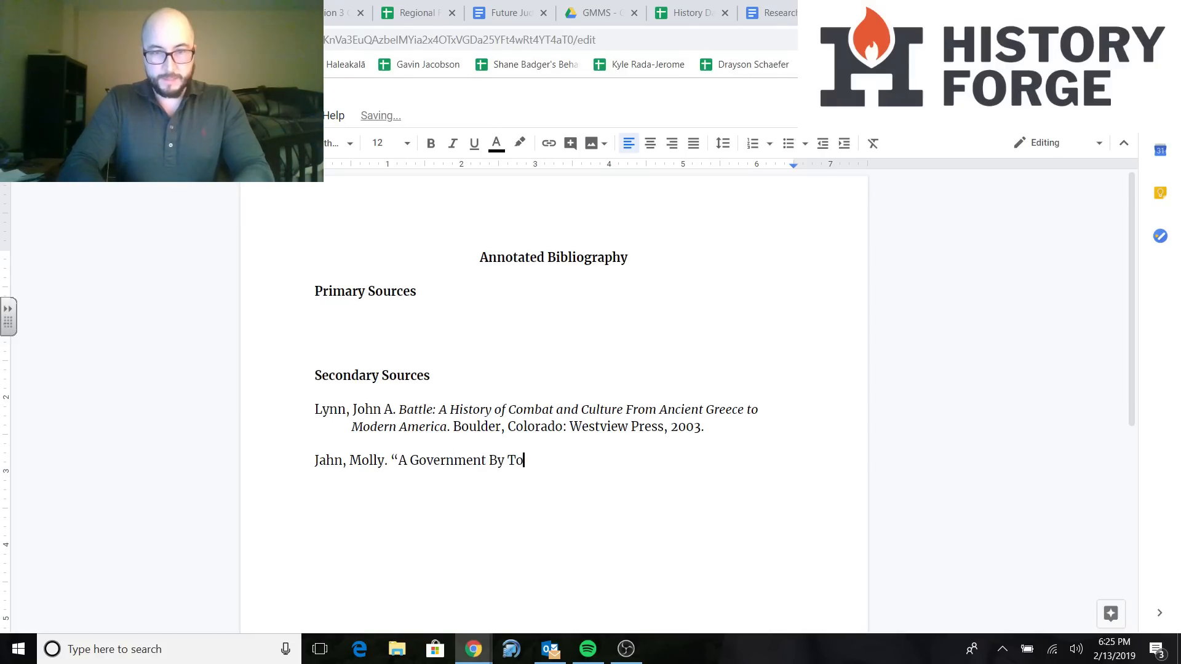
type("o Few")
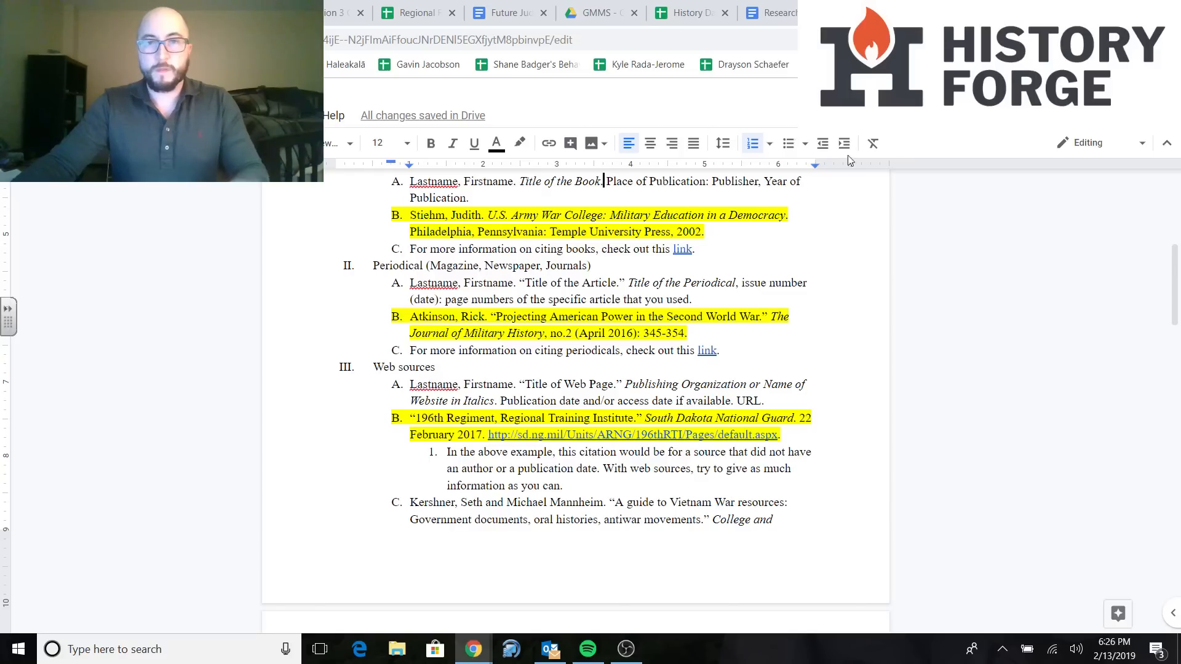
mouse_move(506, 291)
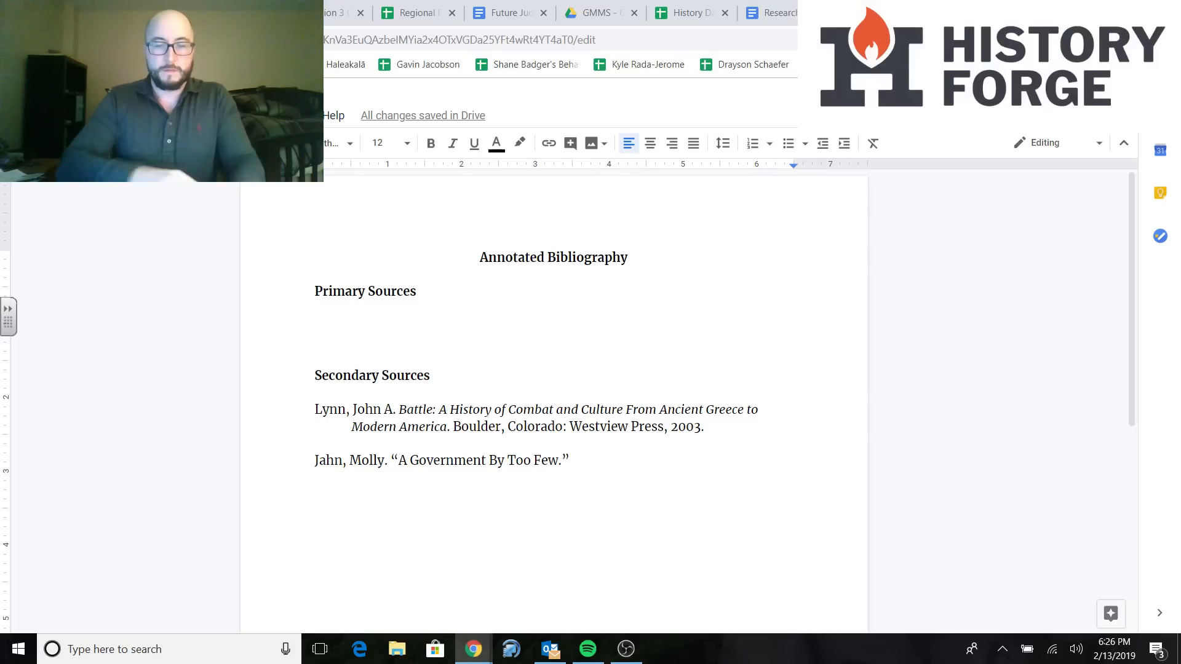
type("Time,")
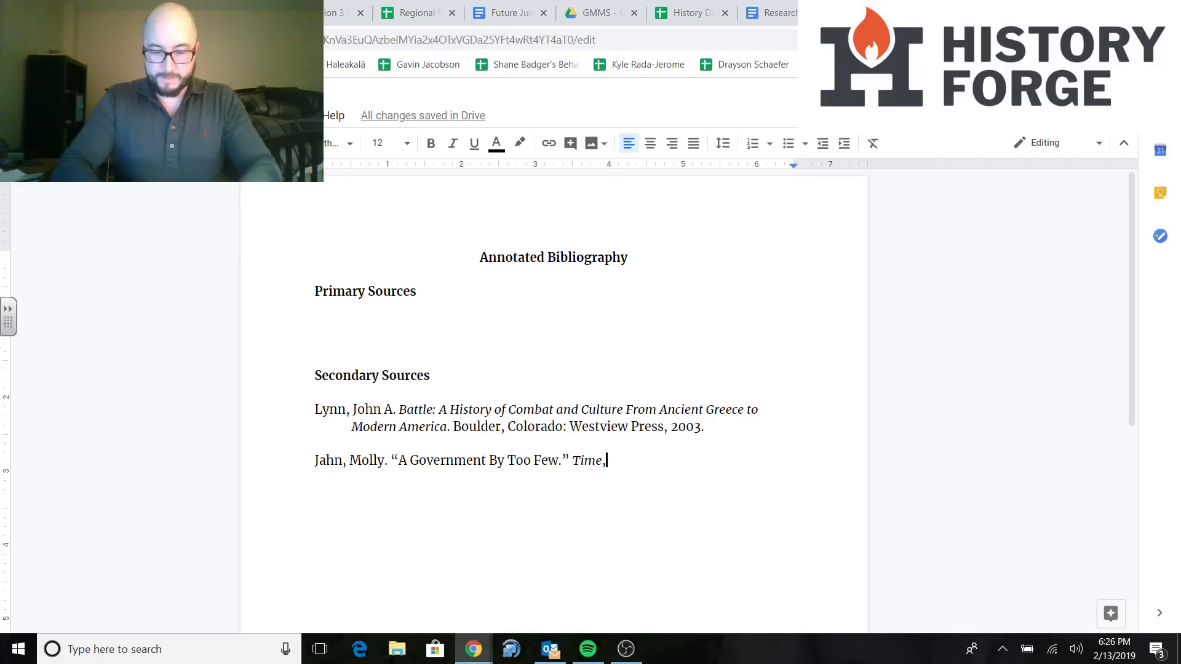
Complete the Jahn citation with Vol. 93, No. 4-5 (February 2019): 17-21
type("Vol. 93")
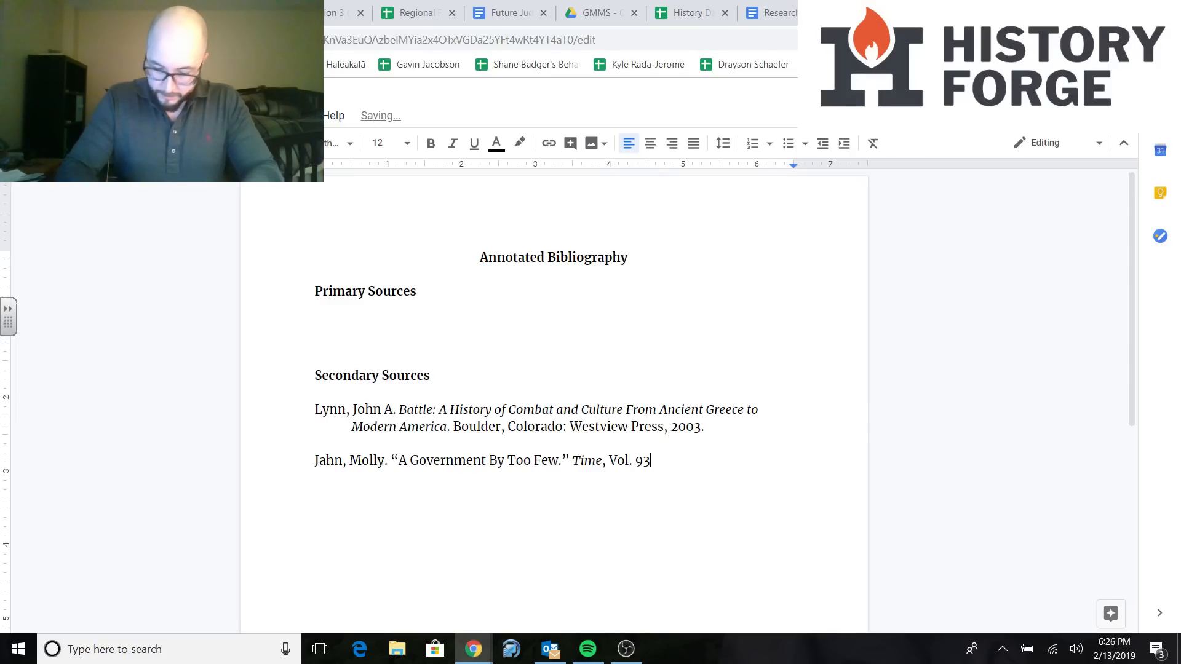
type(", No. 4")
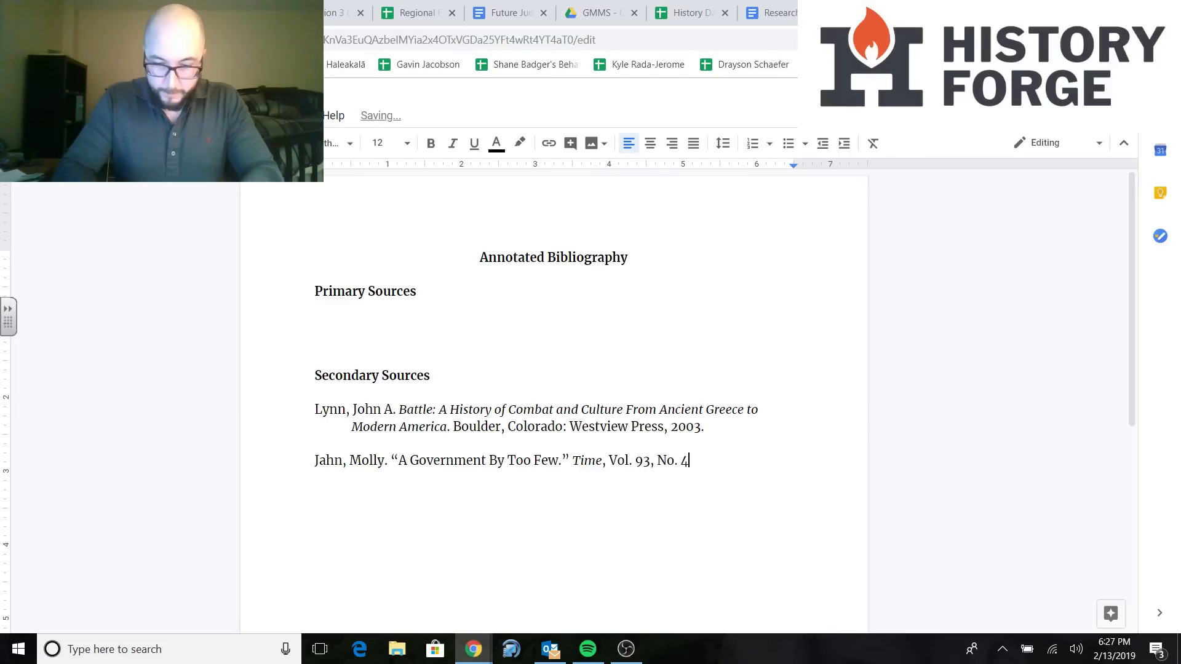
type("-5")
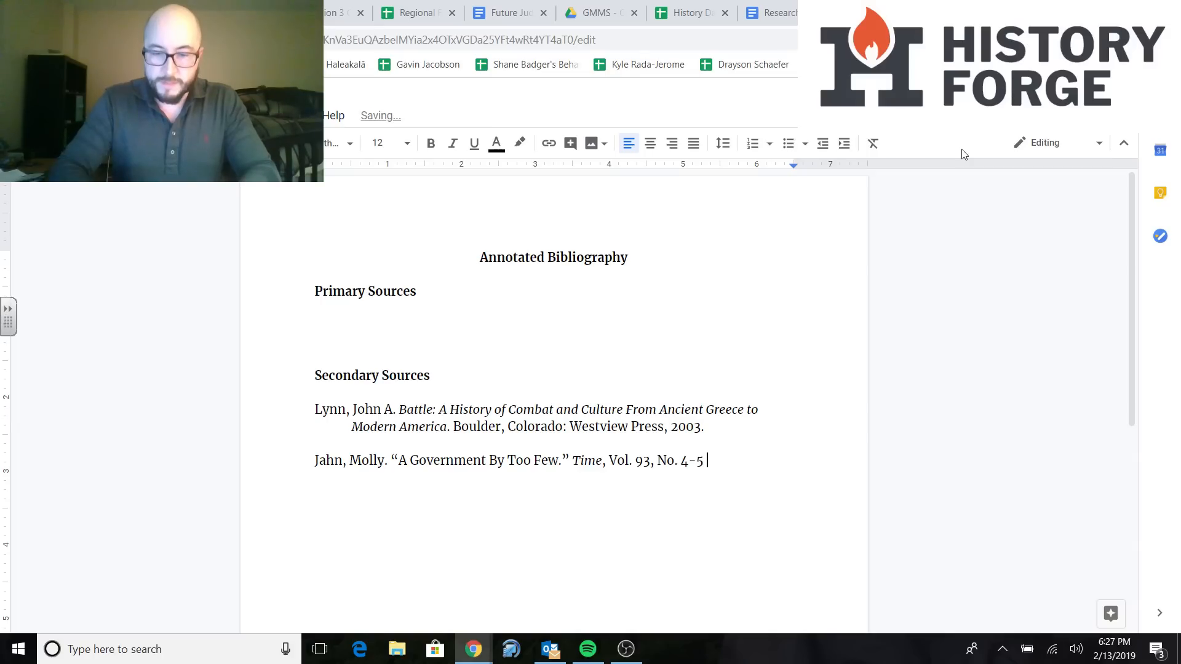
type("(2019)")
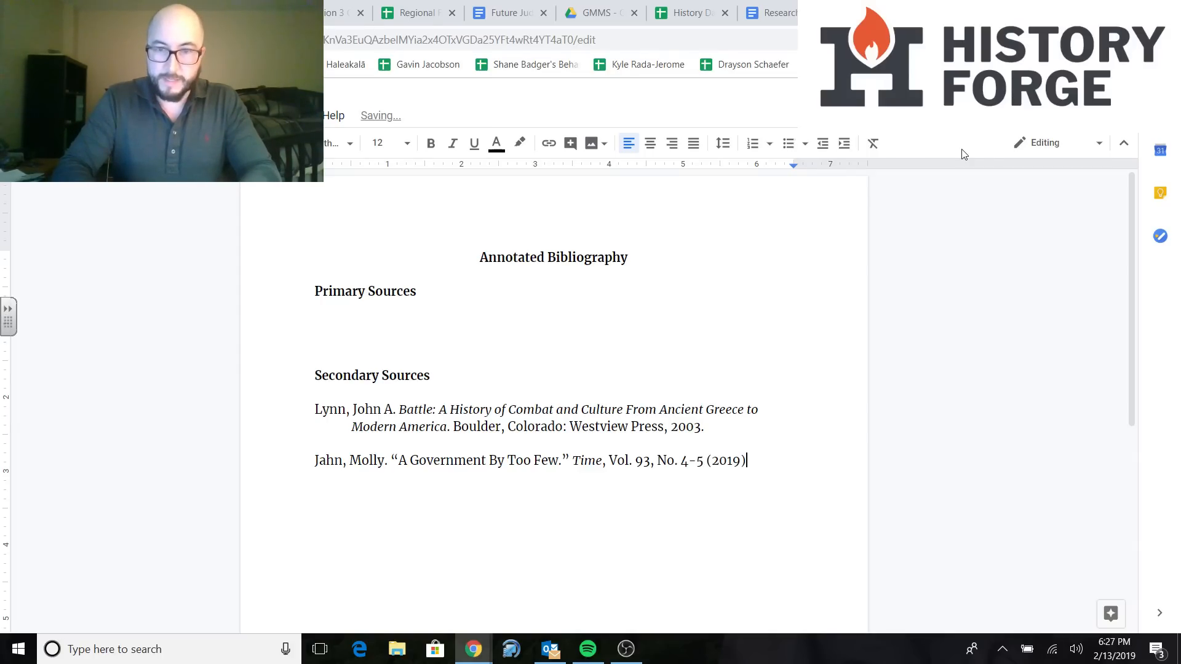
mouse_move(931, 171)
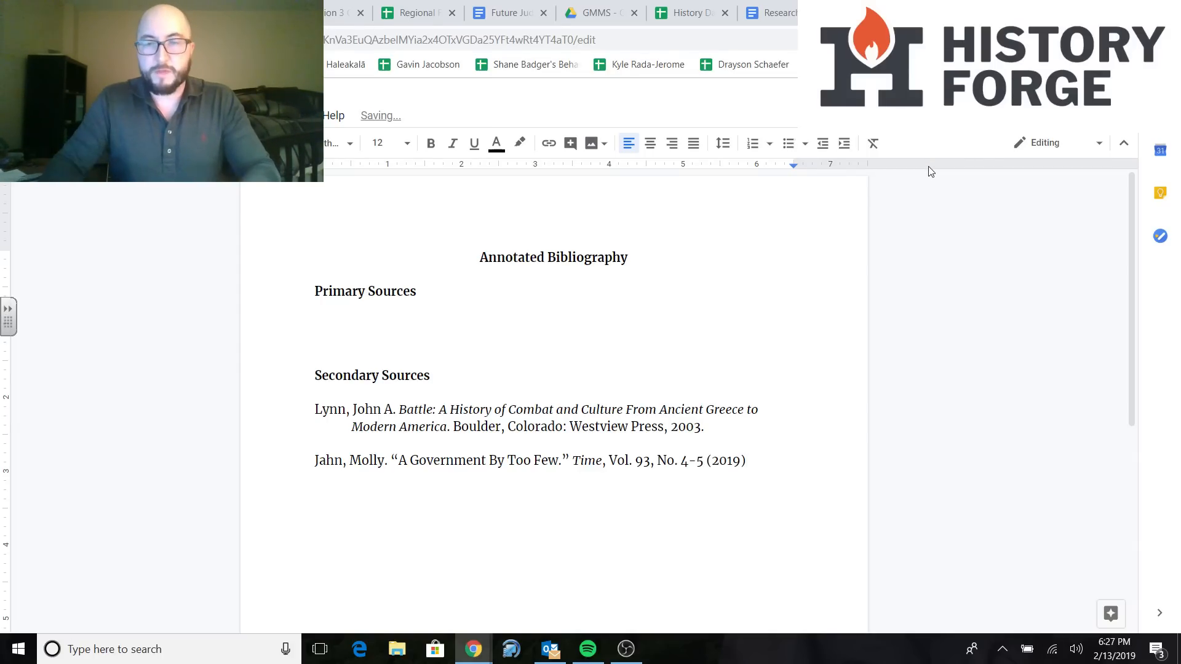
type("Februa")
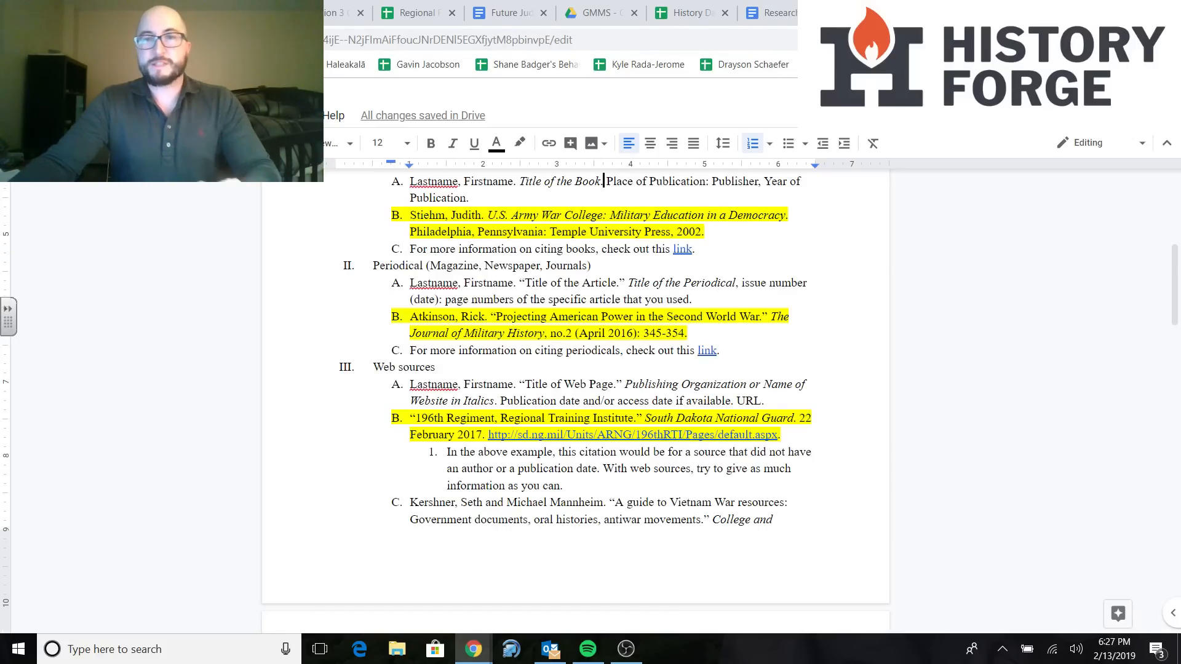
mouse_move(748, 306)
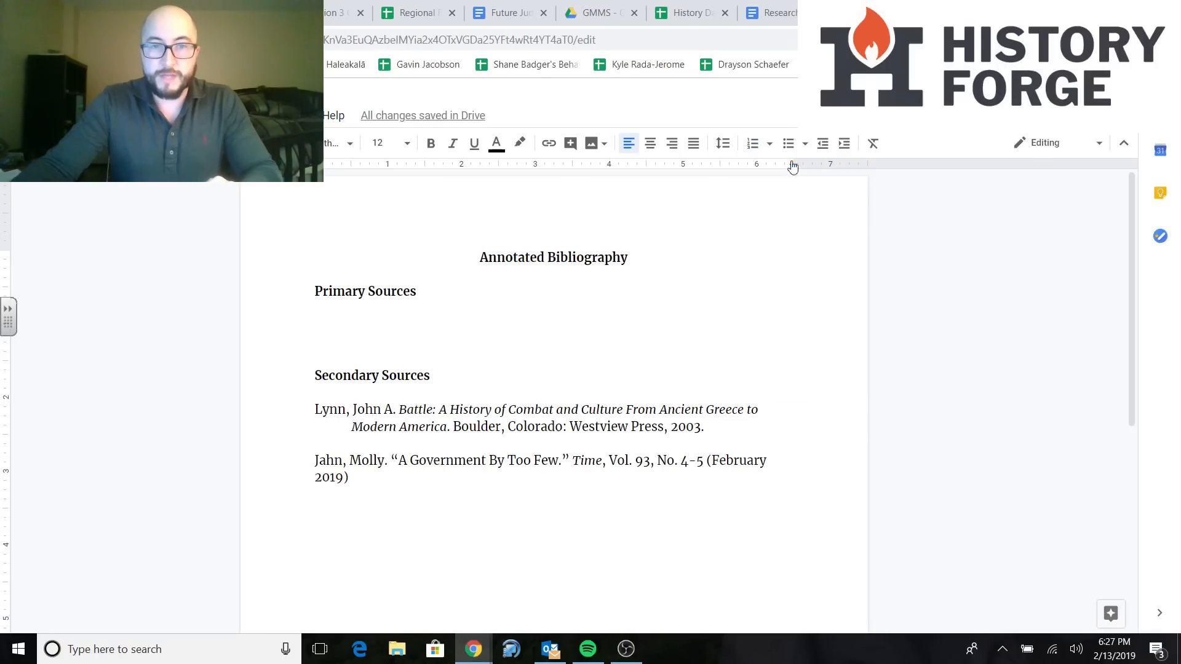
type("):")
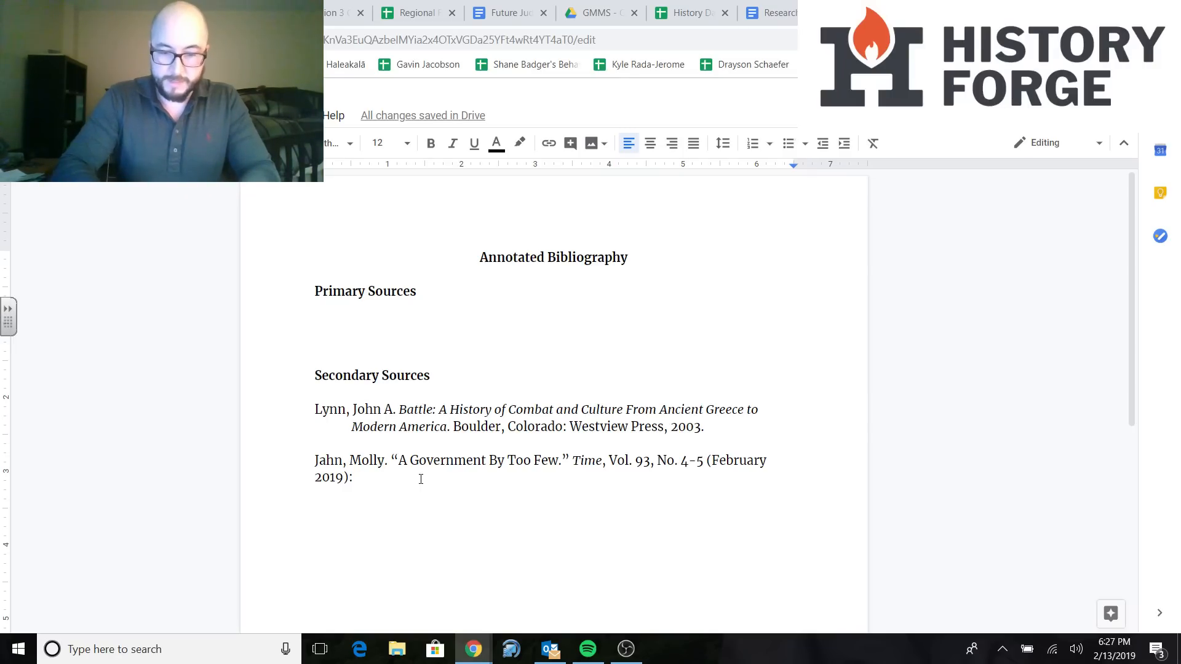
type("7-21")
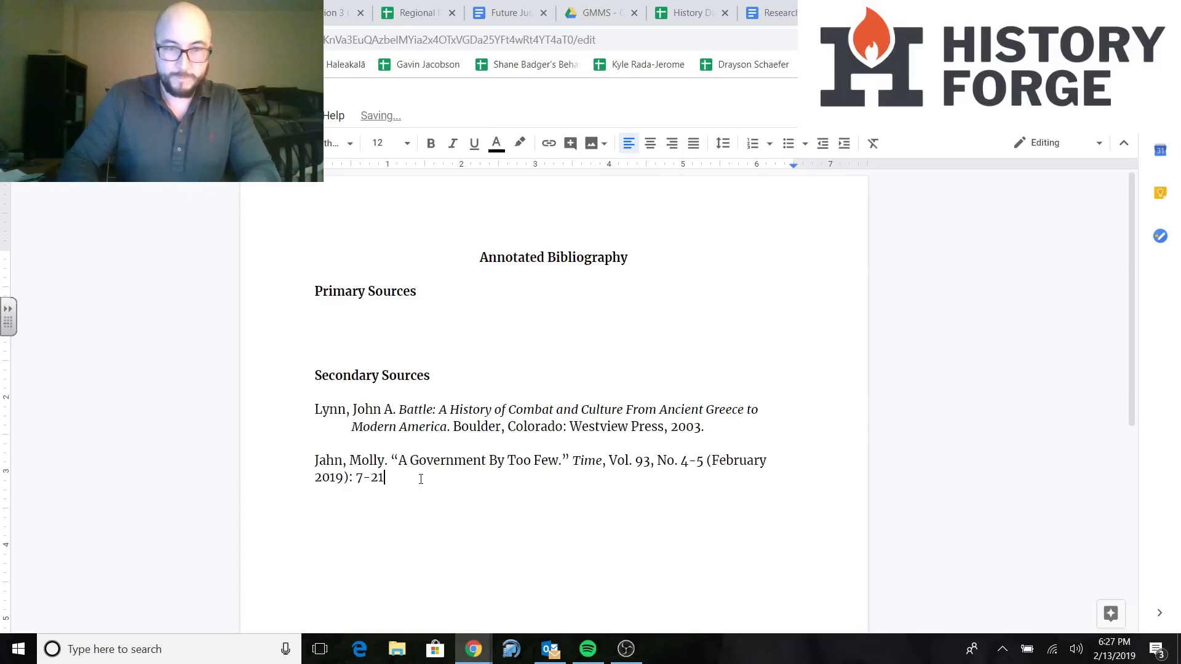
type("1")
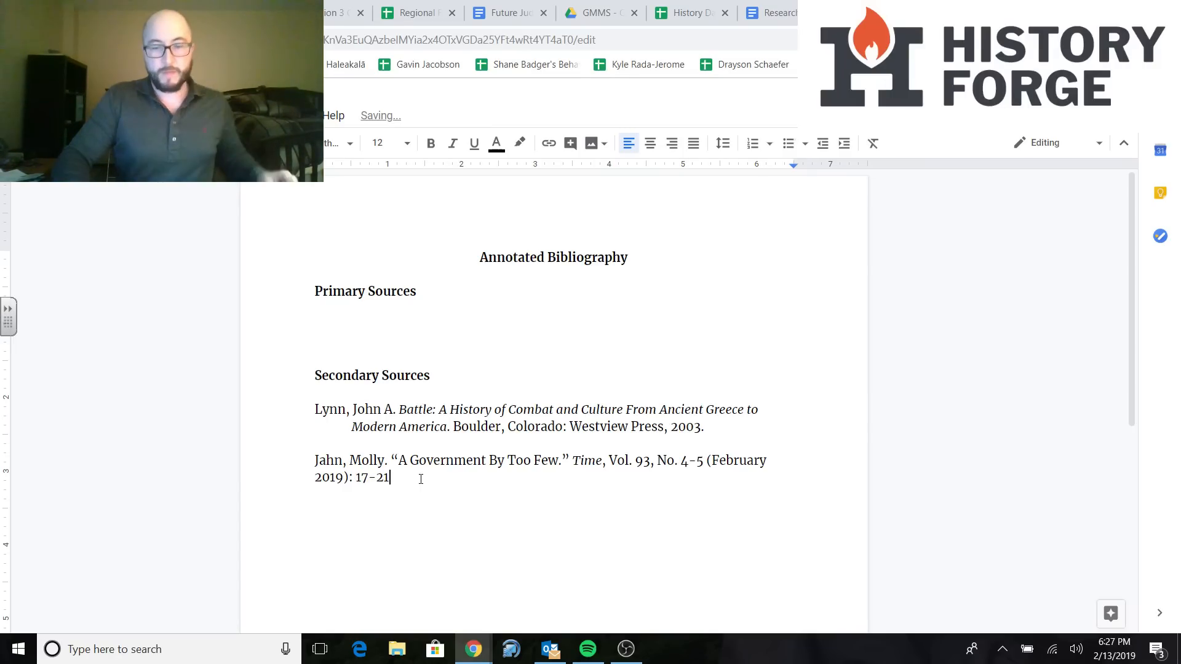
type(".")
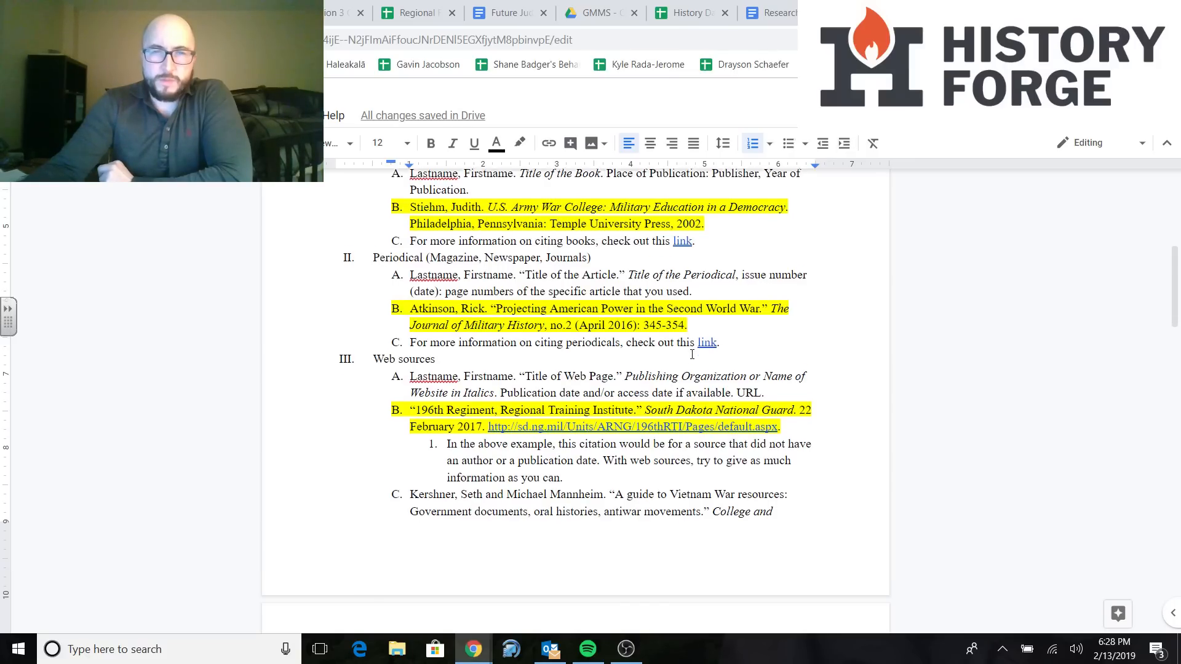
Scroll the citation guide to section III, Web sources, and its example
scroll("down", 3)
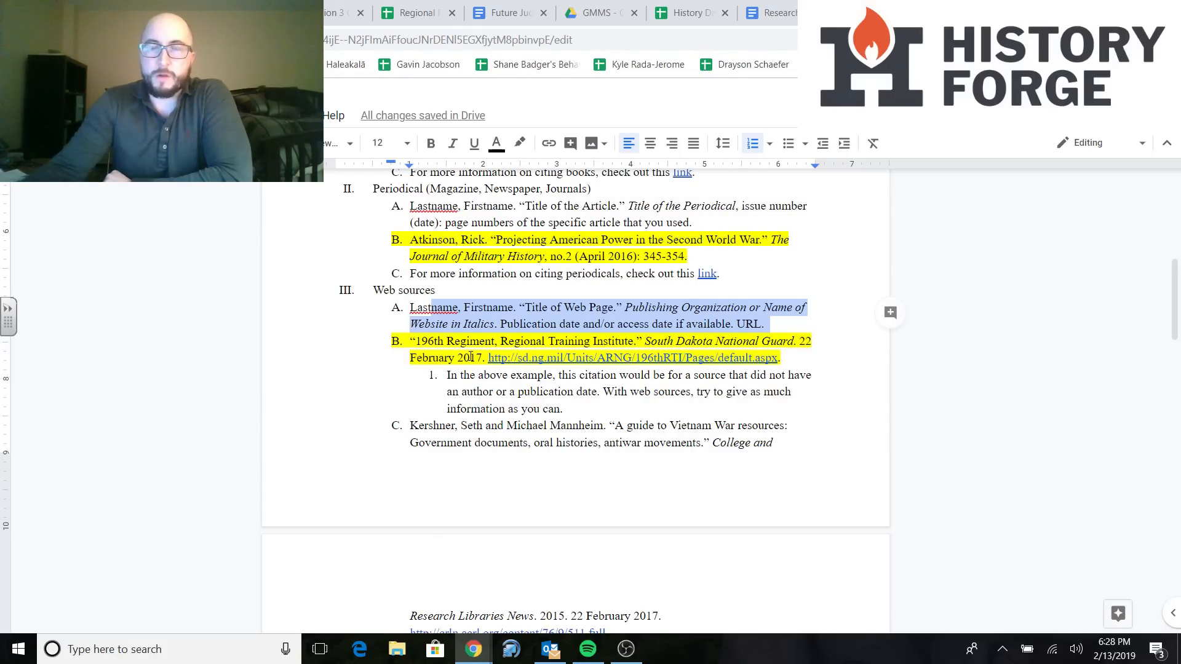
scroll("down", 3)
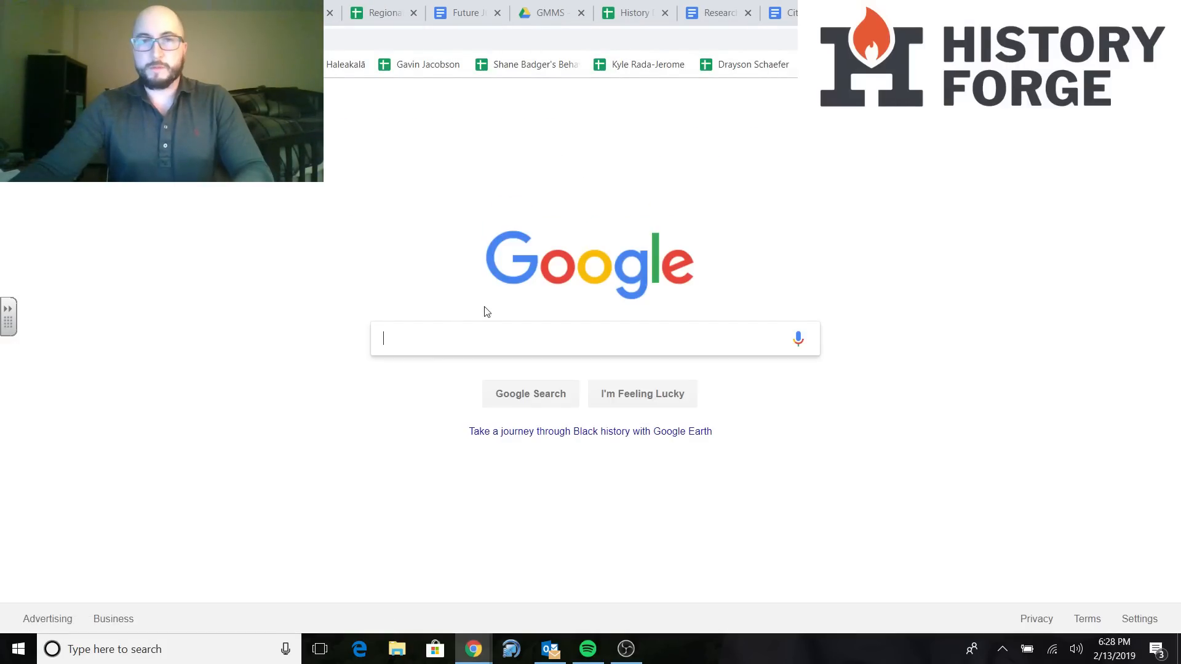
Search Google for 'american revolution lexington primary sources'
type("am")
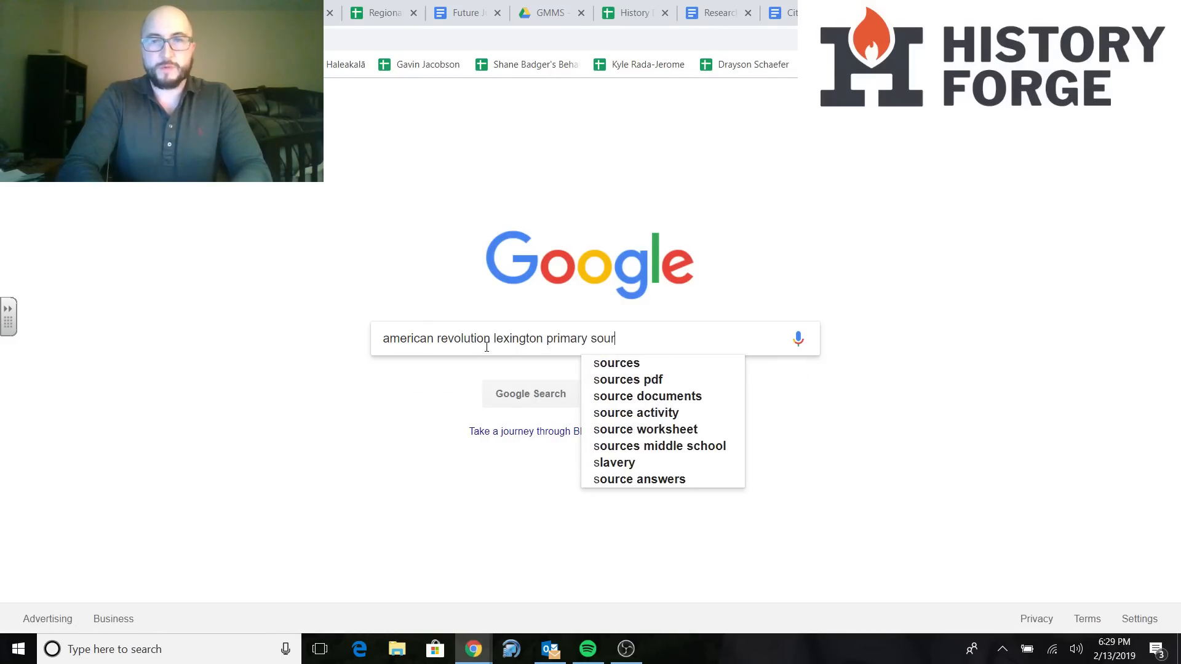
key("Return")
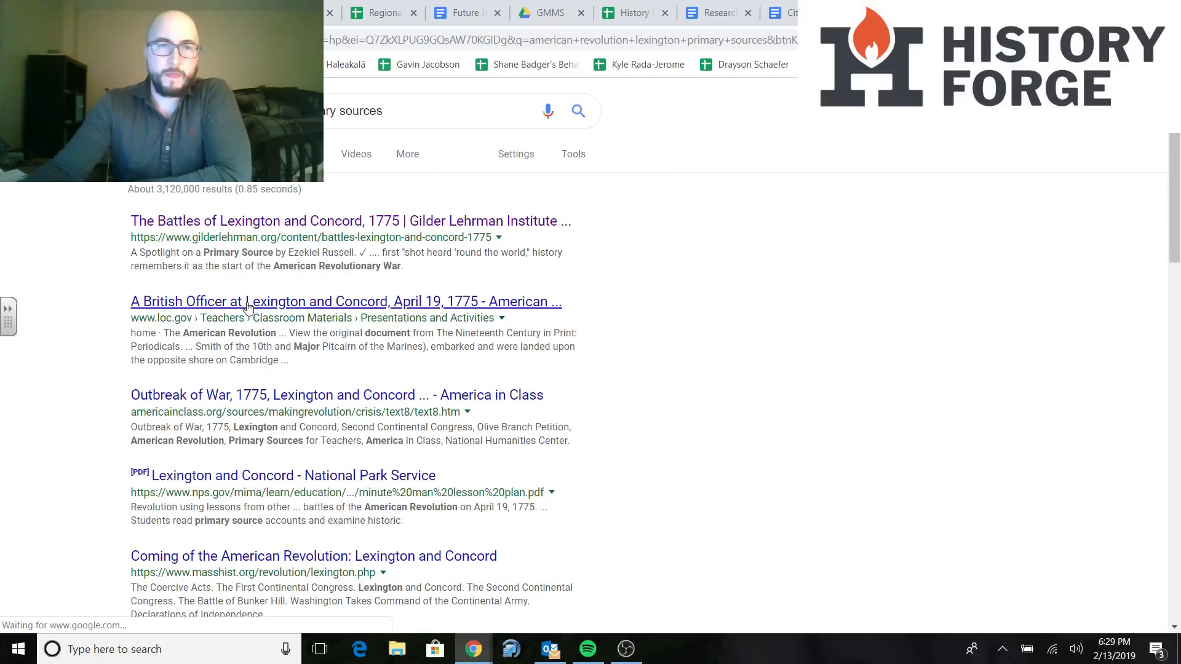
View the loc.gov 'A British Officer at Lexington and Concord' diary page, then return to the citation guide
left_click(345, 301)
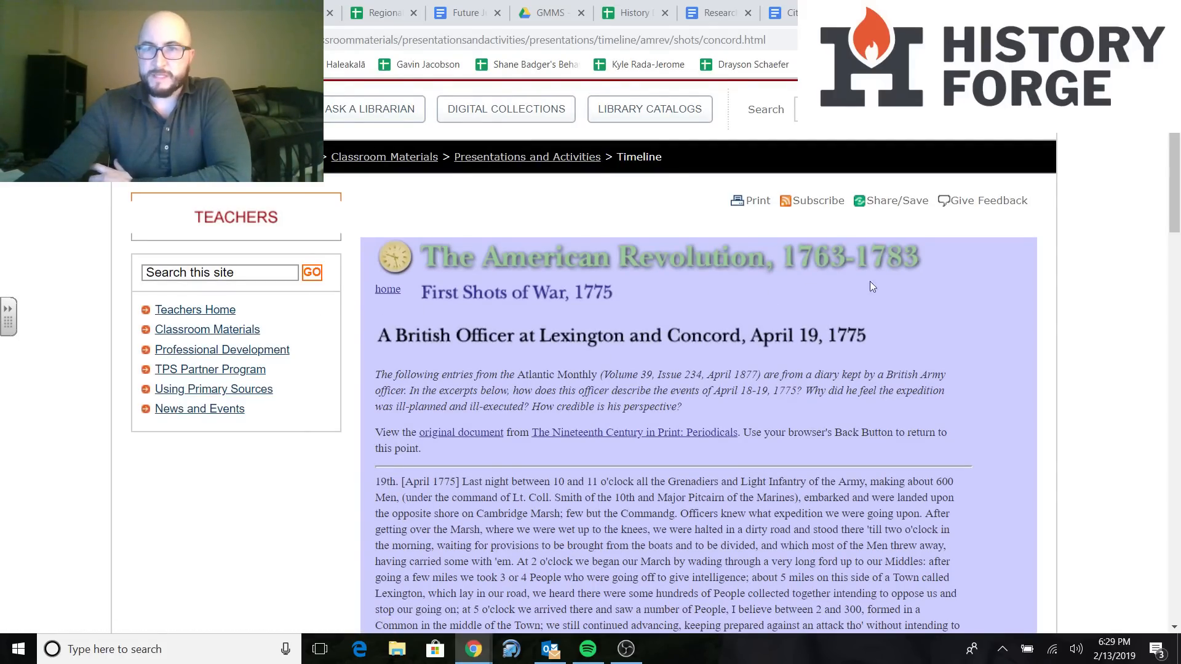
mouse_move(514, 303)
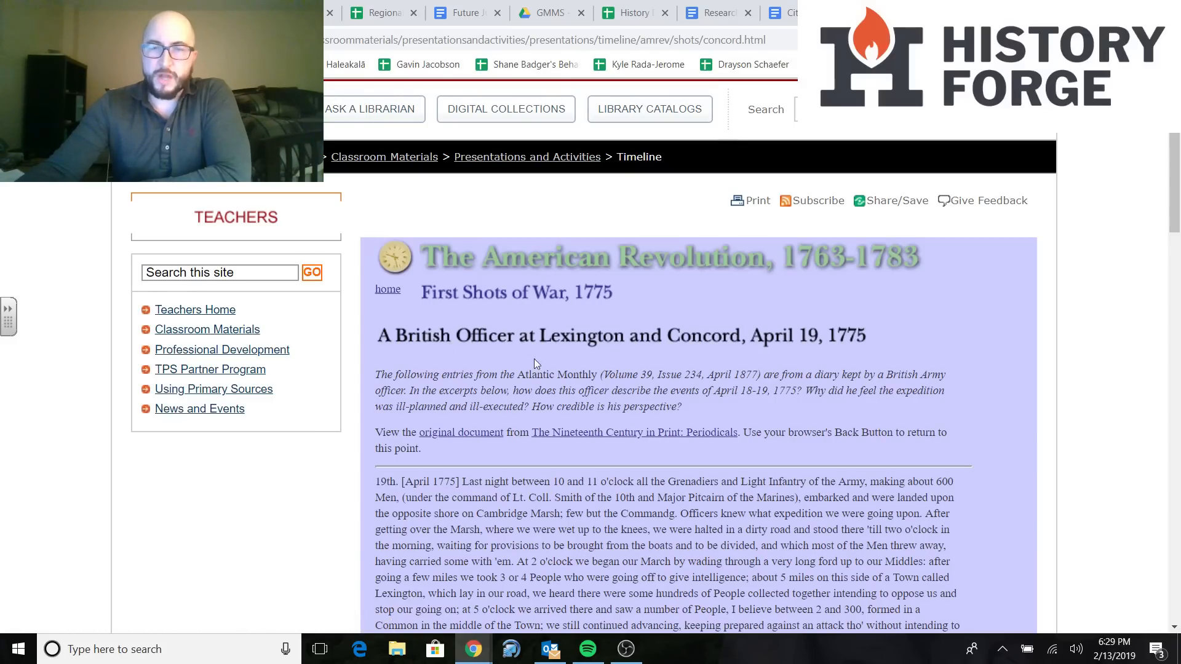
scroll("down", 3)
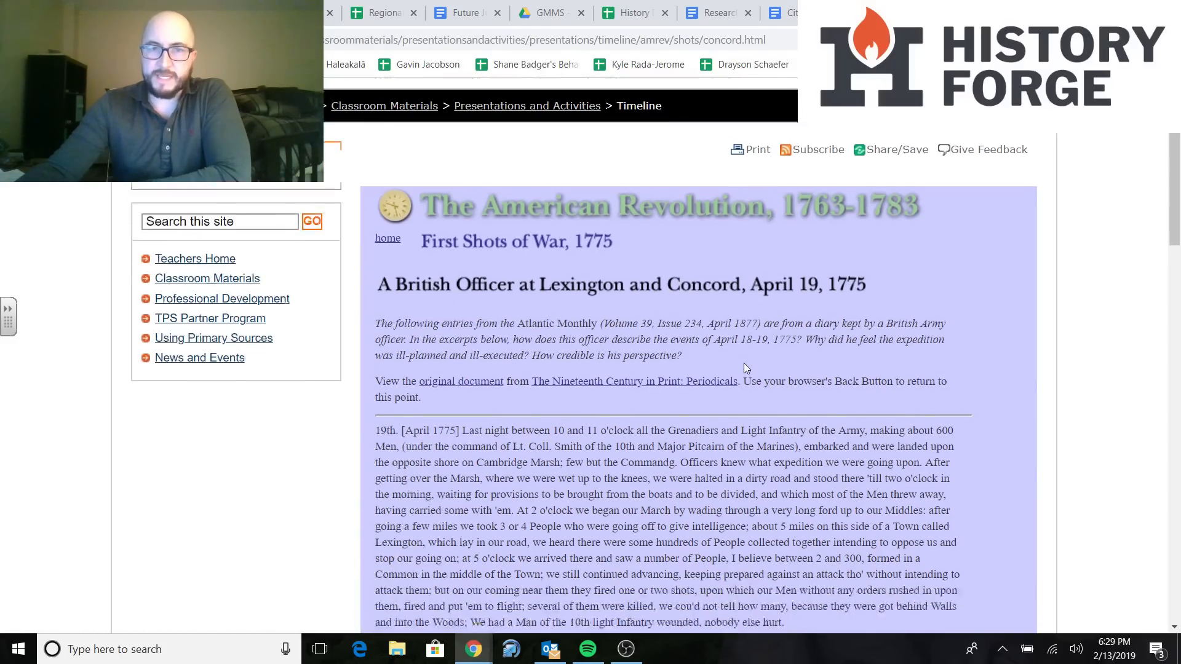
scroll("down", 3)
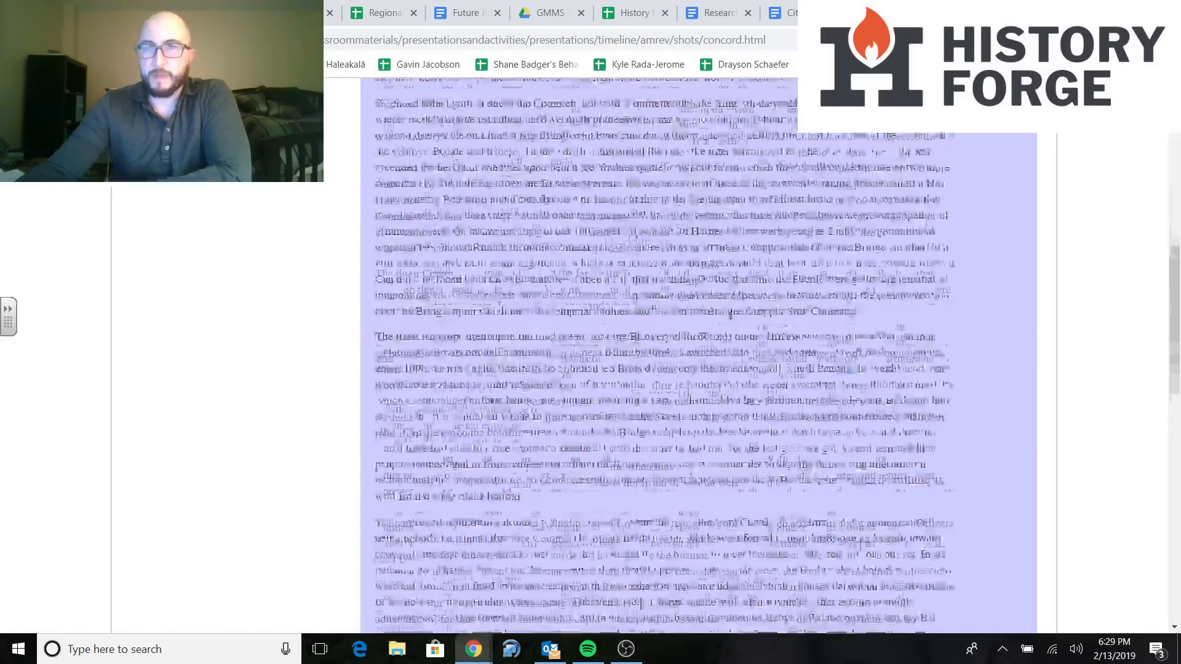
scroll("up", 3)
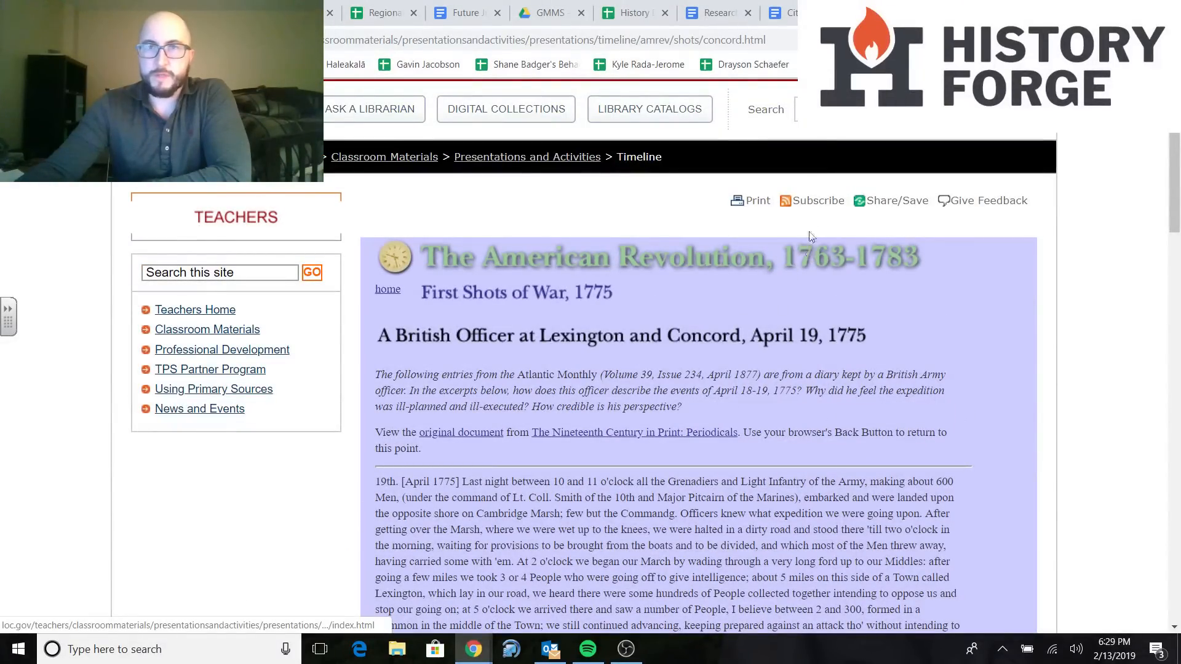
left_click(789, 13)
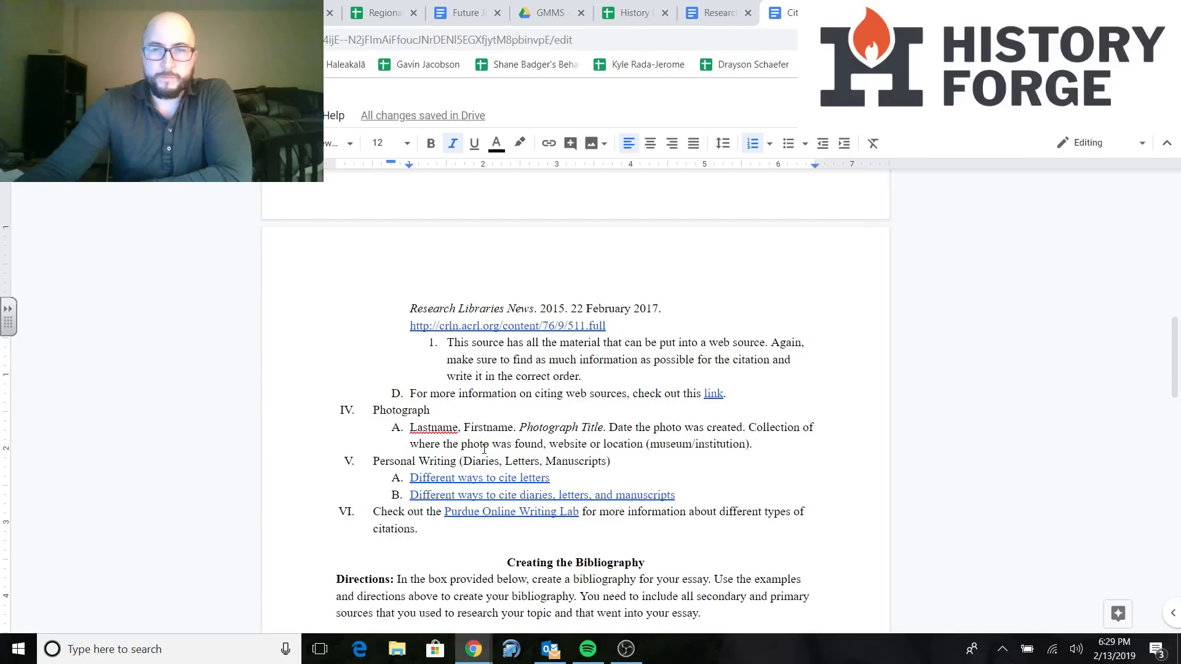
Read through the Letter/memo citation examples for print, collection, database, website and email letters
left_click(499, 477)
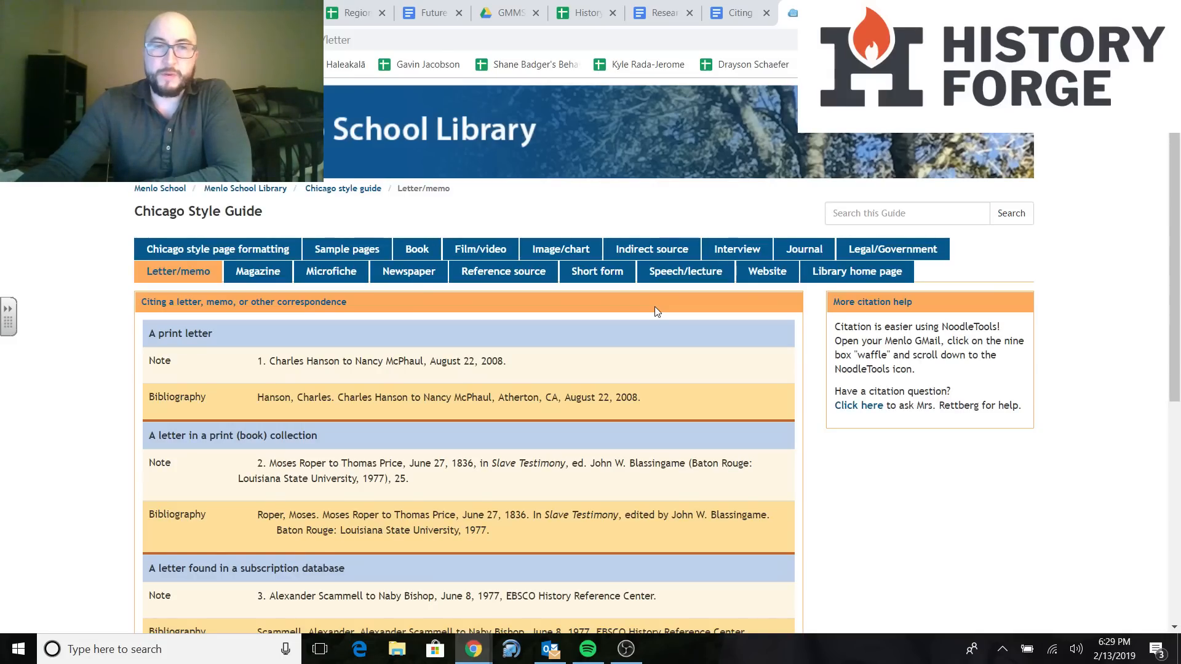
mouse_move(574, 385)
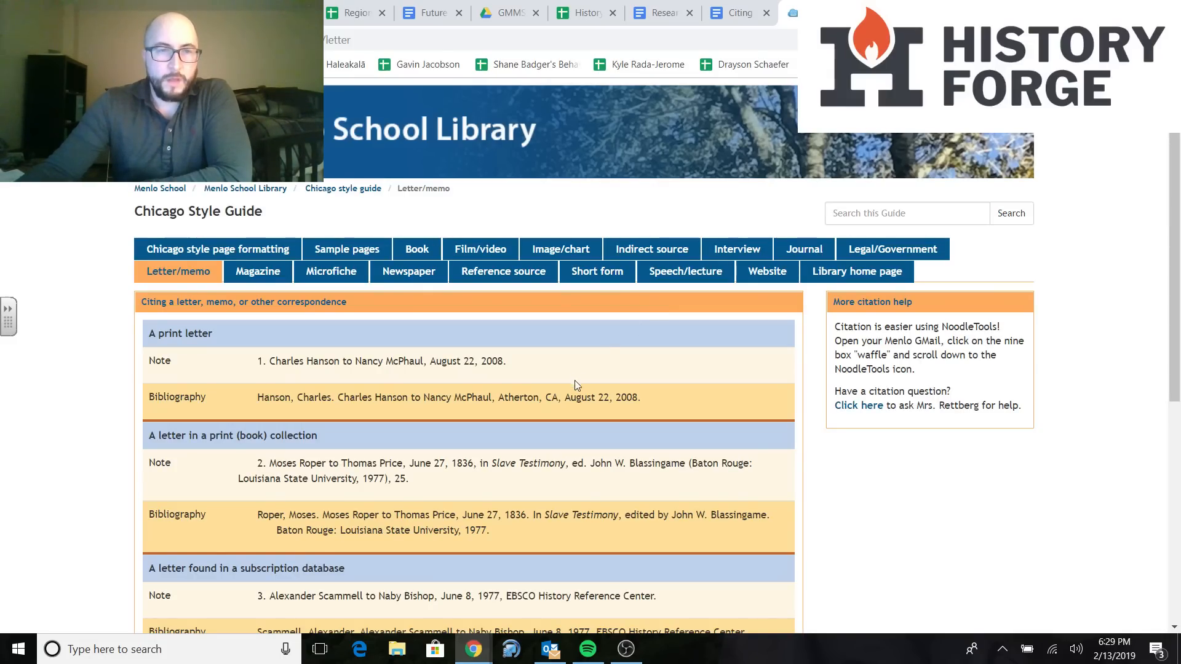
scroll("down", 3)
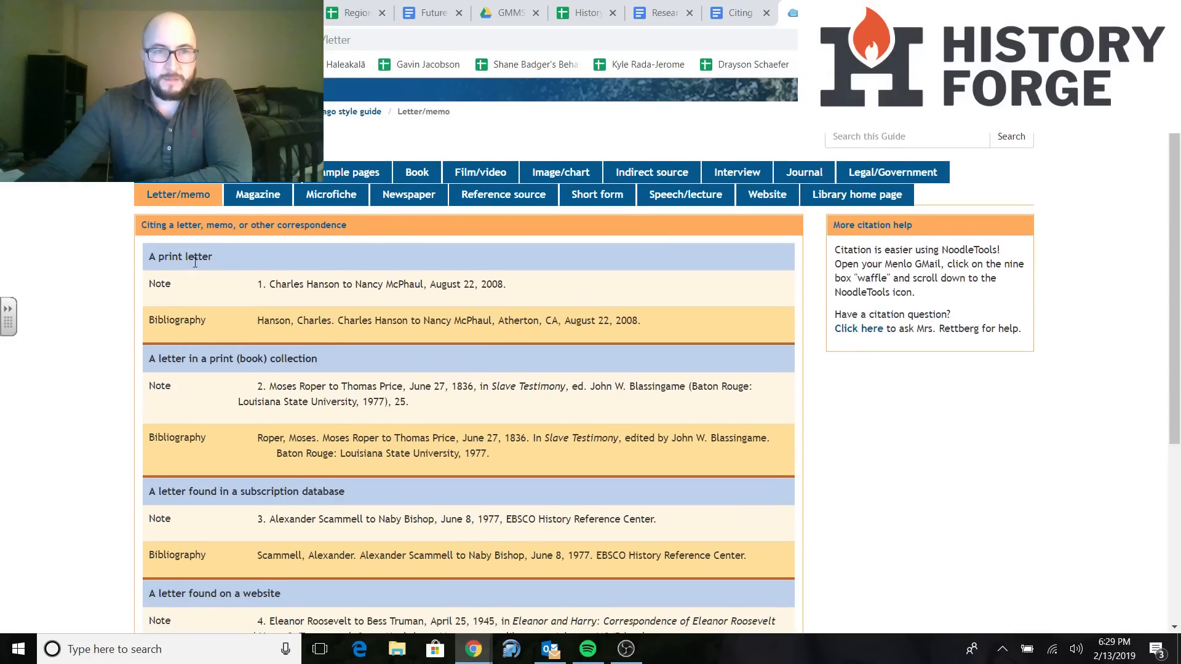
scroll("down", 3)
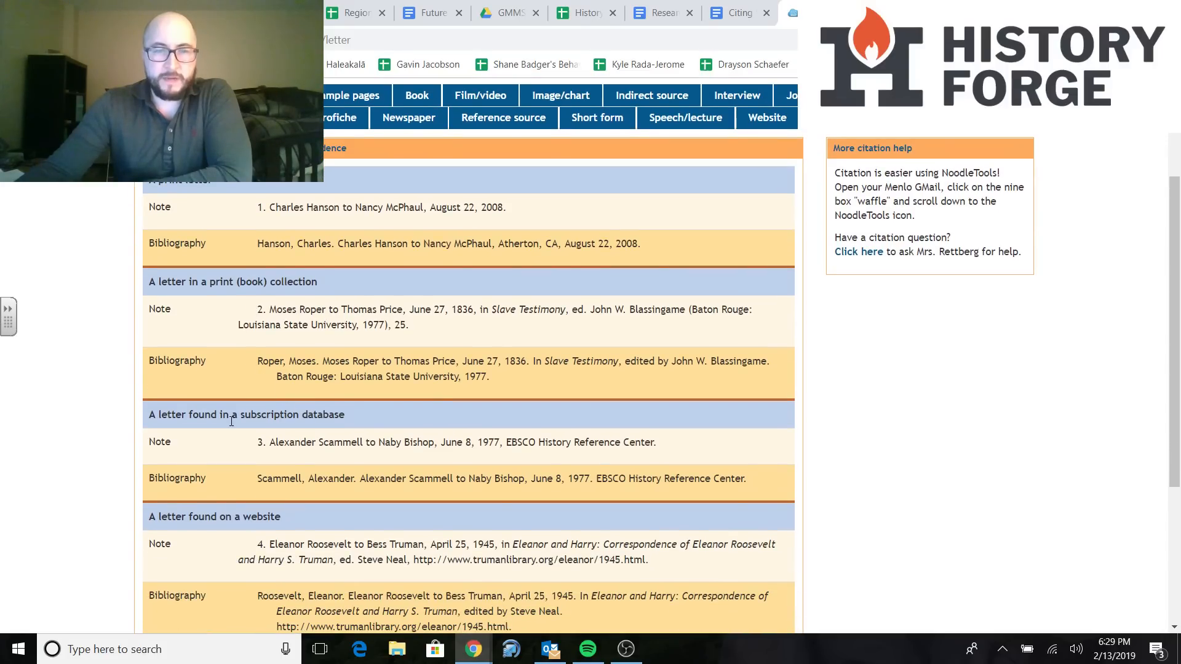
scroll("down", 3)
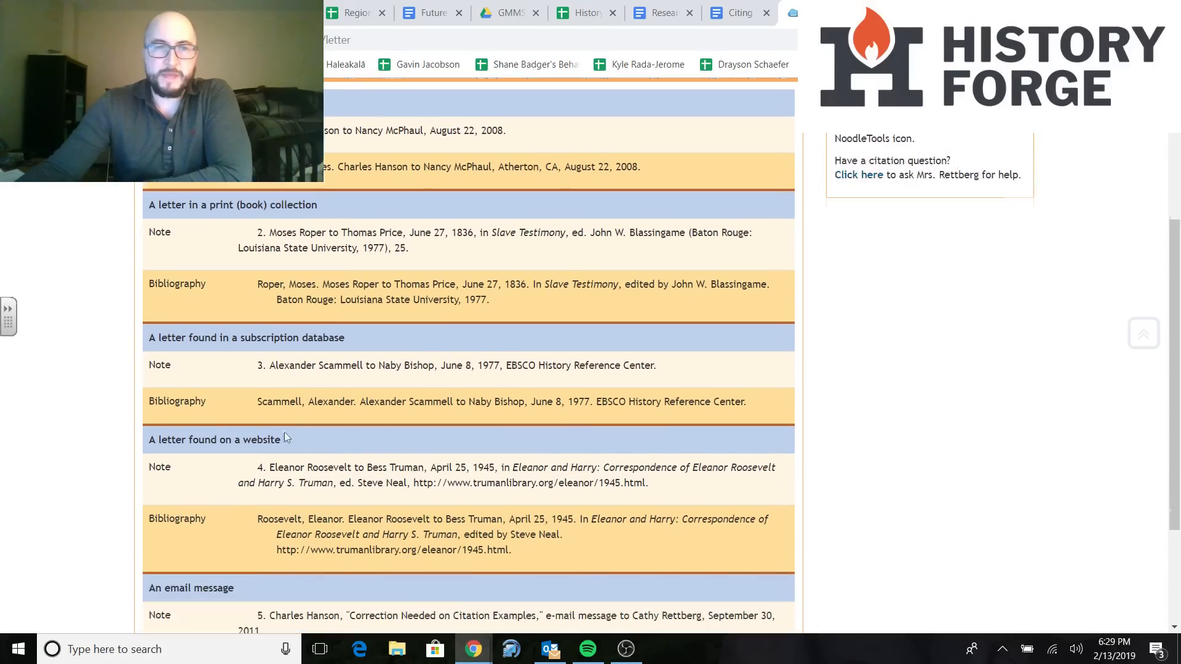
scroll("down", 3)
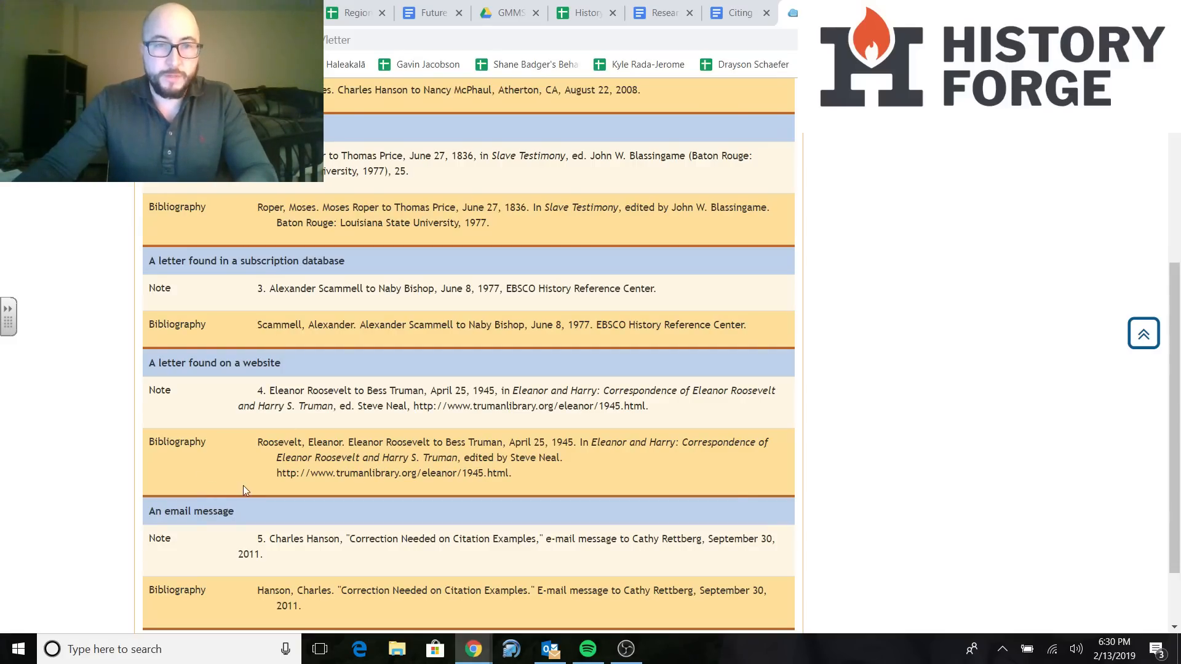
mouse_move(315, 458)
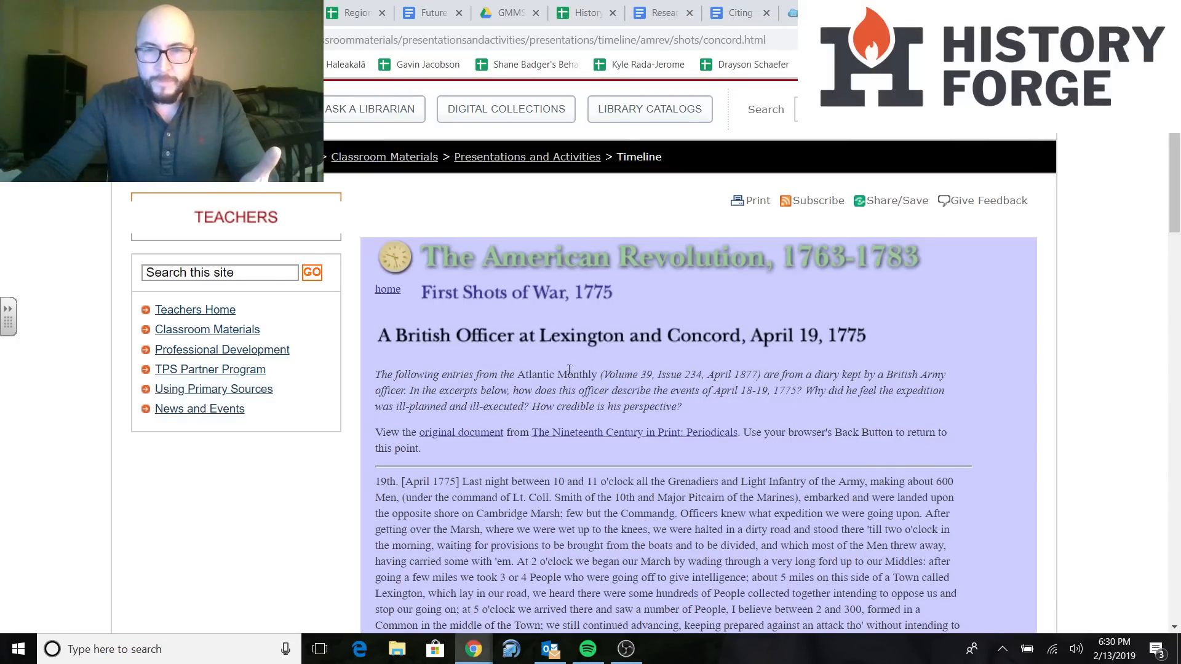
mouse_move(659, 364)
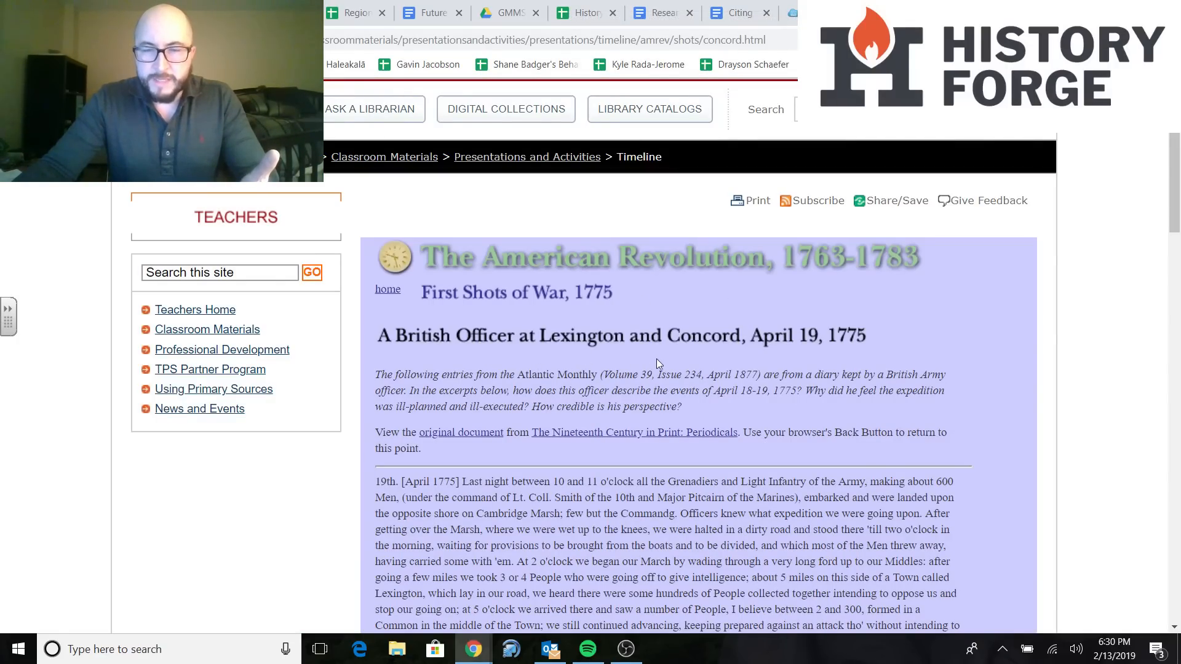
mouse_move(601, 425)
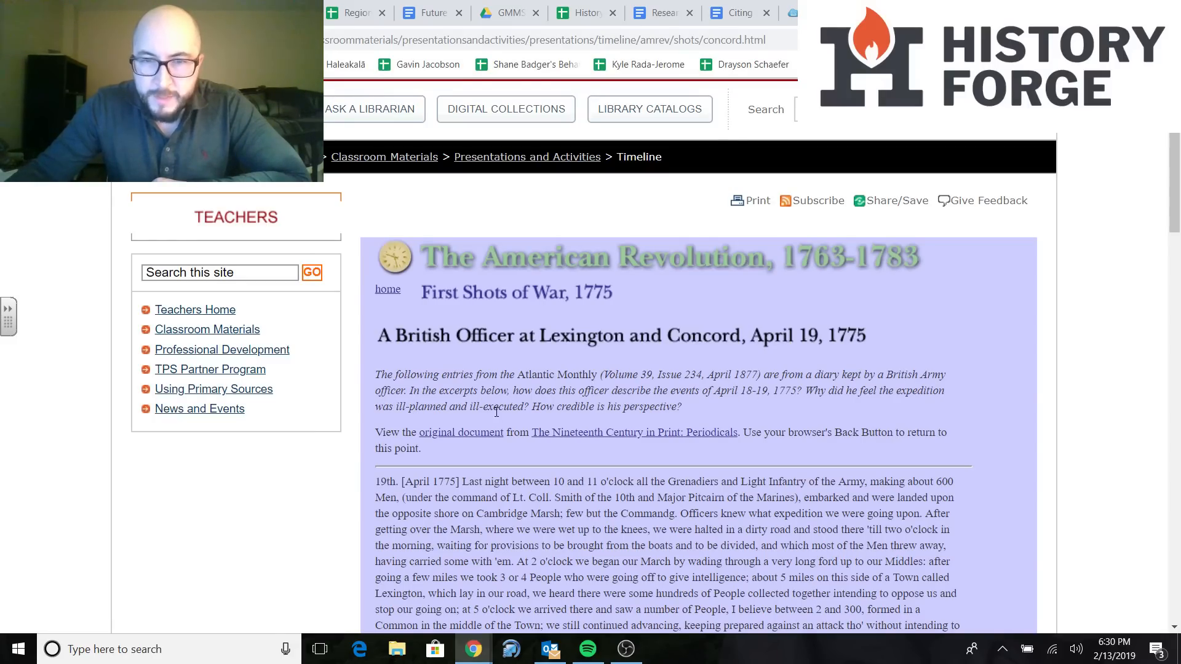
Scroll through the Library of Congress diary page to review its contents
scroll("down", 3)
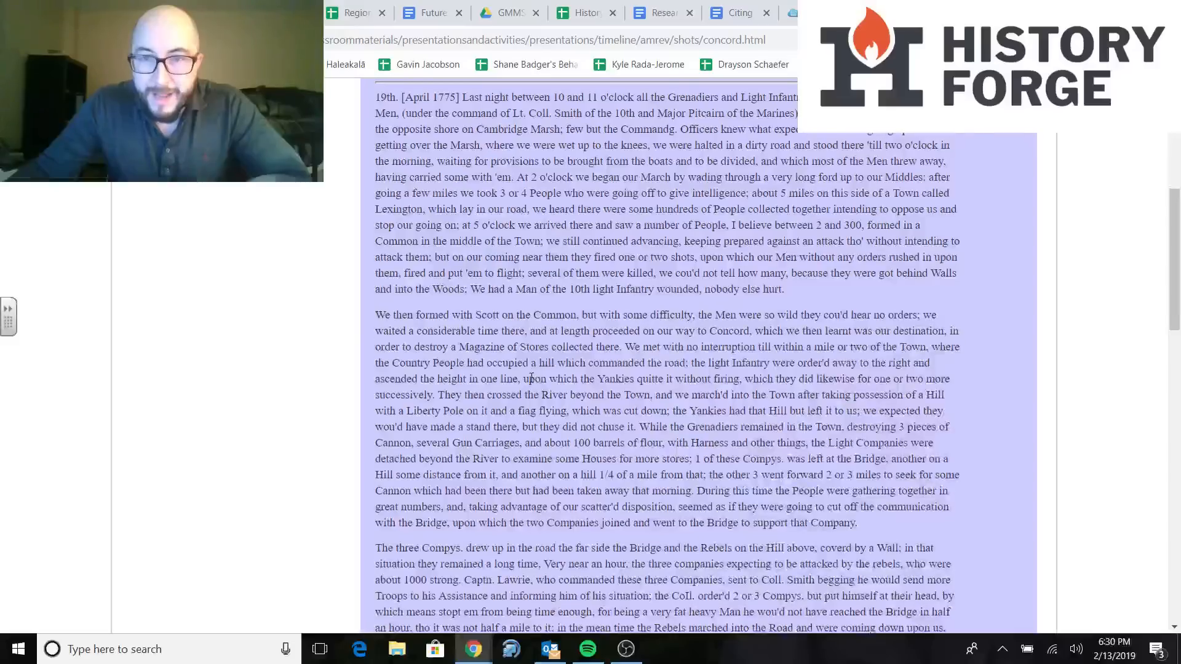
scroll("up", 3)
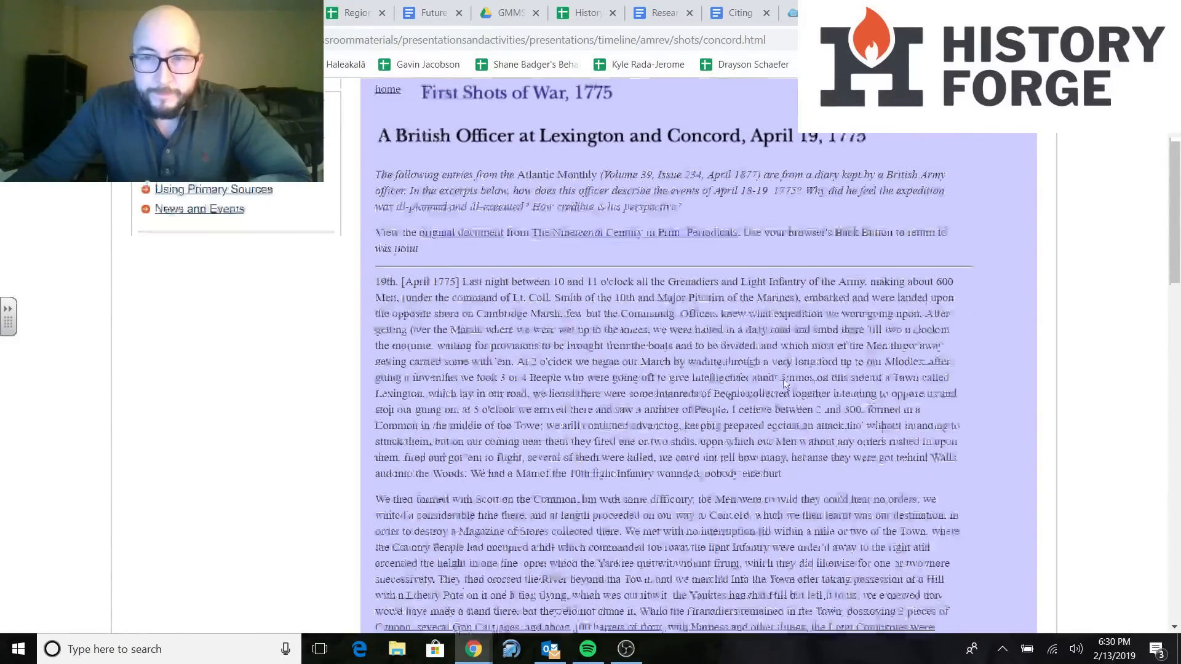
scroll("down", 3)
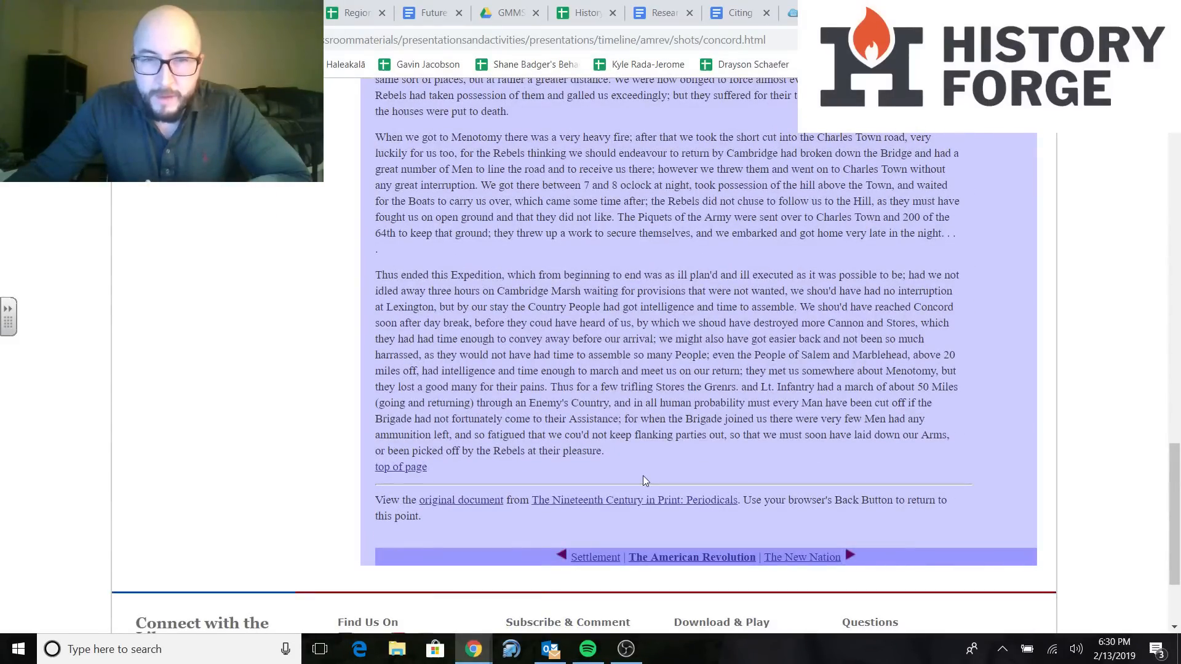
scroll("up", 3)
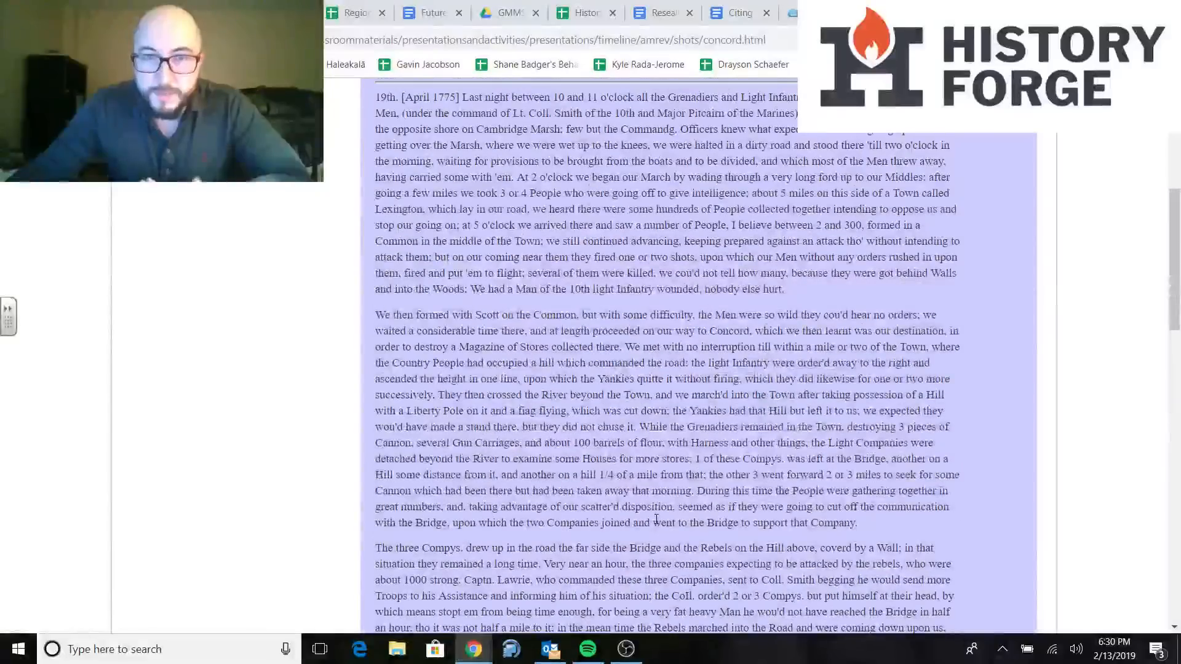
scroll("up", 3)
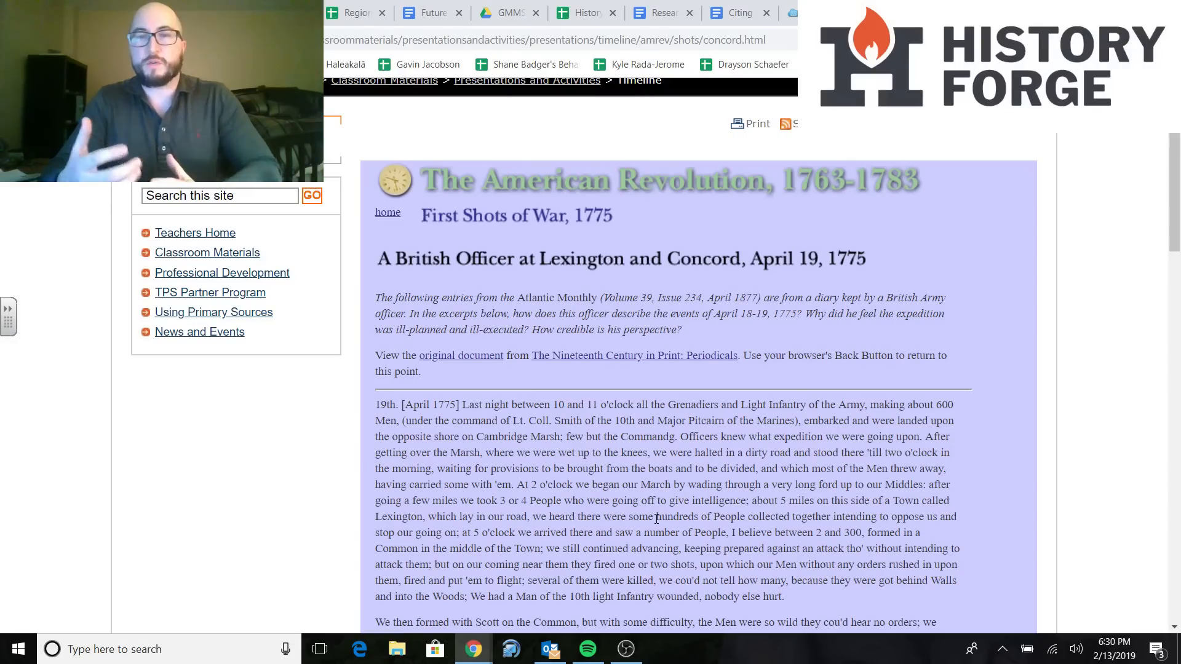
mouse_move(548, 393)
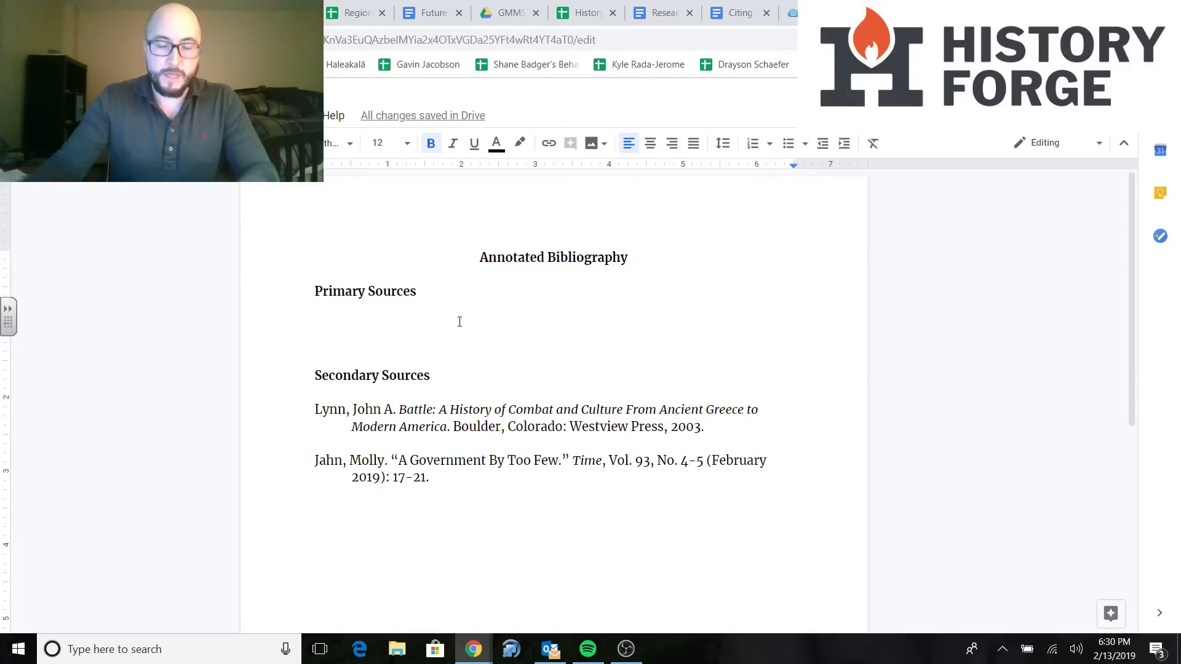
Enter 'A British Officer Who was At Lexington and Concord.' on the blank line under Primary Sources
left_click(324, 325)
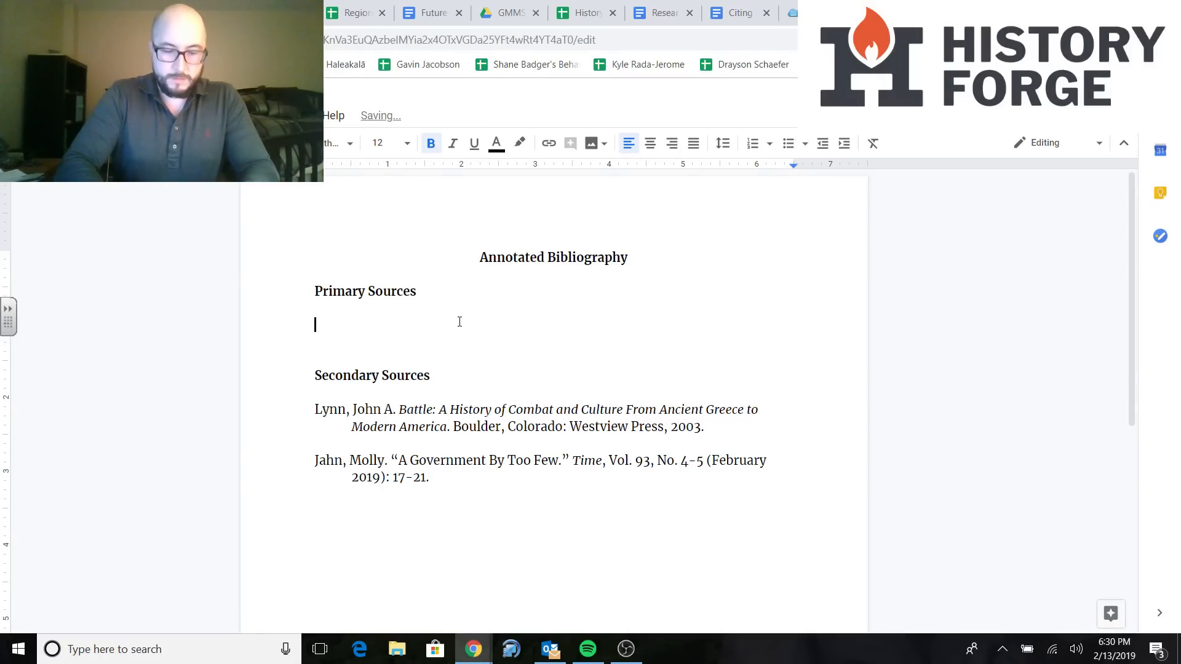
type("A British")
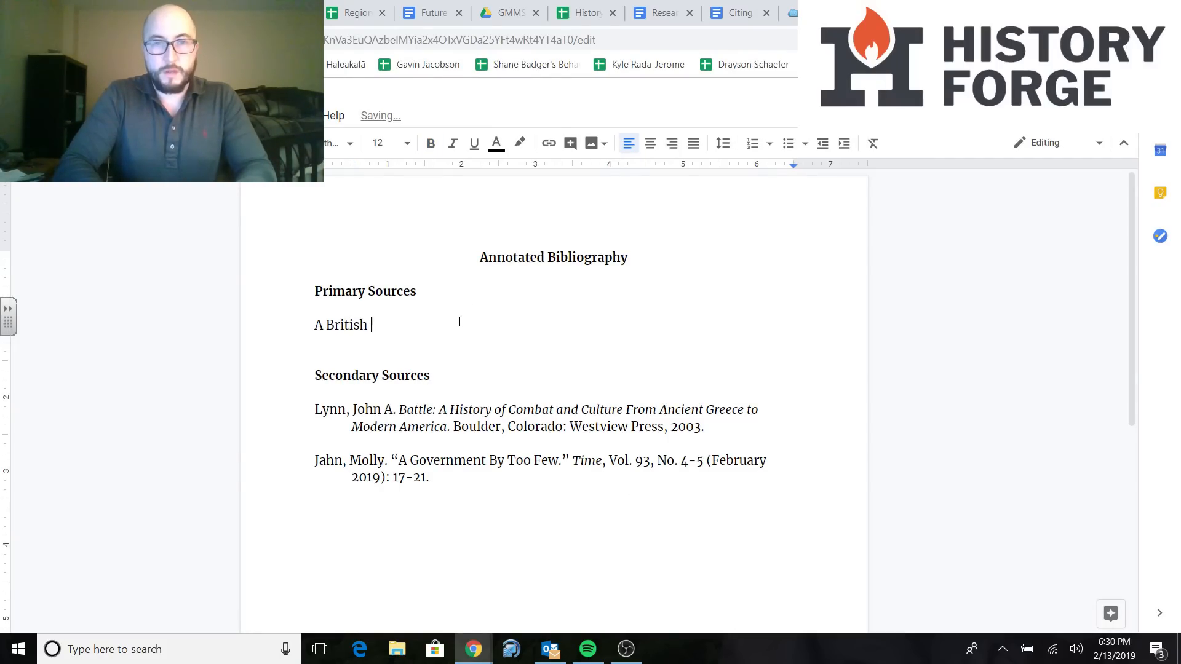
type("Officer Wh")
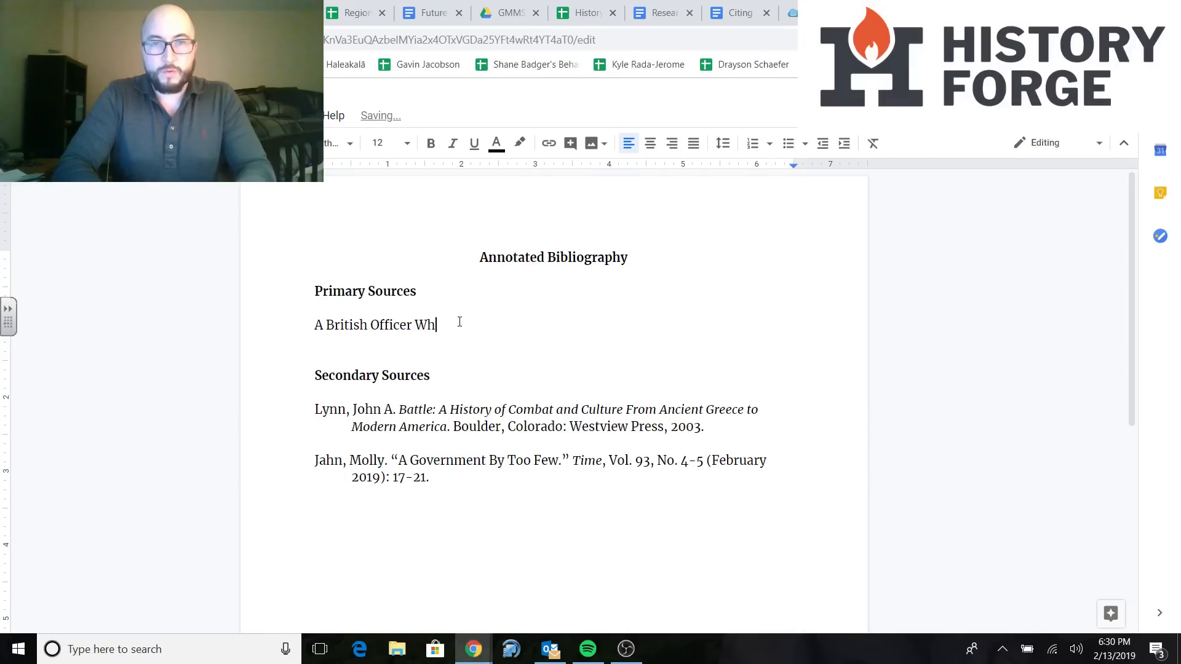
type("o was At")
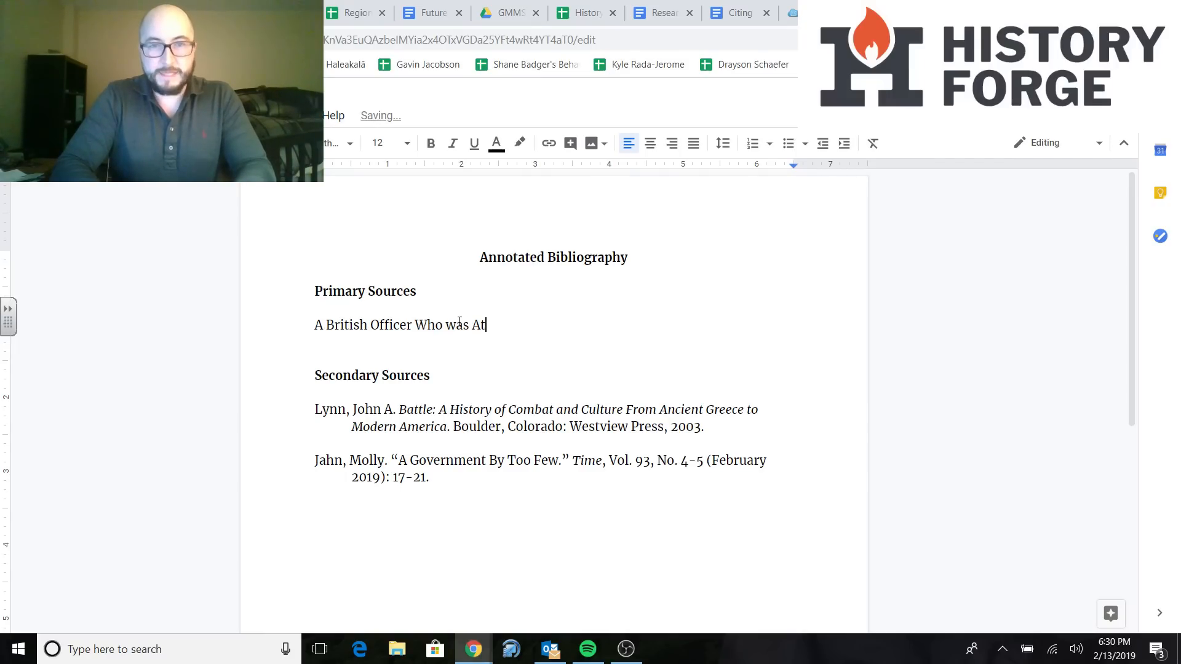
type("Lexington and")
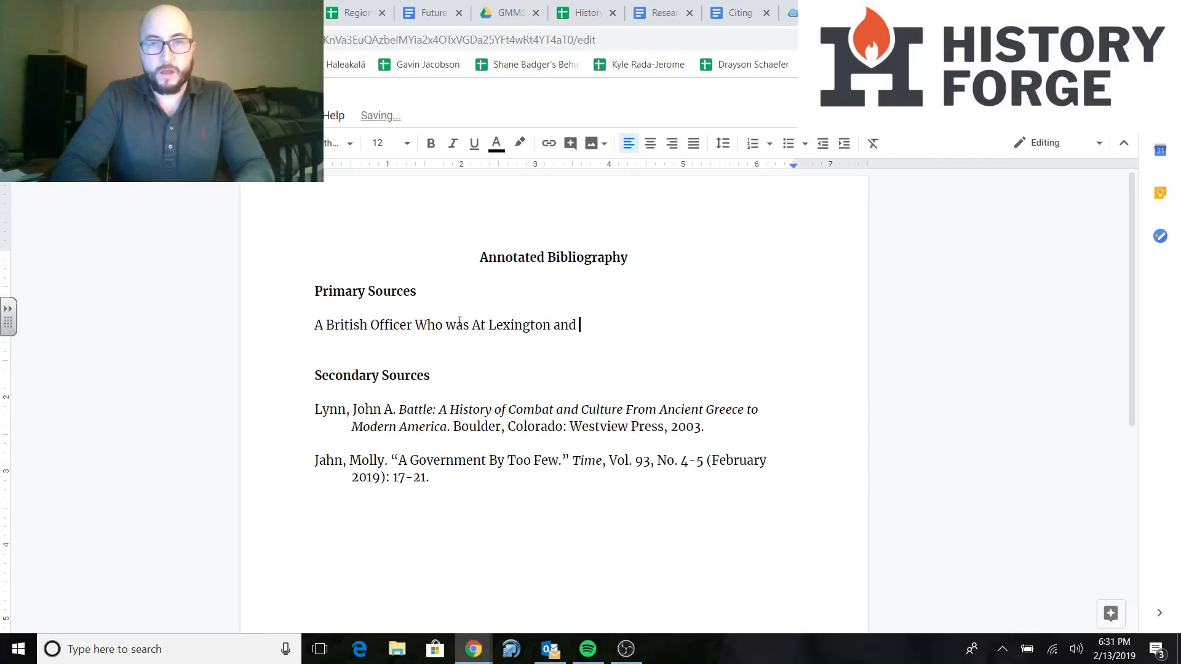
type("Concord")
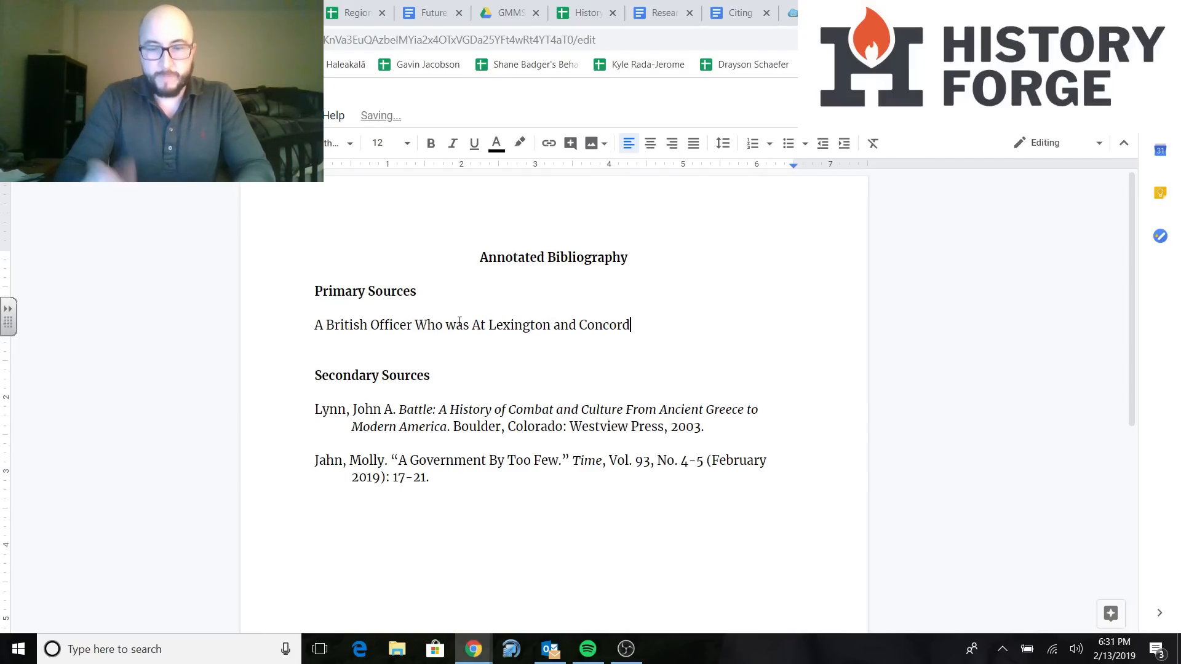
type(".")
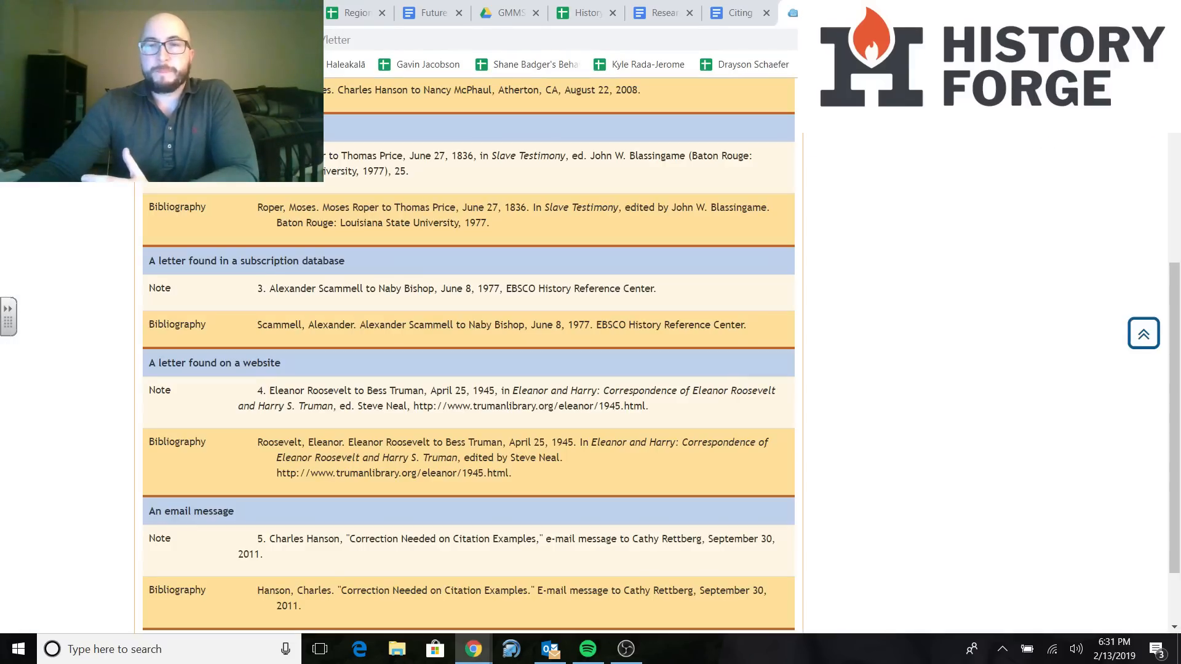
Check the letter-found-on-a-website example and the LOC diary page, then return to the bibliography document
scroll("down", 3)
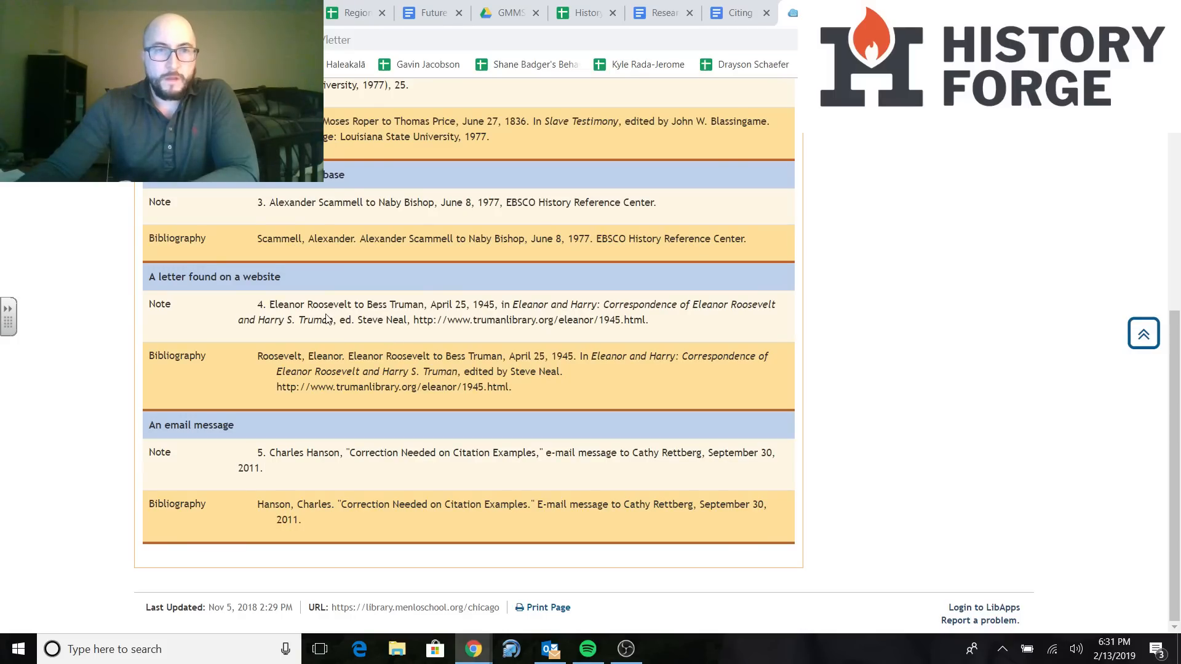
mouse_move(419, 370)
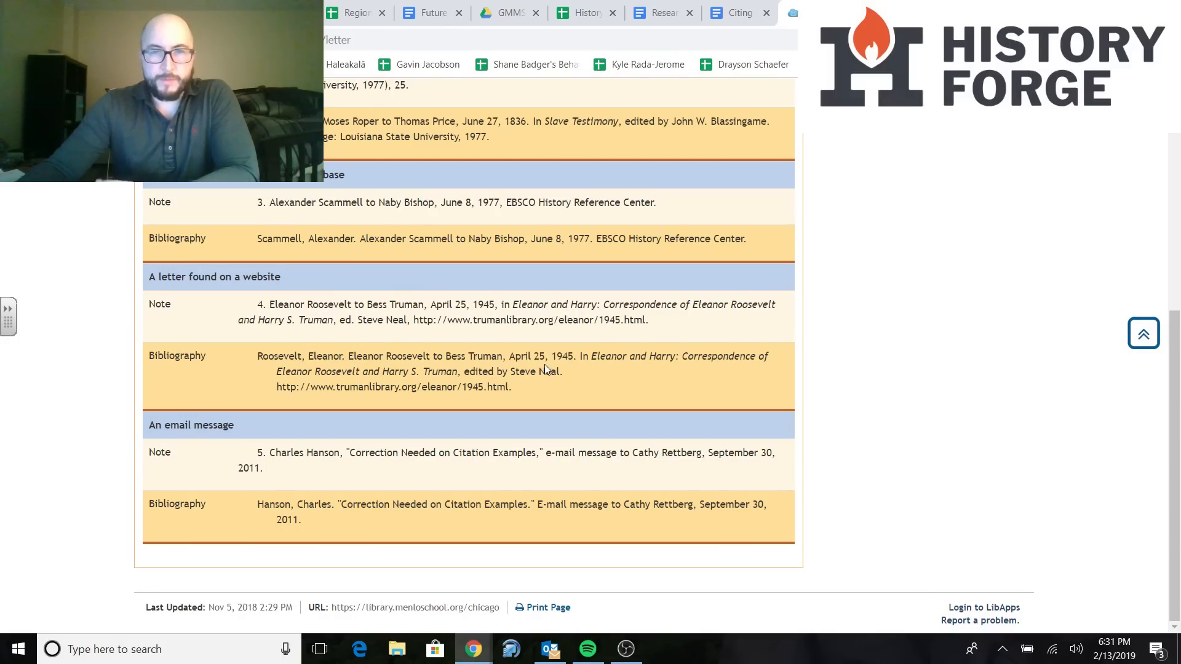
mouse_move(473, 319)
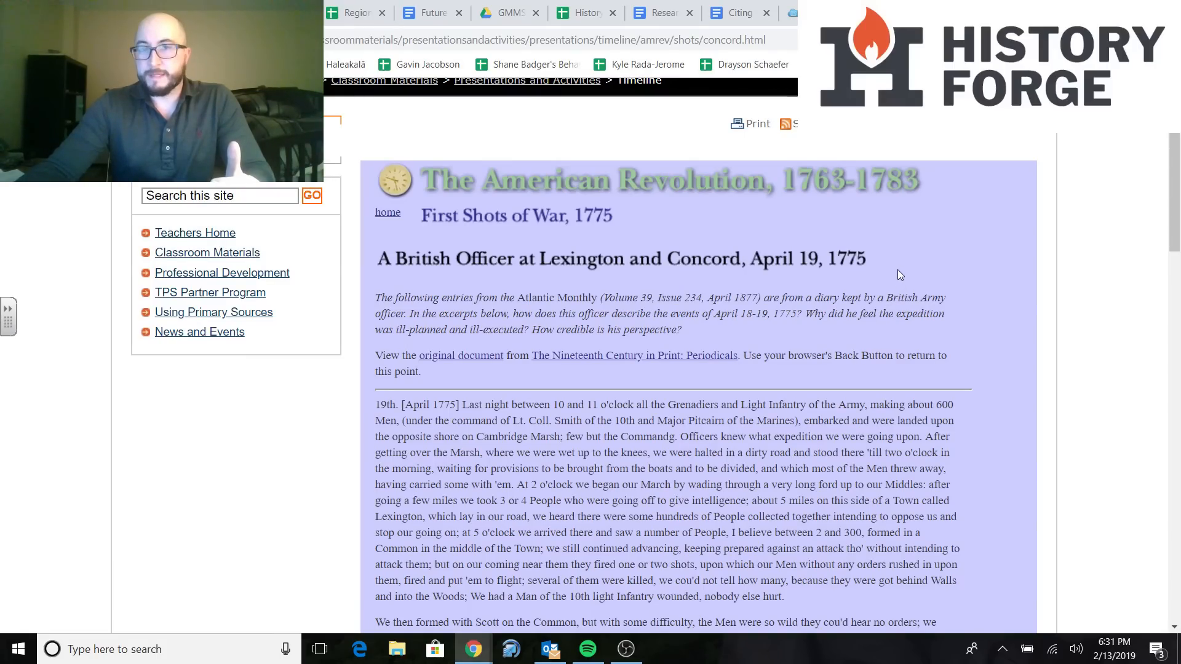
left_click(737, 13)
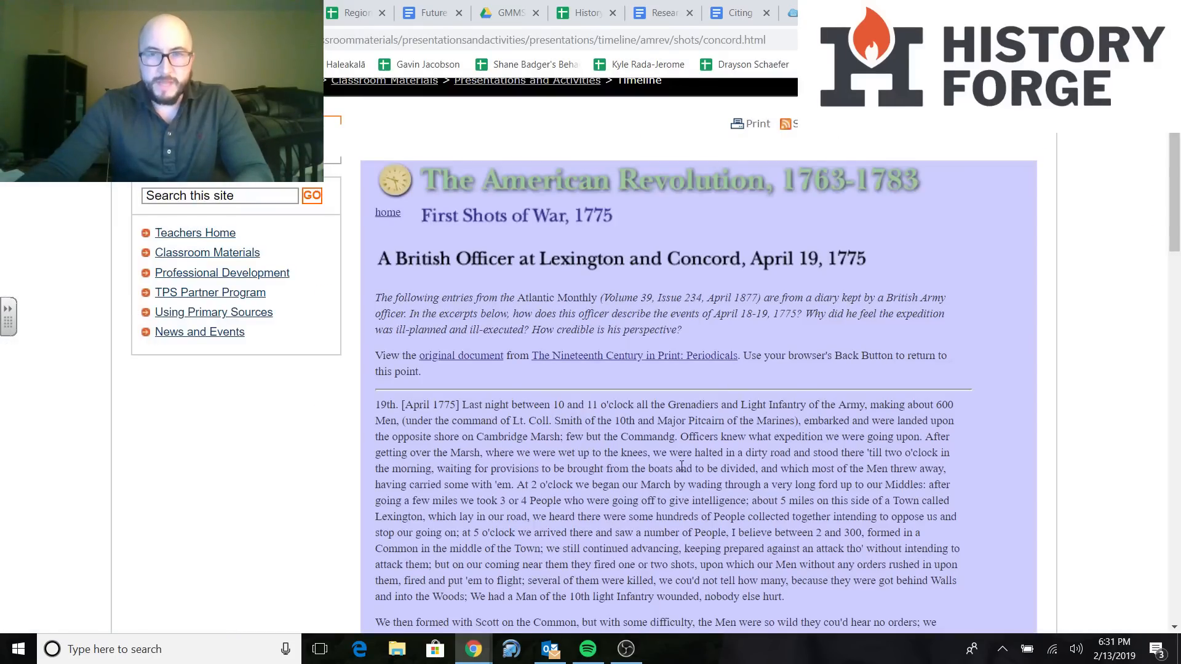
left_click(735, 12)
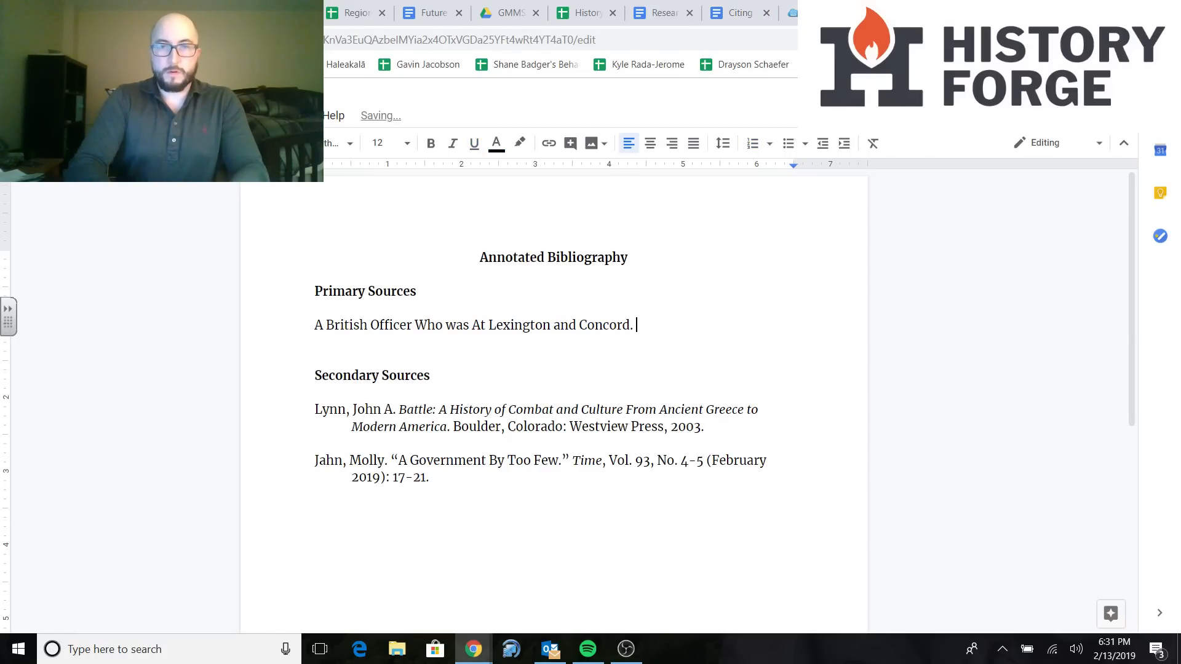
Continue the entry with 'A Diary of a British Officer, April 19, 1775.'
type("A Diary")
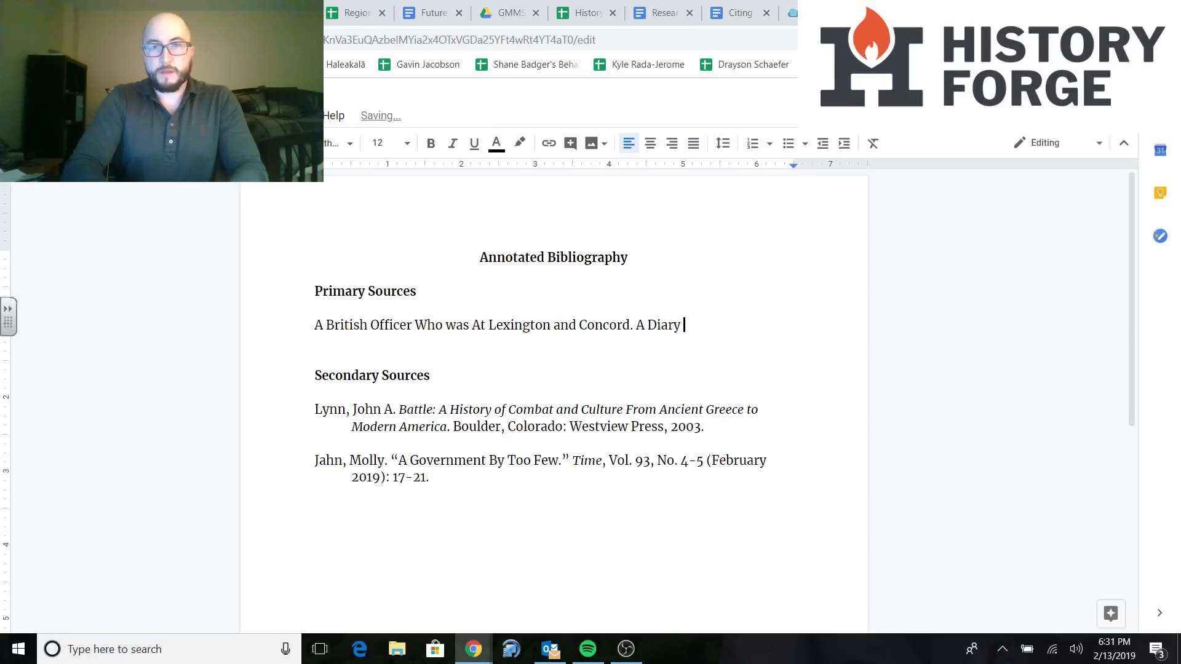
type("of a British")
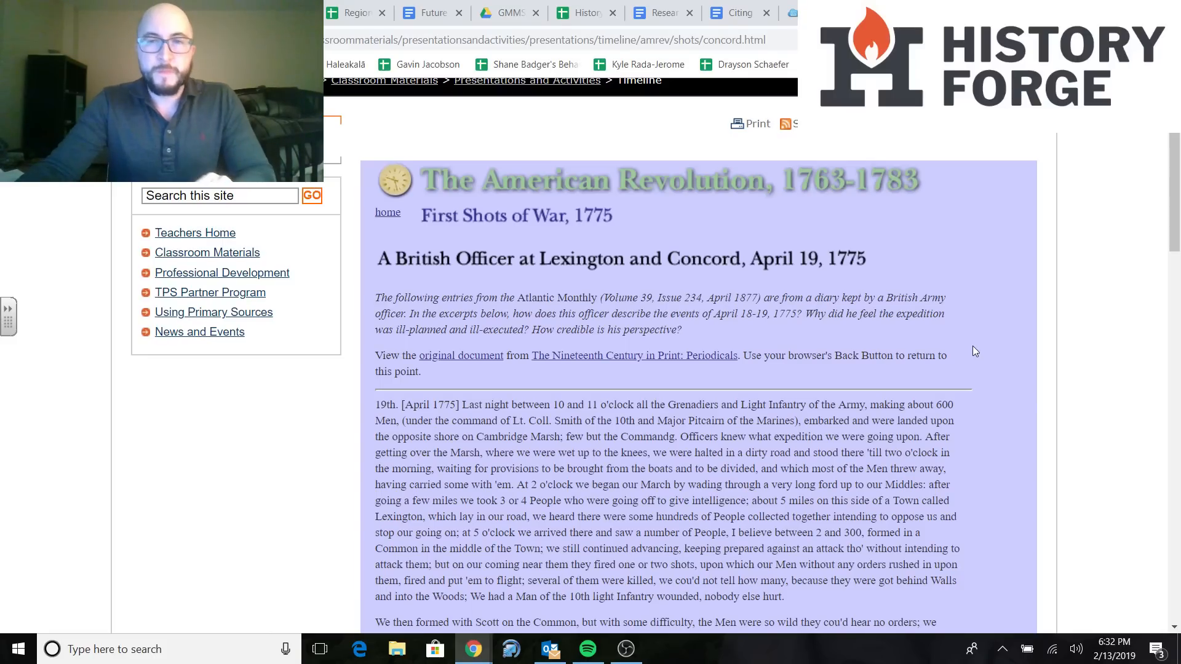
mouse_move(808, 295)
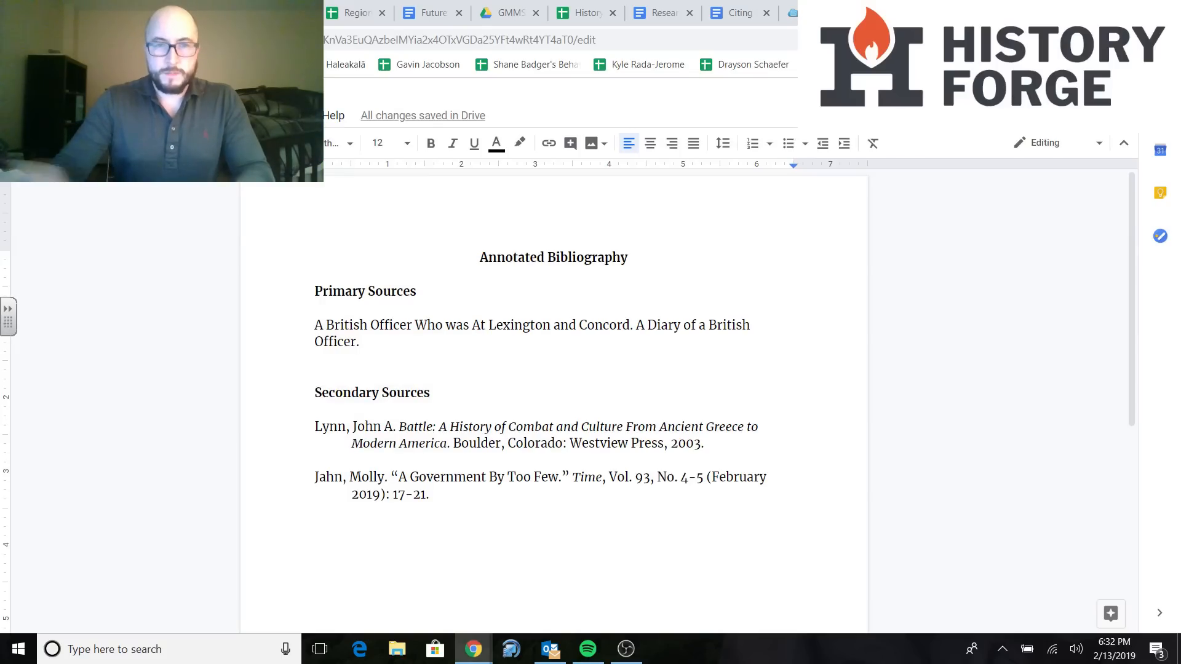
type(", April 19,")
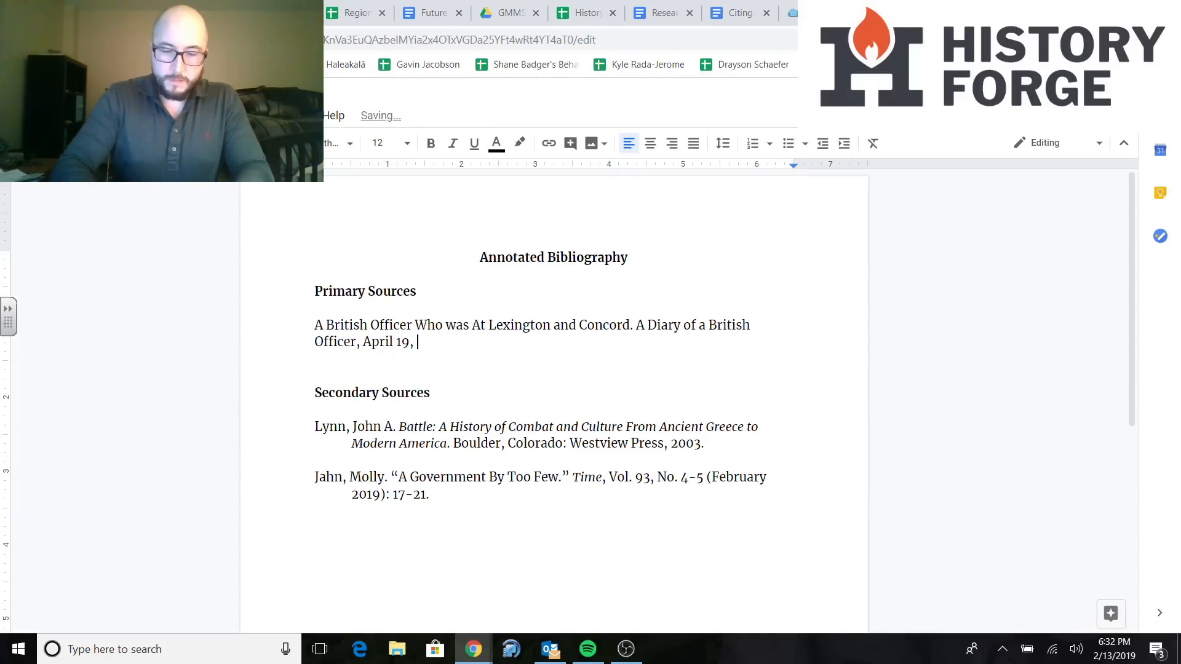
type("1775.")
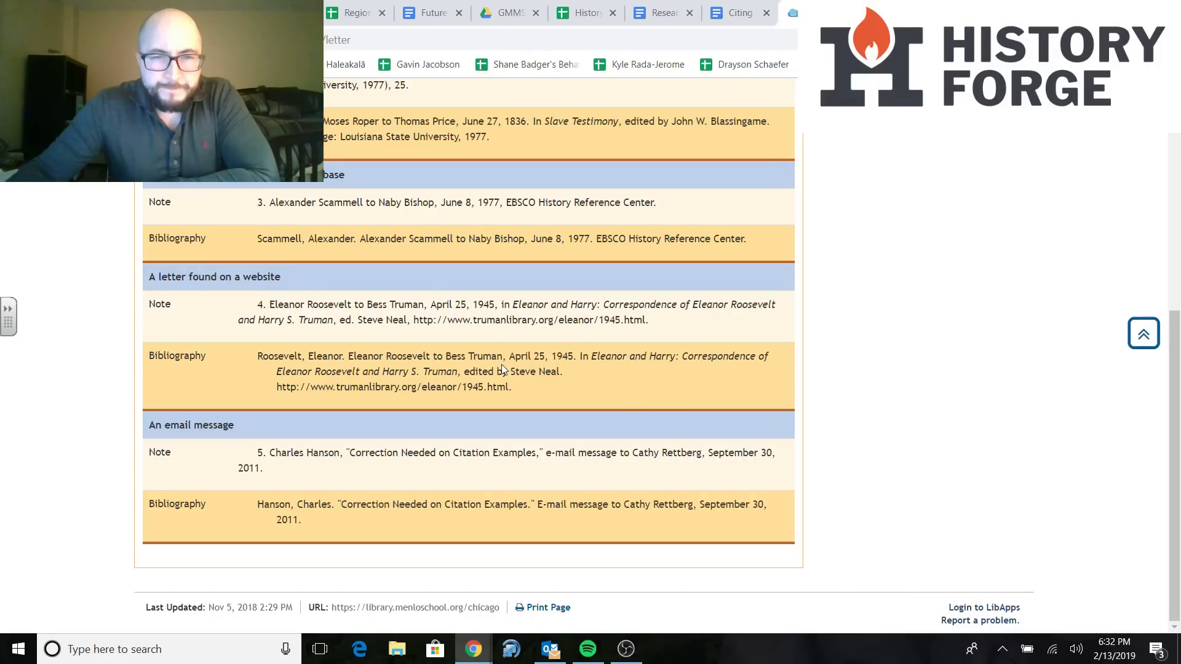
mouse_move(715, 369)
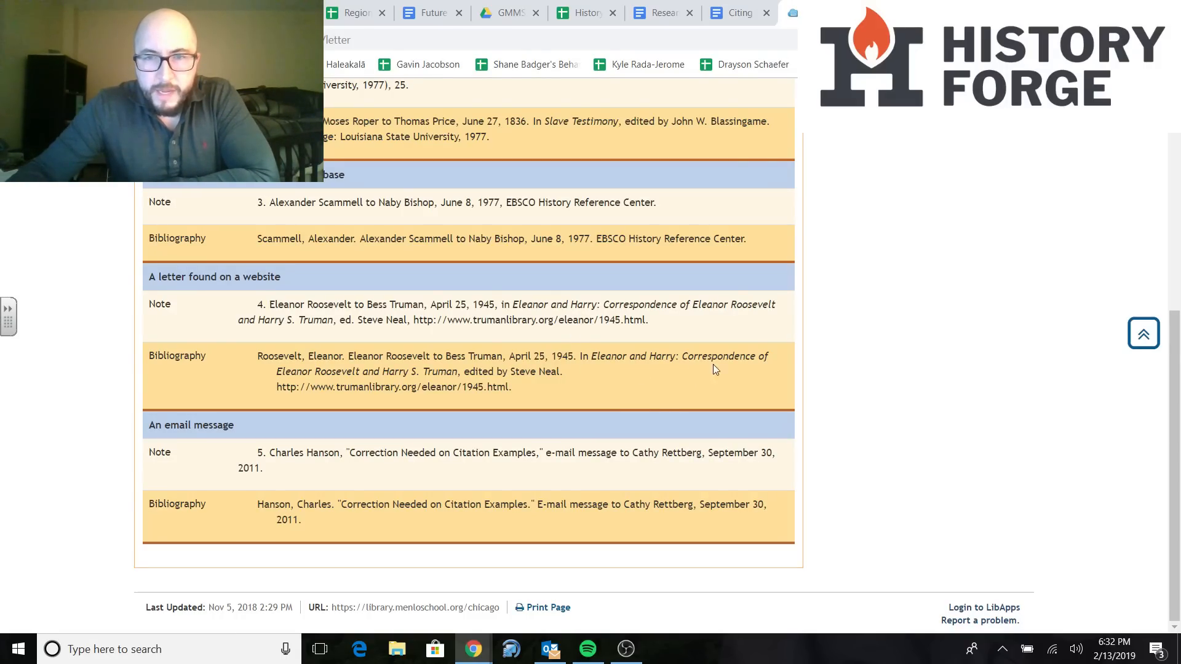
mouse_move(406, 389)
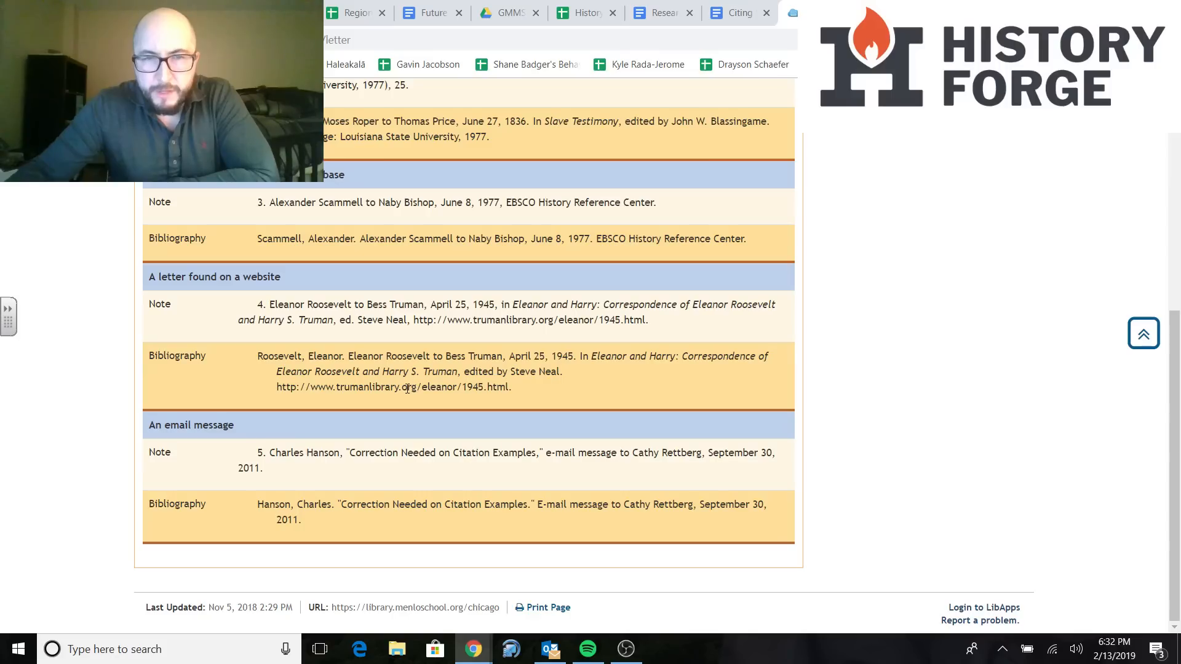
mouse_move(551, 388)
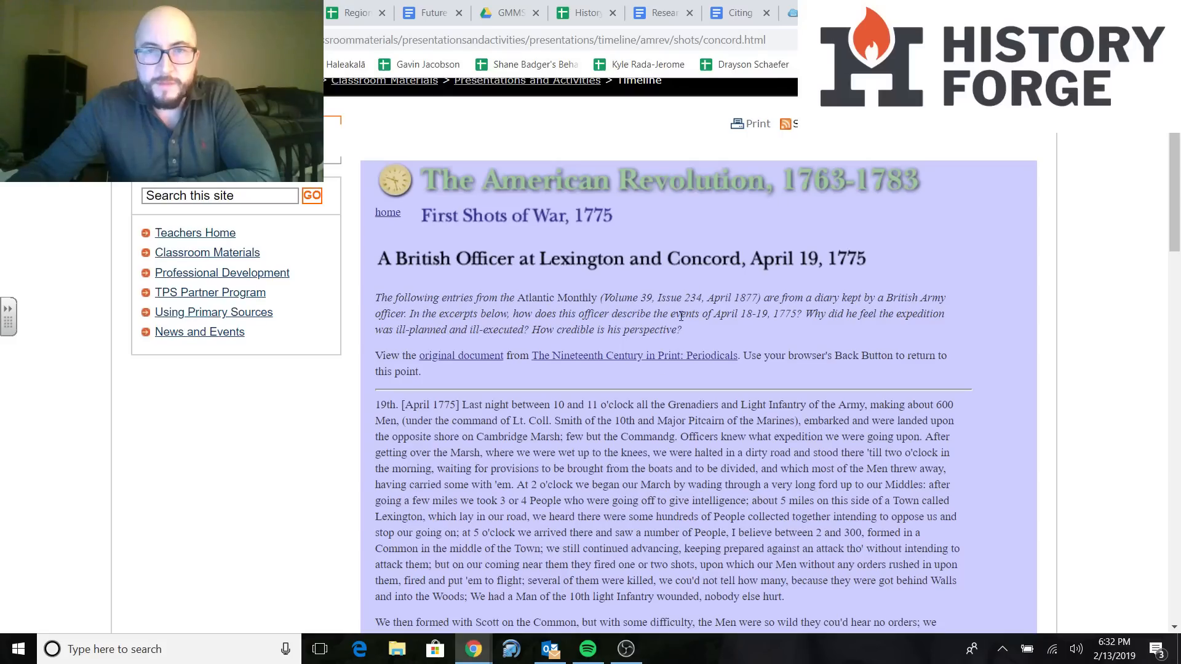
mouse_move(657, 416)
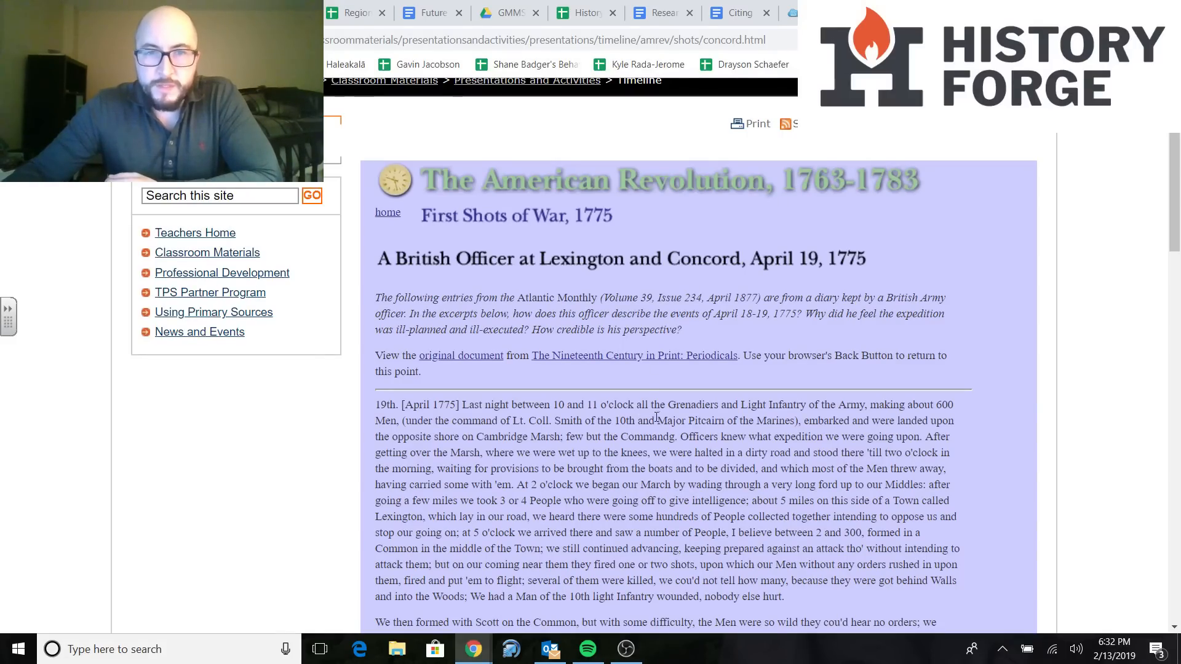
mouse_move(746, 312)
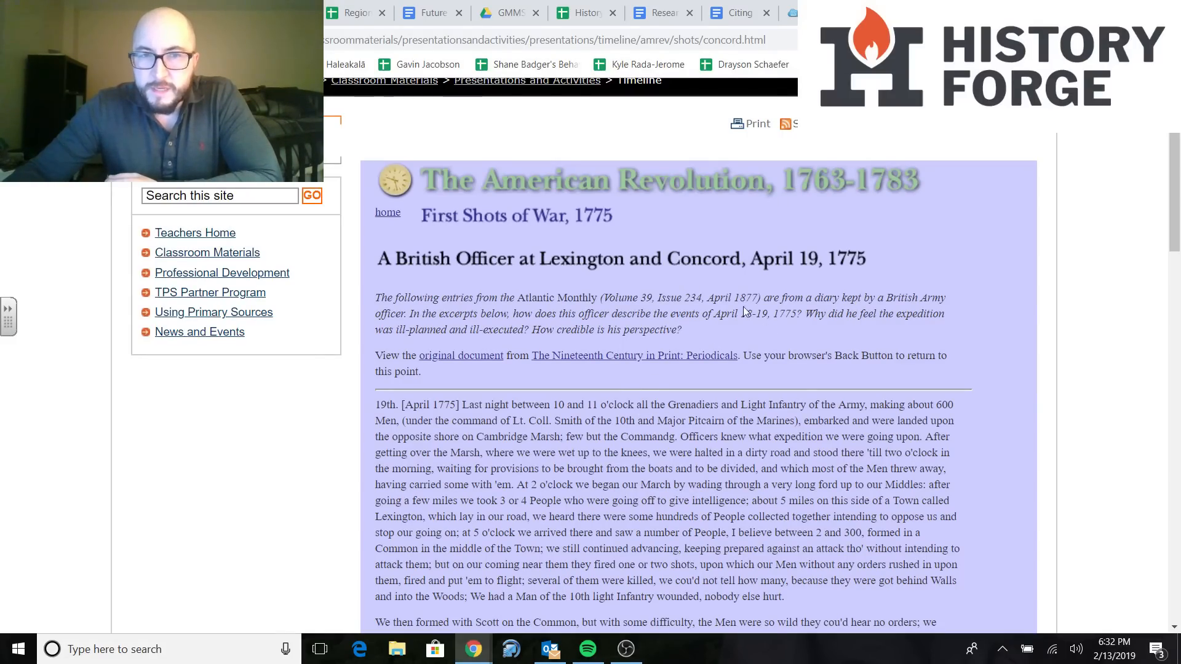
mouse_move(855, 329)
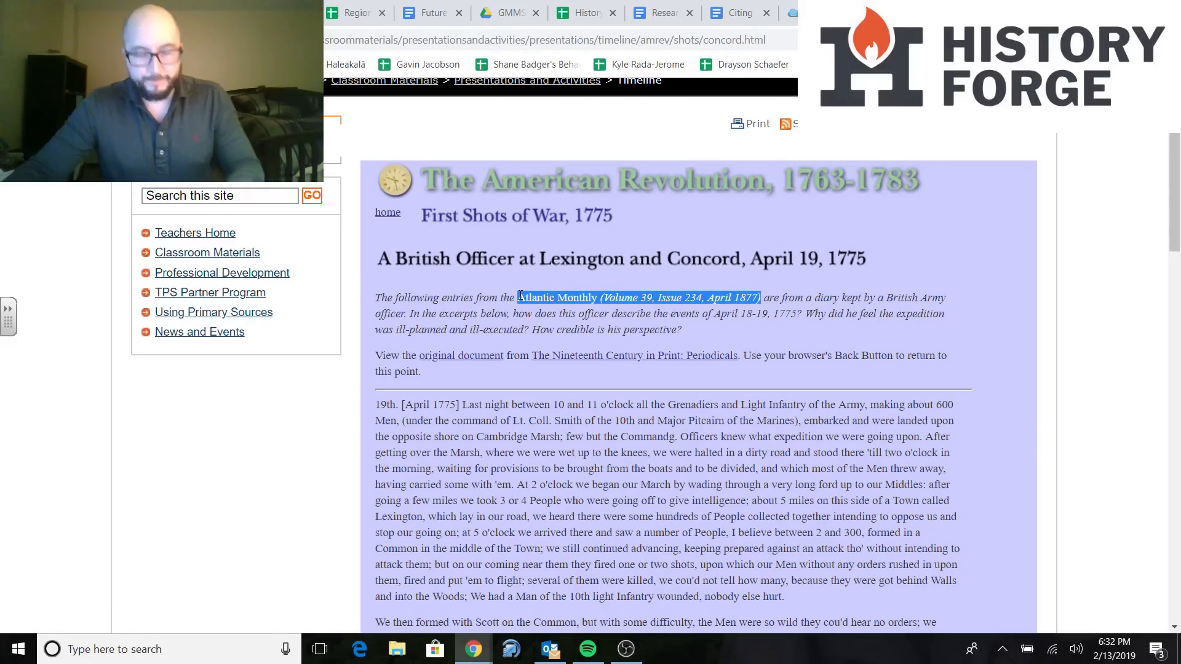
Return to the bibliography document to add the Atlantic Monthly publication details
left_click(791, 12)
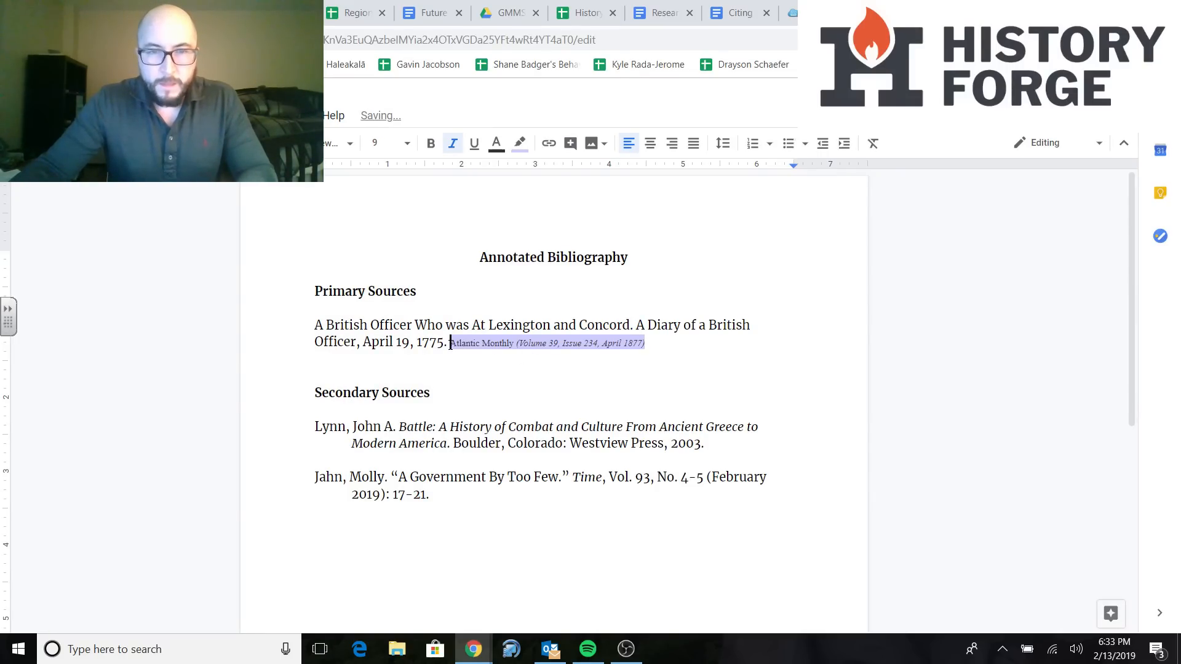
Add 'In a' before the Atlantic Monthly details, remove their highlight and set them to Times New Roman
type("In a")
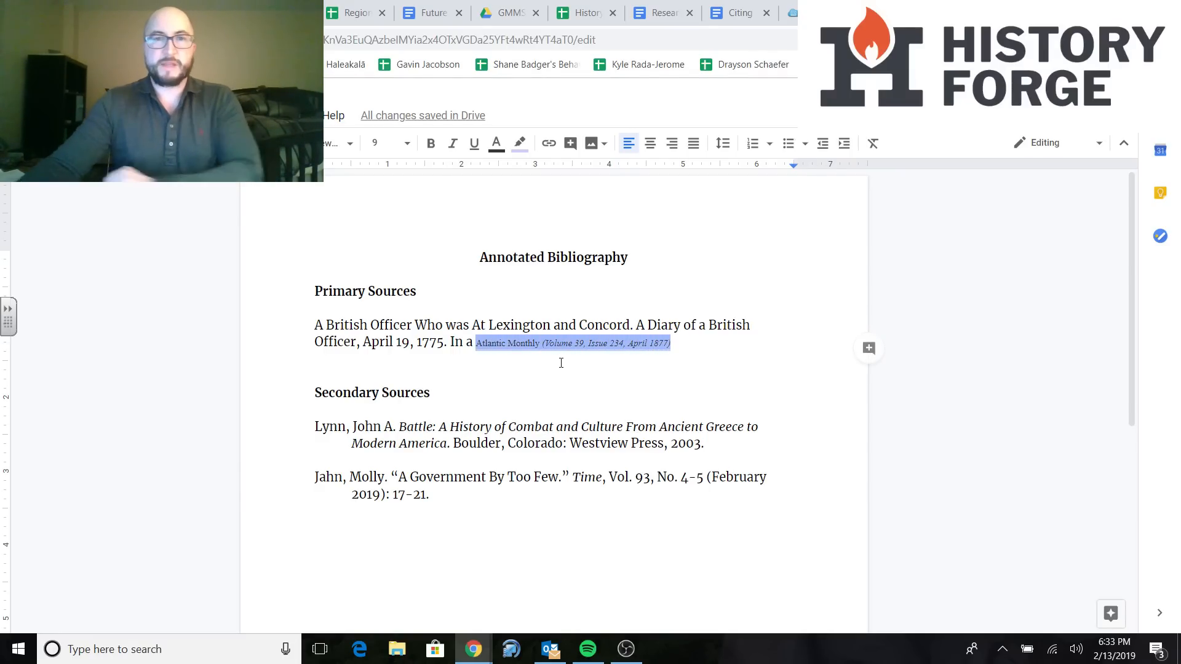
left_click(384, 142)
type("12")
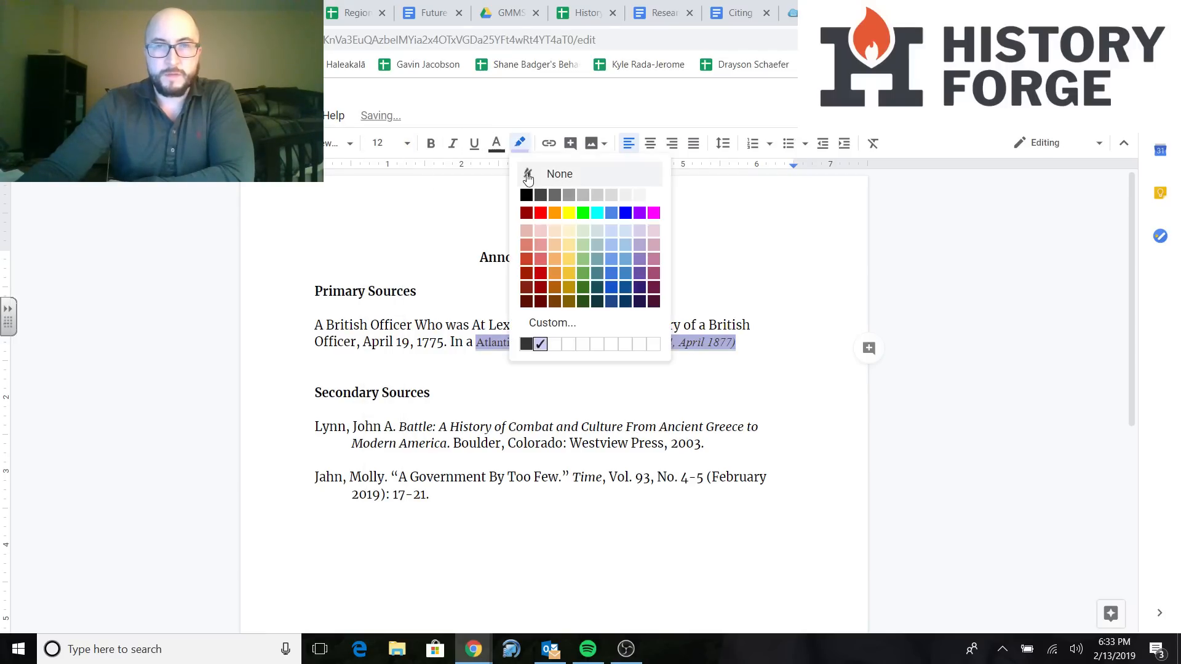
left_click(559, 174)
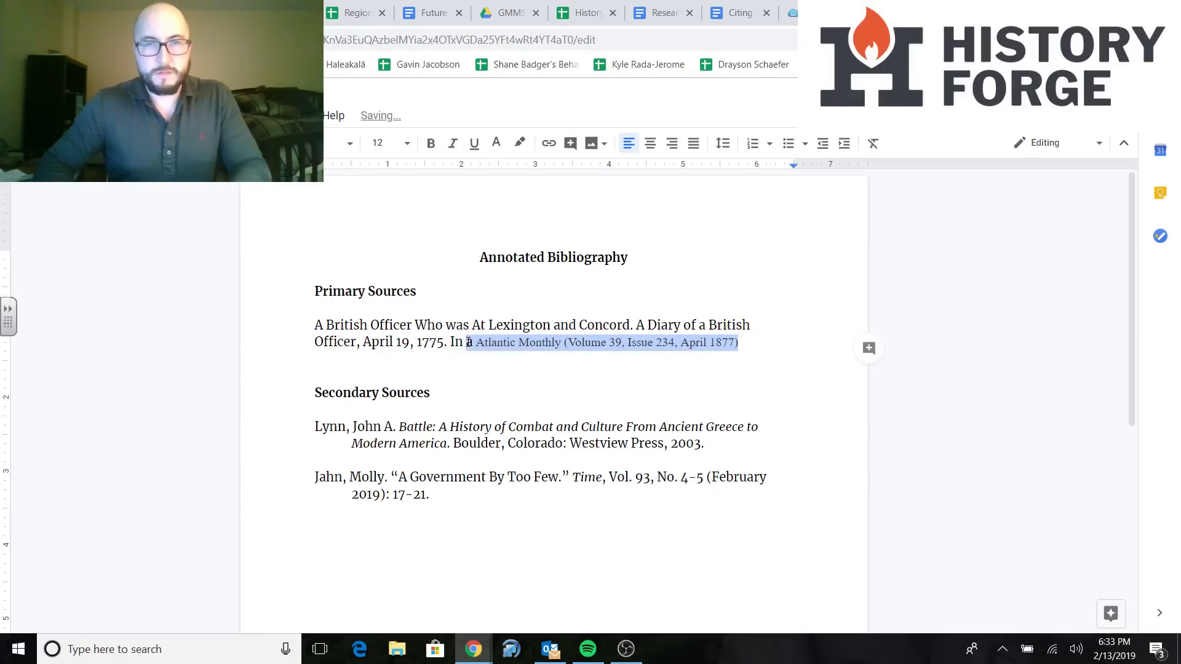
left_click(339, 143)
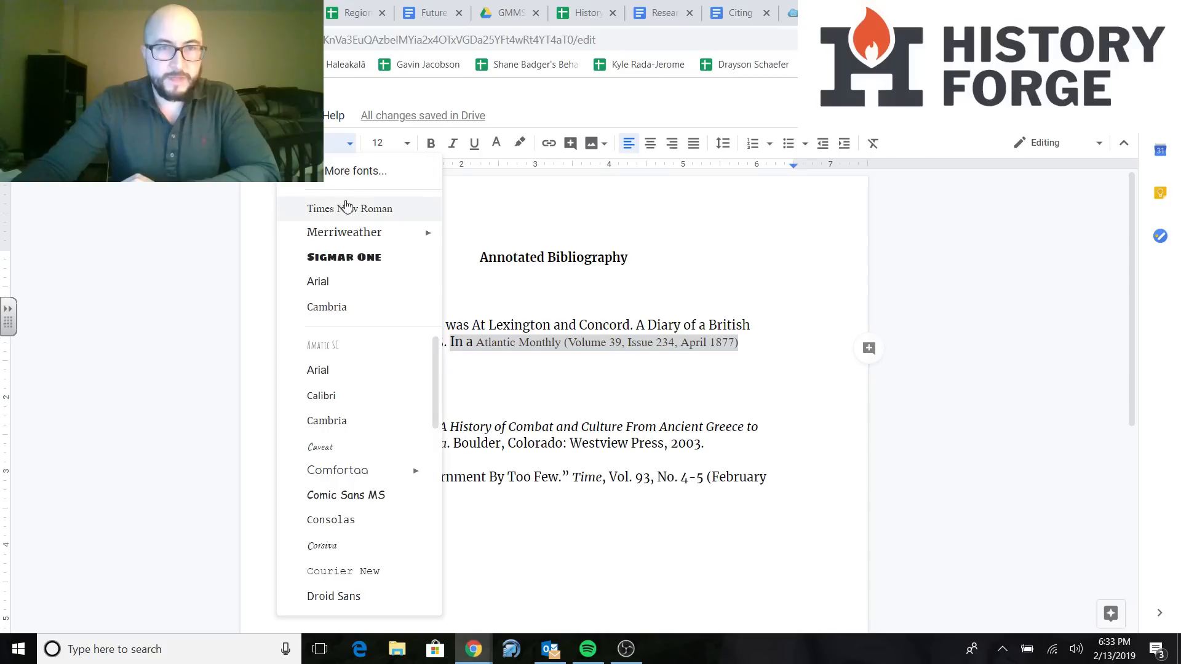
left_click(350, 208)
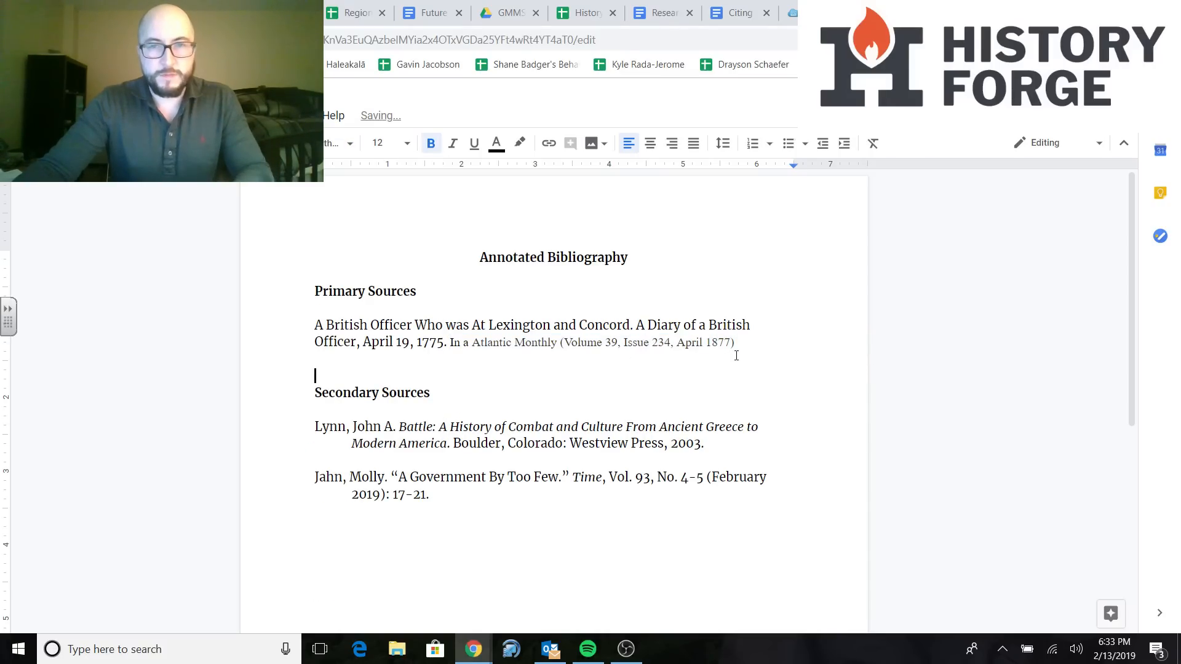
left_click(336, 144)
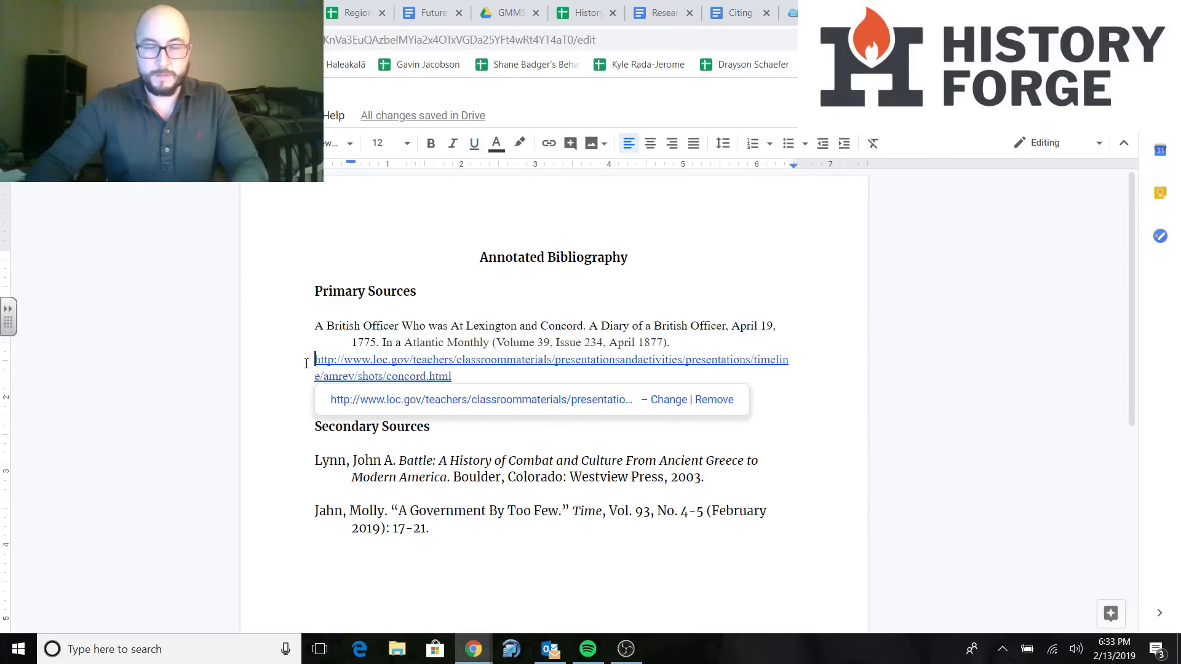
Insert a blank line after the citation's URL, above Secondary Sources
left_click(474, 144)
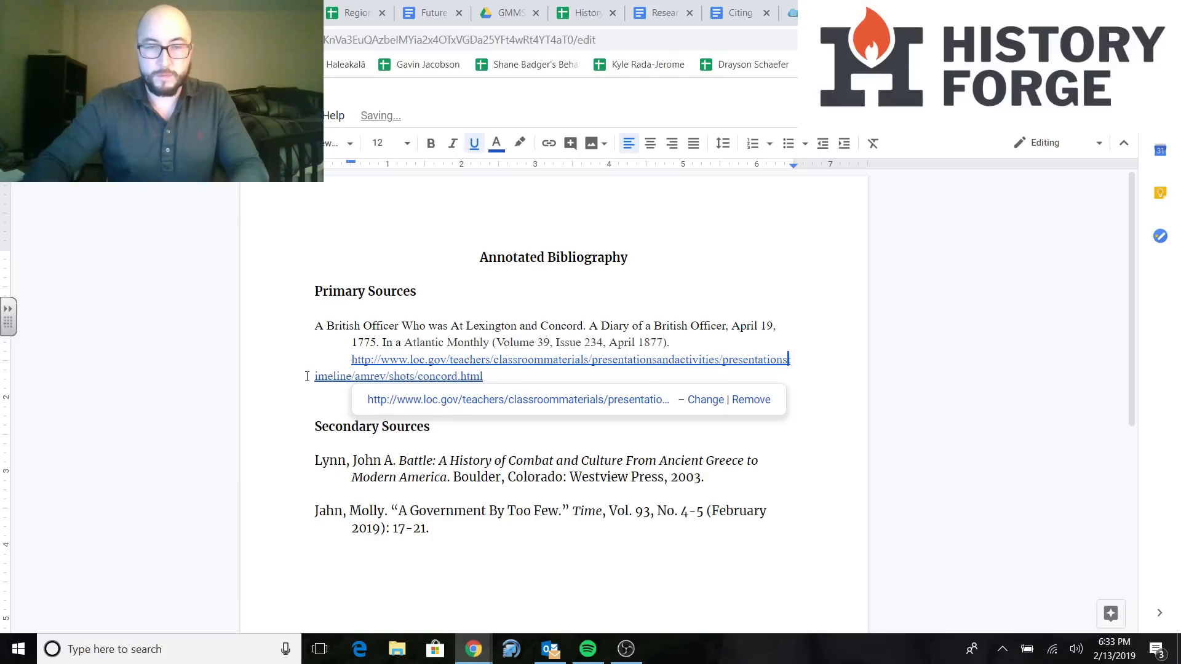
left_click(413, 342)
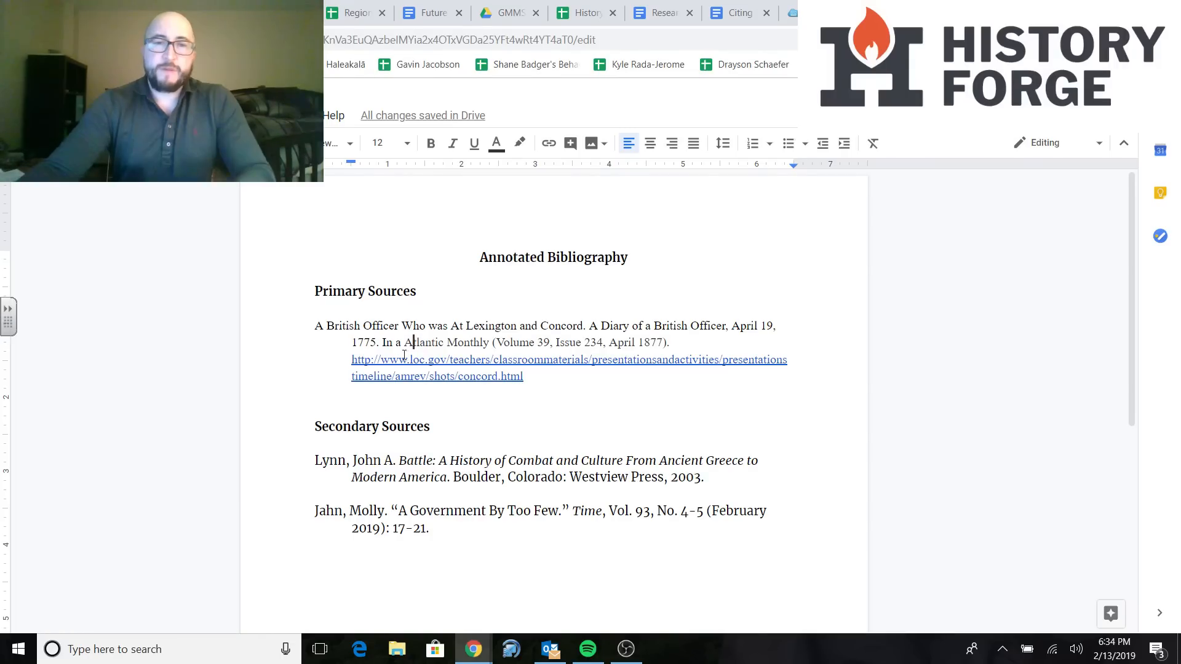
key("enter")
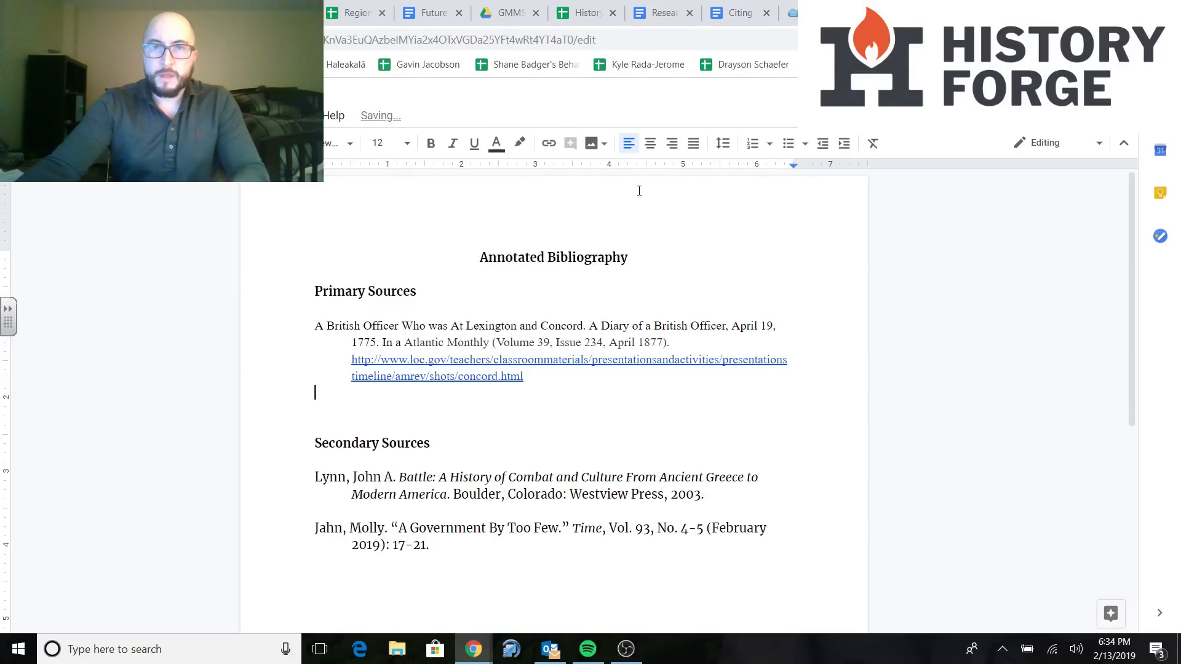
Write a yellow-highlighted prompt asking how the source helped understand the topic or prove the thesis
left_click(520, 143)
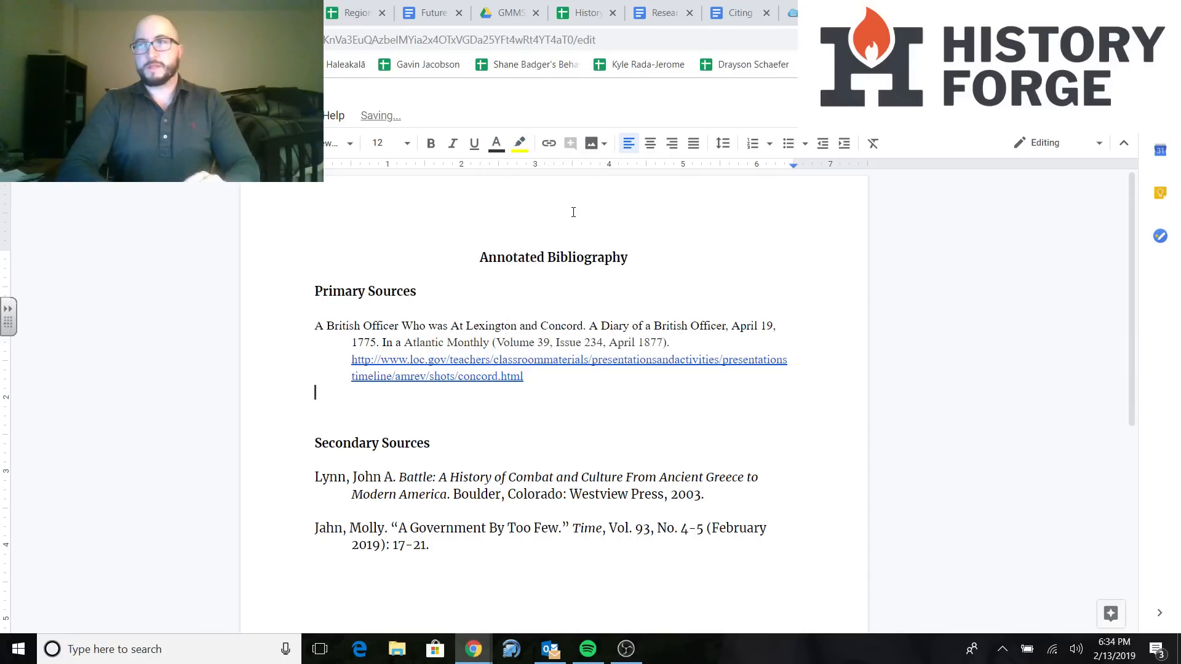
type("How")
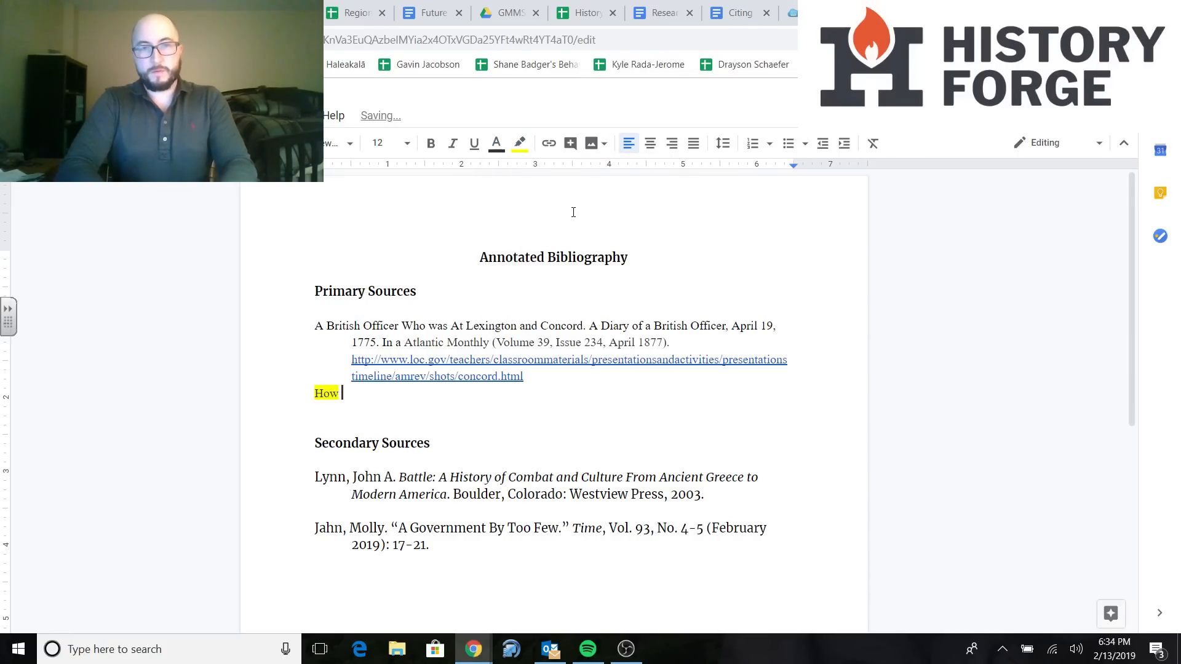
type("did thisso")
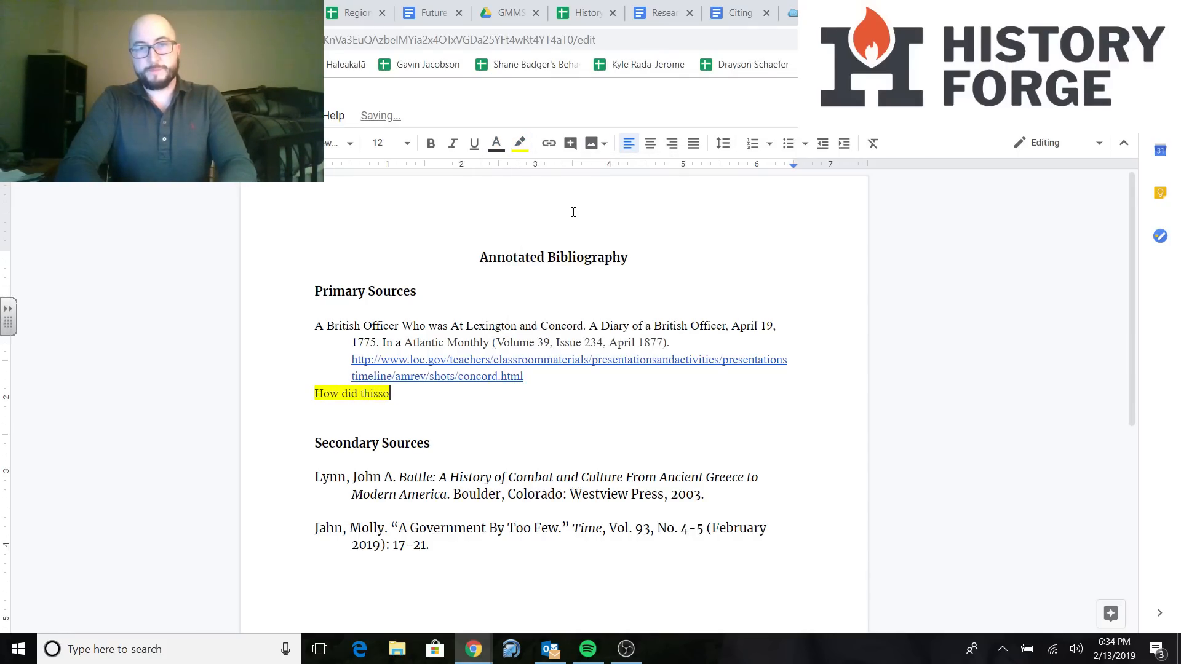
key("Backspace")
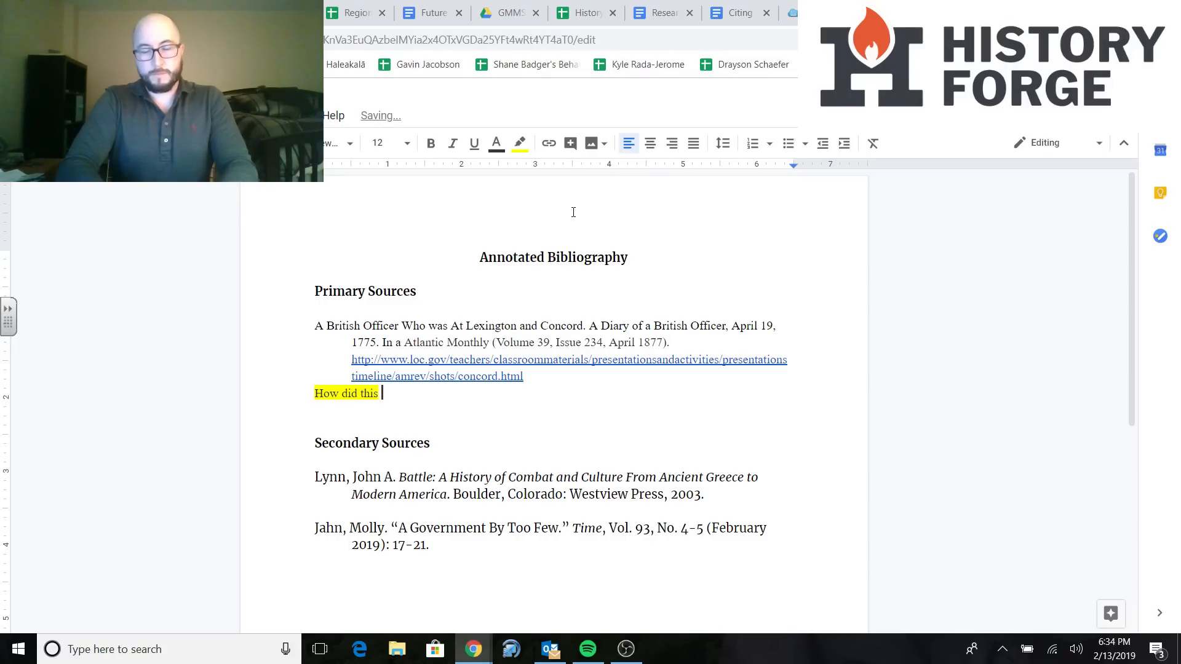
type("source help you")
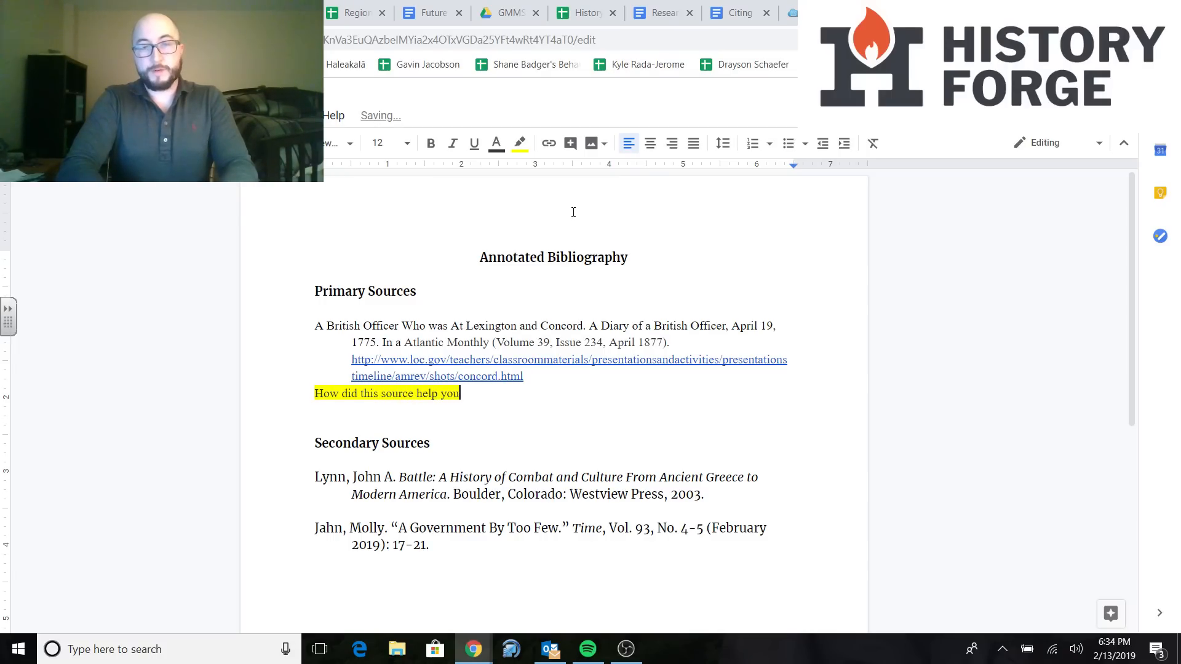
type("understand your t")
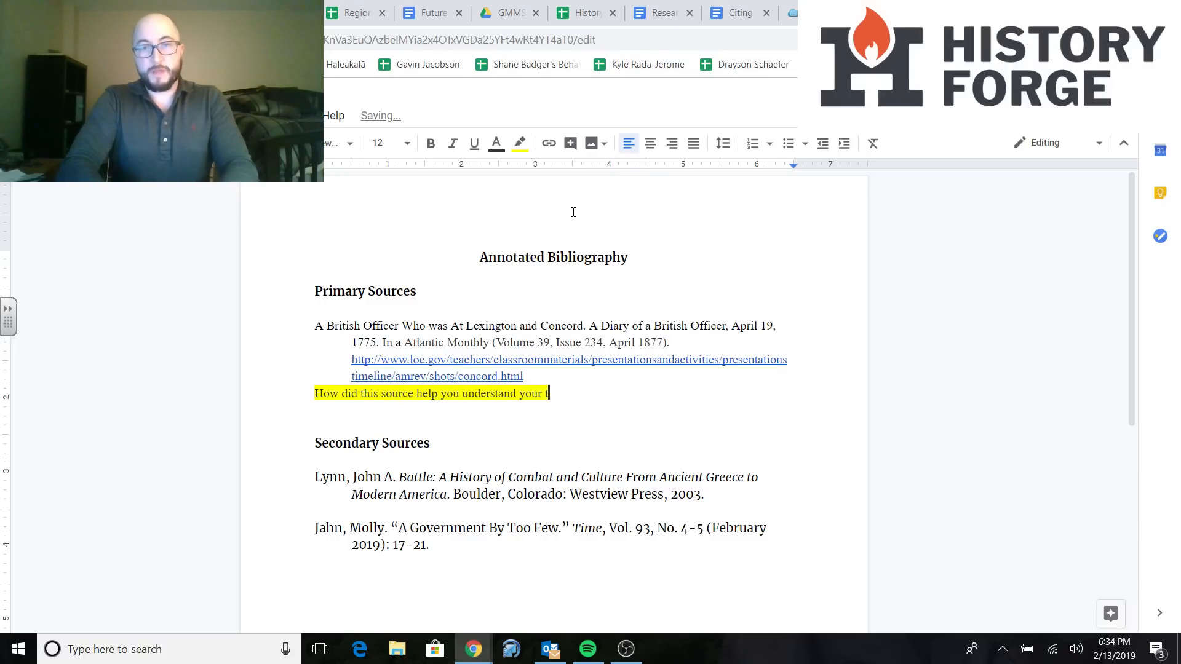
type("opic or")
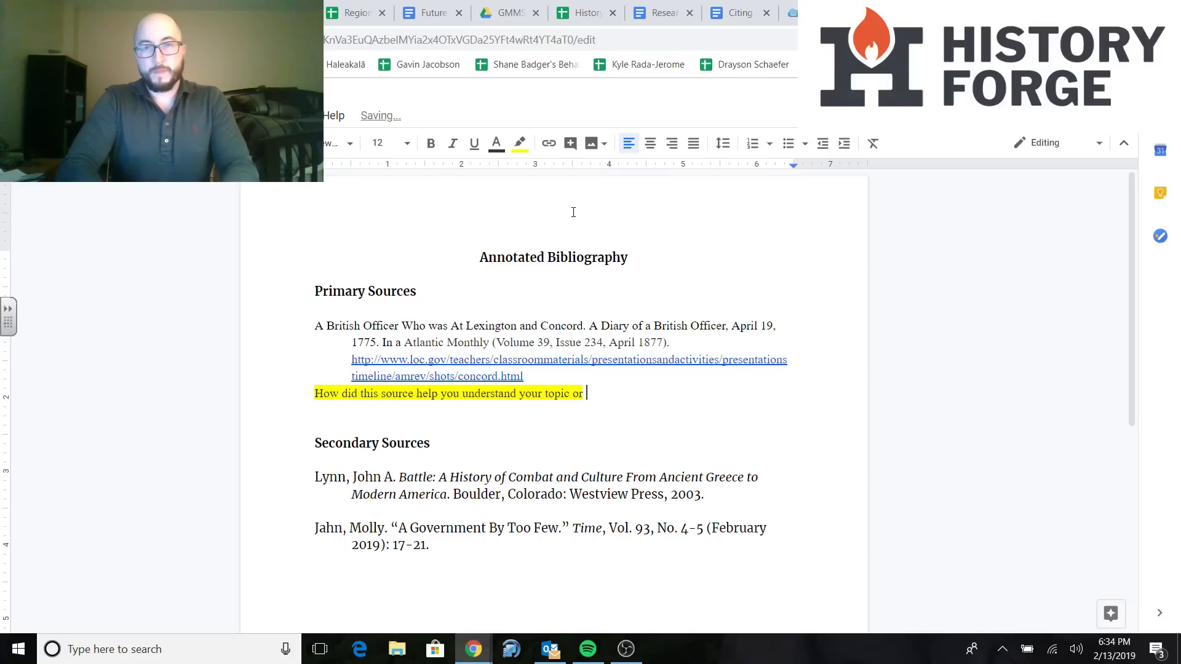
type("how did it help you prove your thesis")
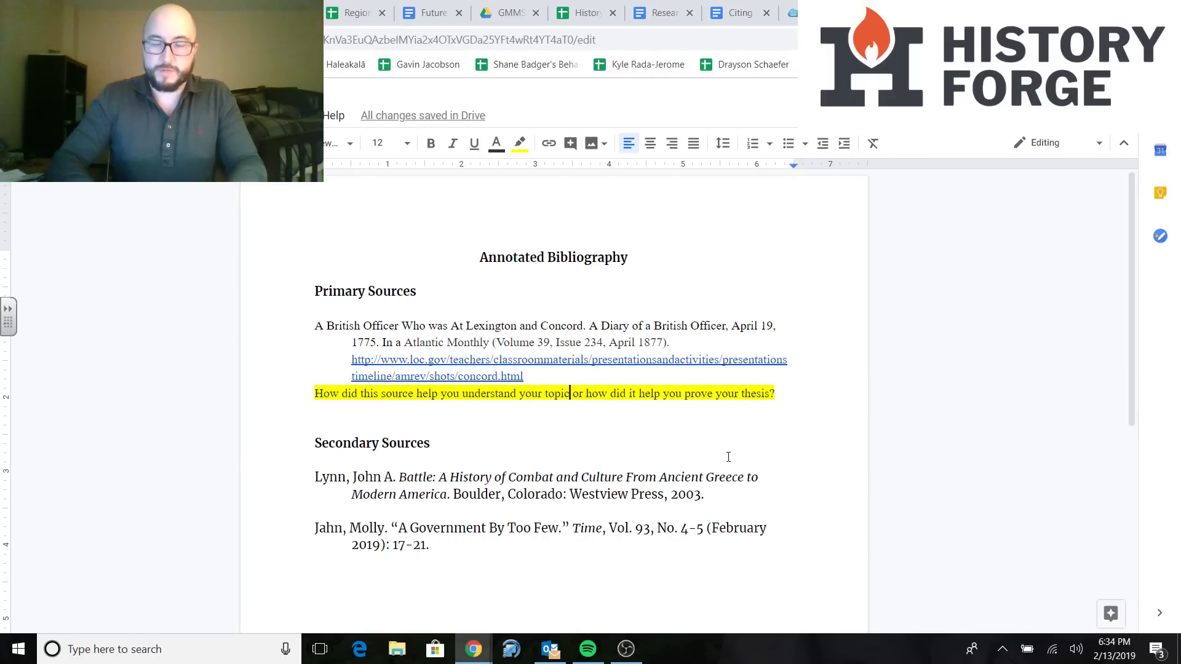
type("? O")
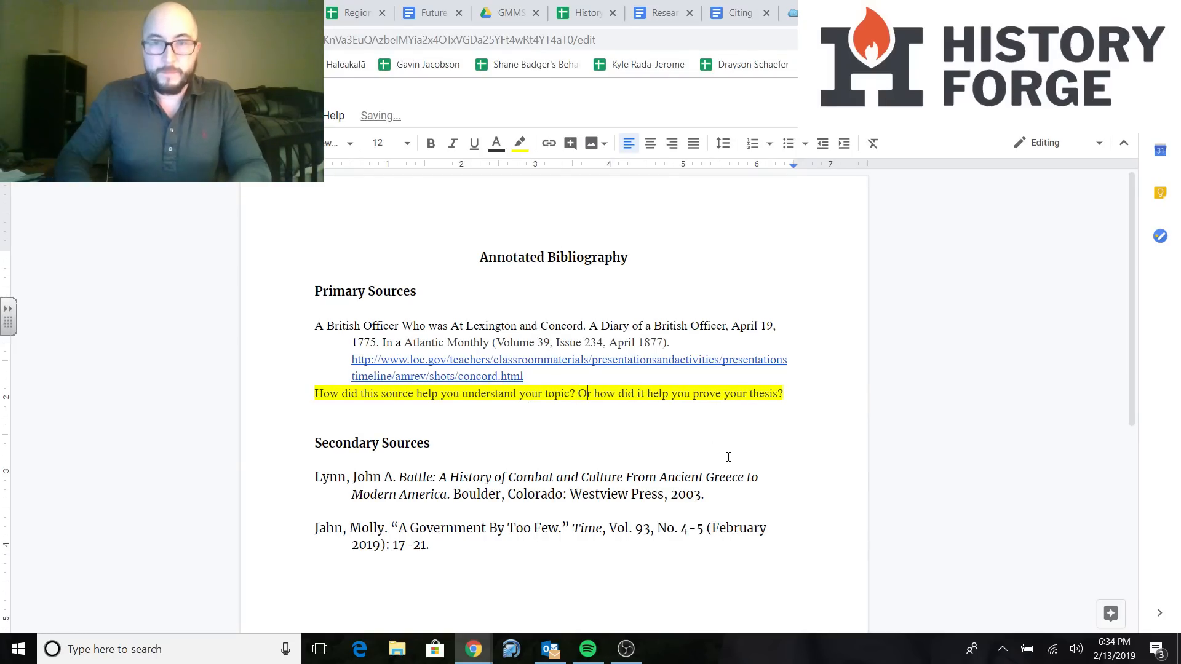
type(".")
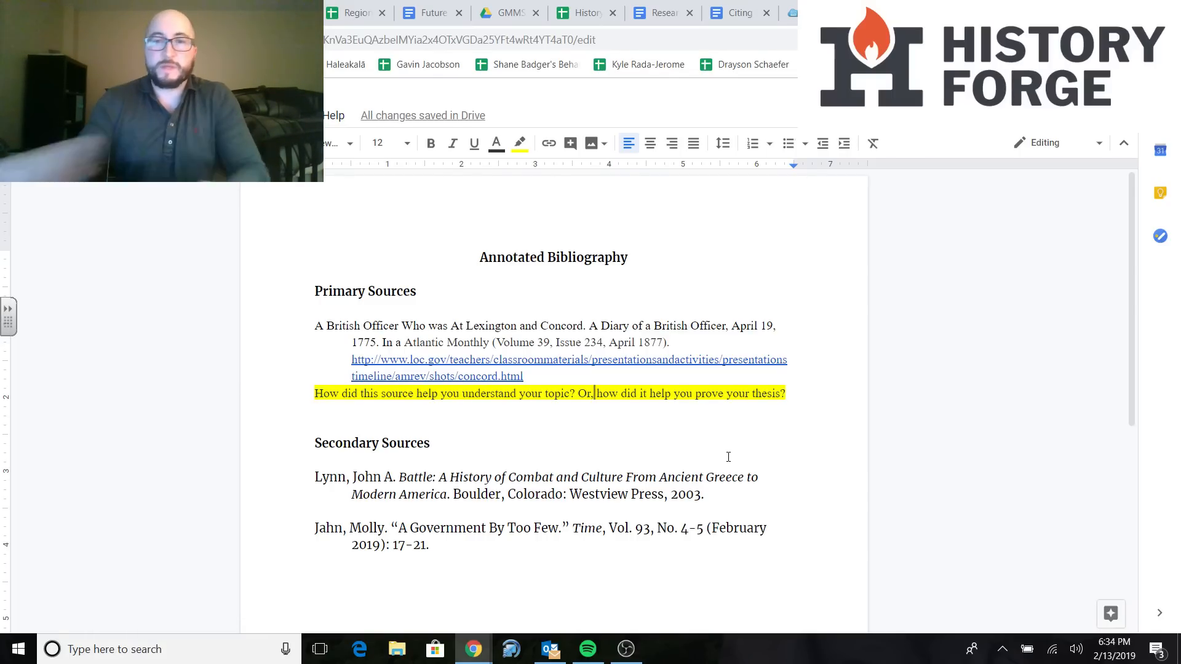
Append '(2-3 sentences)' to the annotation prompt
type("(")
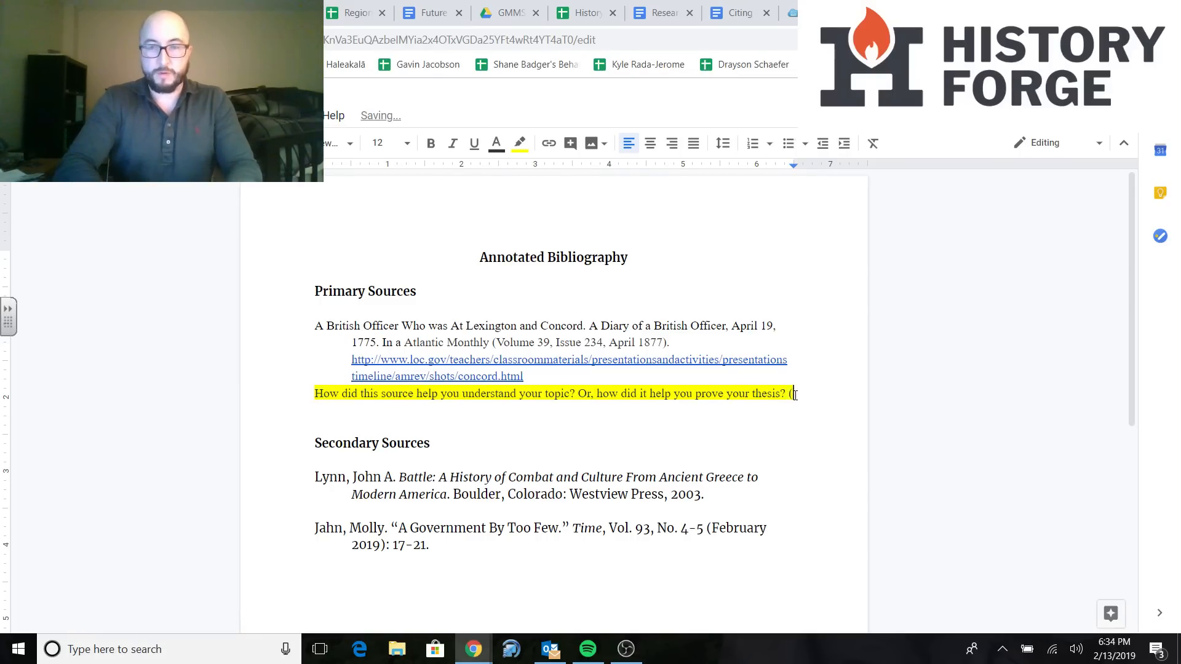
type("(203")
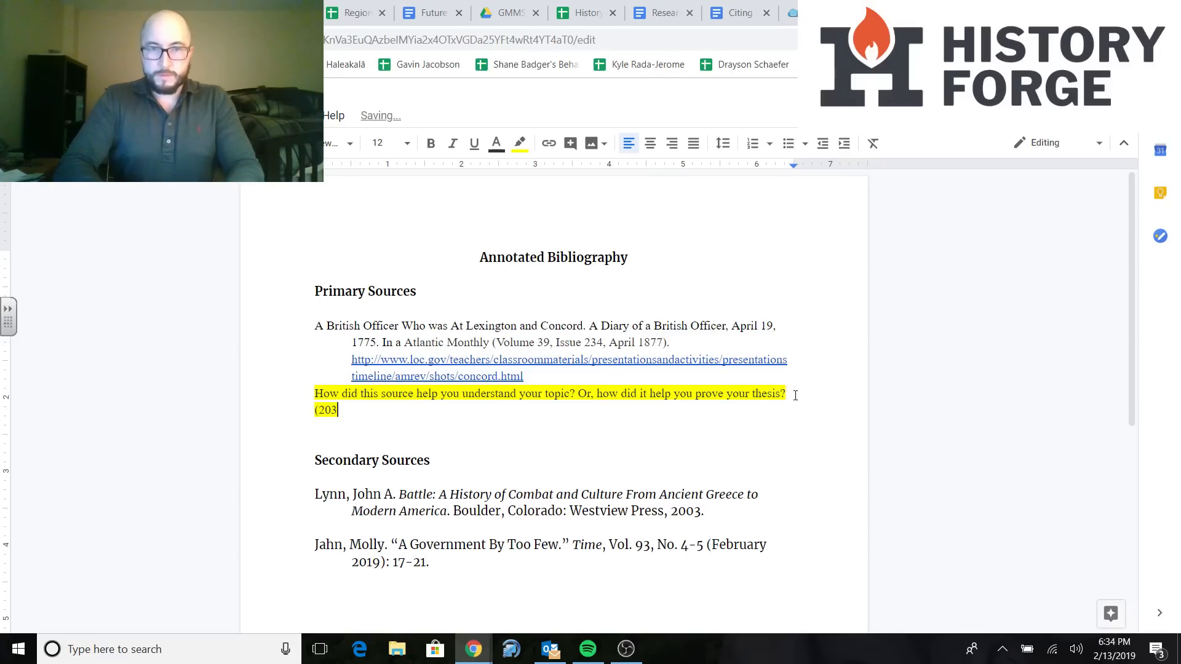
type("-3 sente")
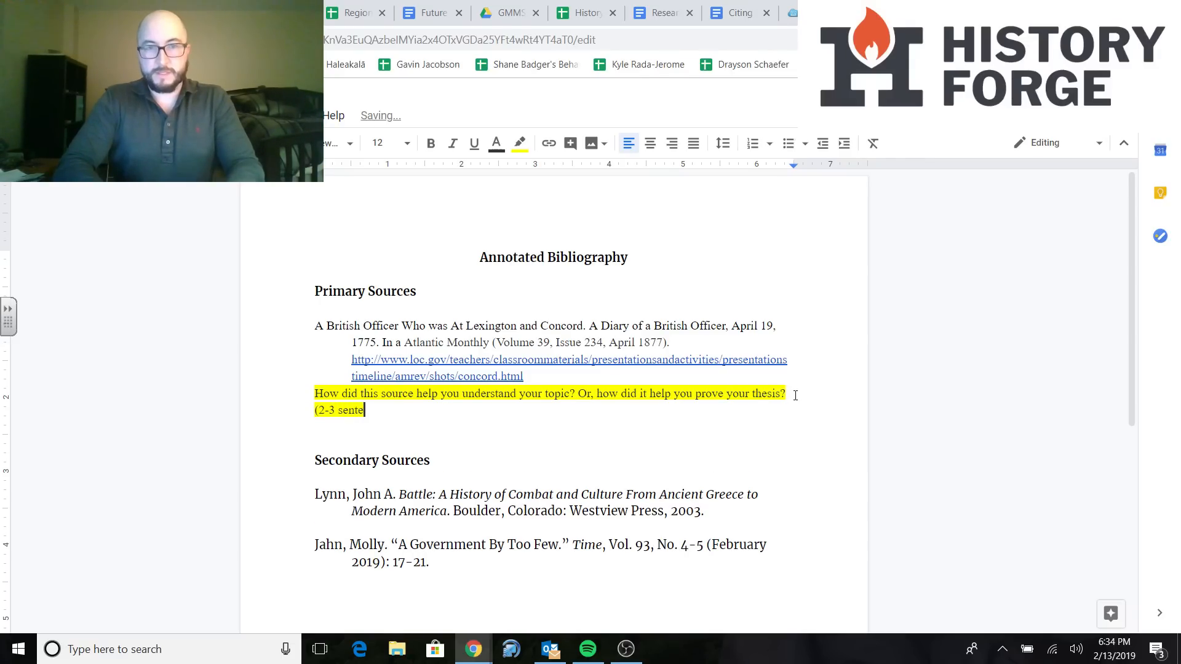
type("nces)")
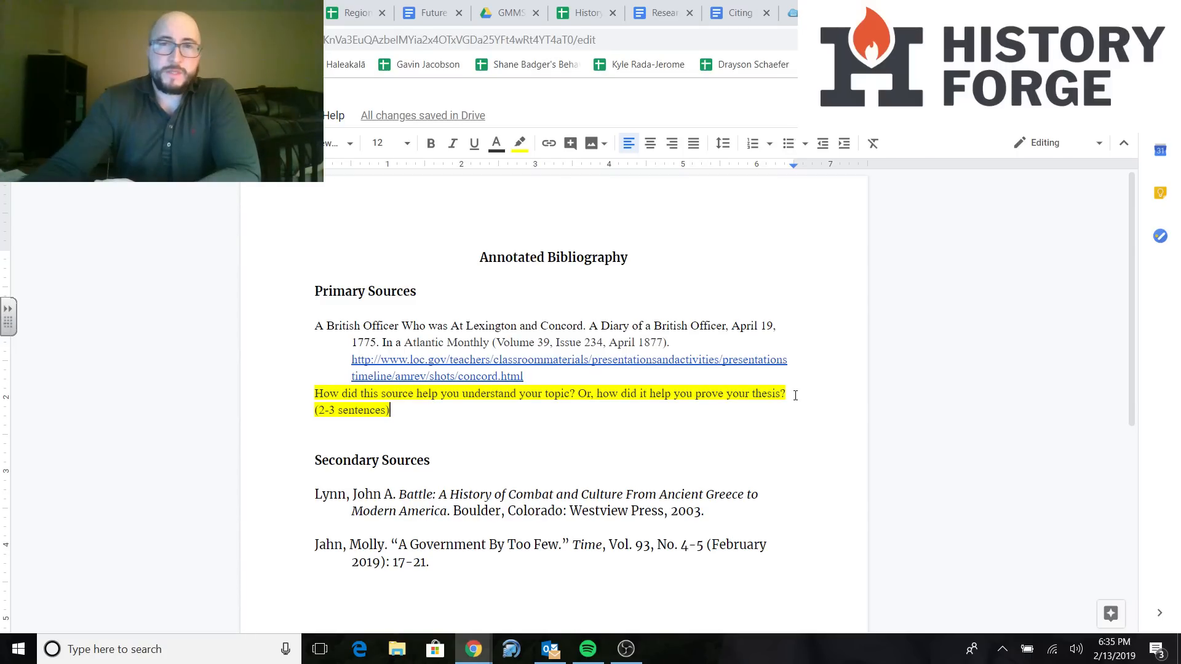
Switch to the citation guide document and scroll to its Personal Writing section on diaries and letters
left_click(741, 13)
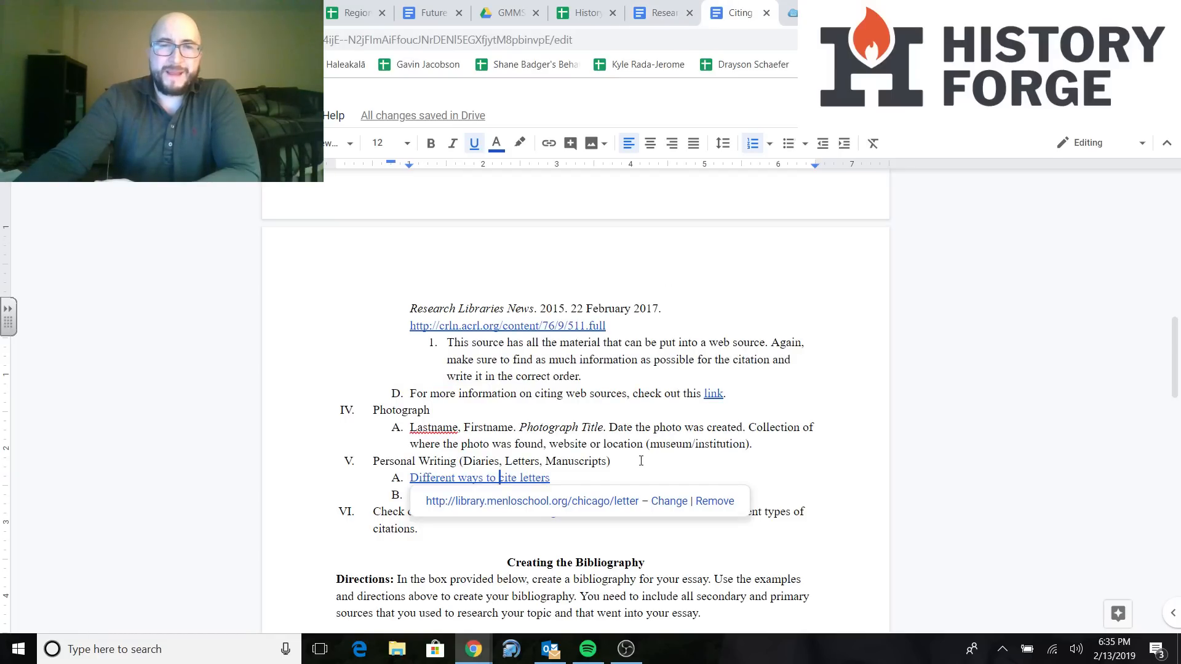
scroll("down", 3)
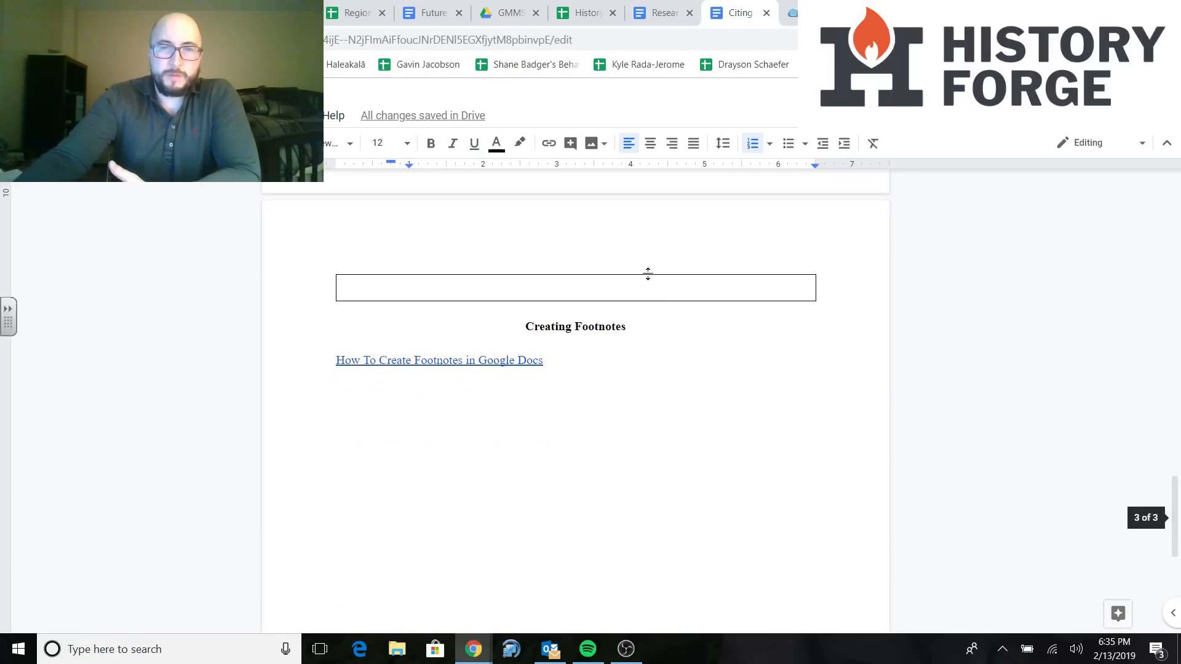
scroll("up", 3)
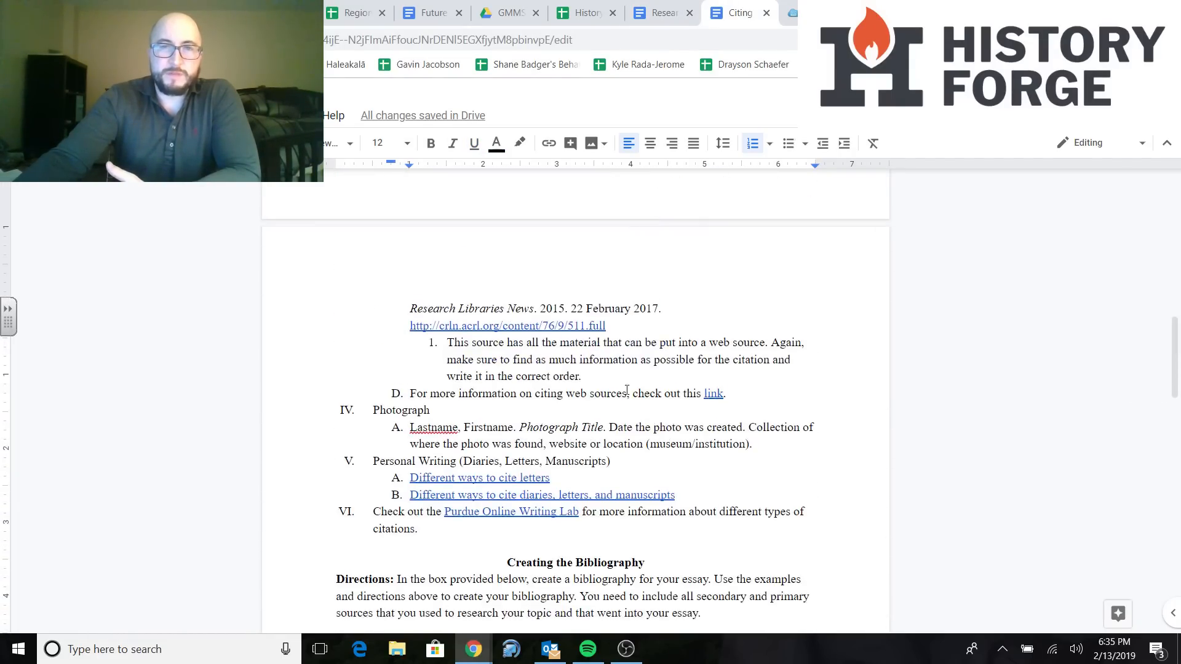
scroll("up", 3)
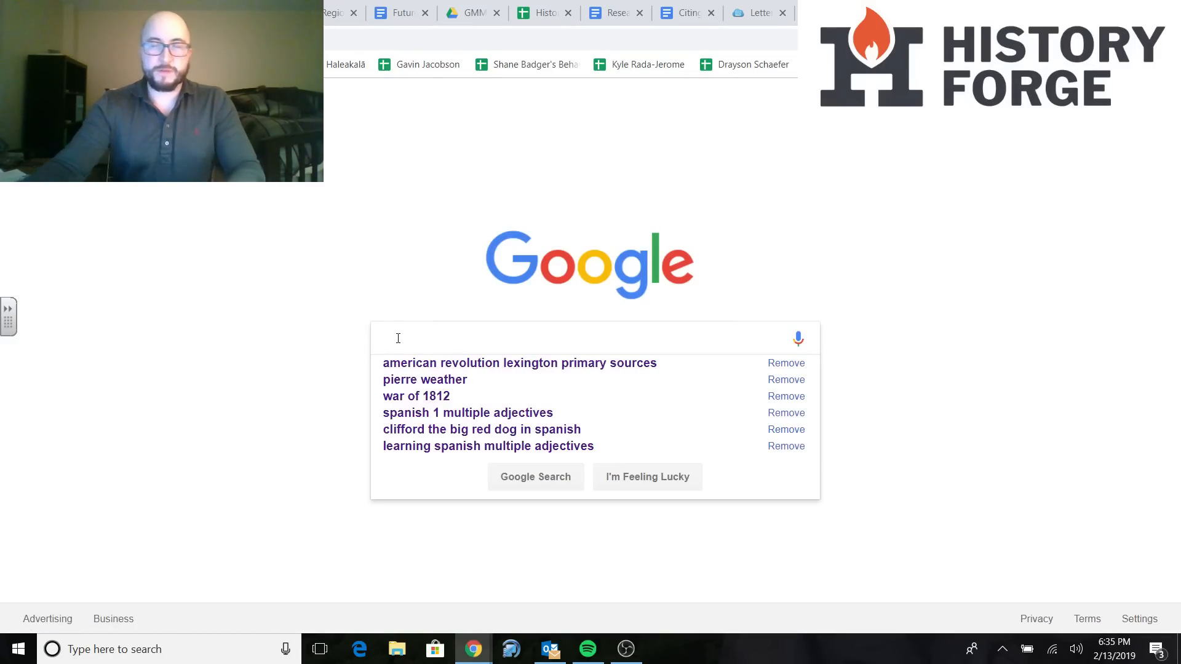
Search Google for 'chicago style citation photograph'
type("chicago s")
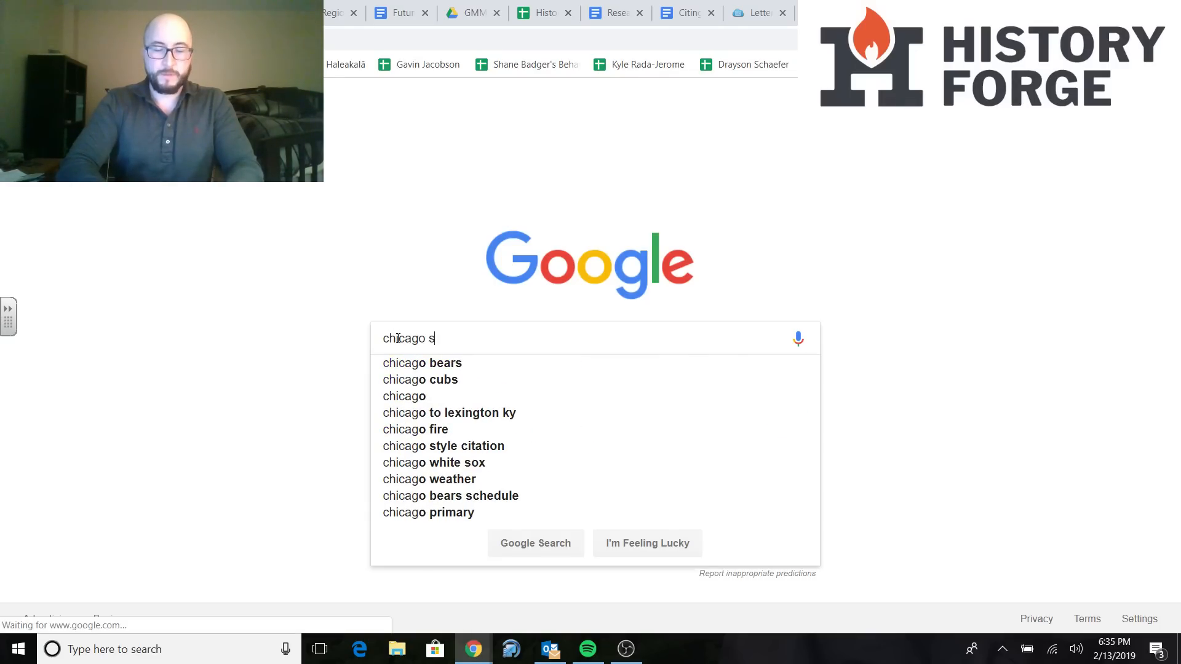
type("tyle citation")
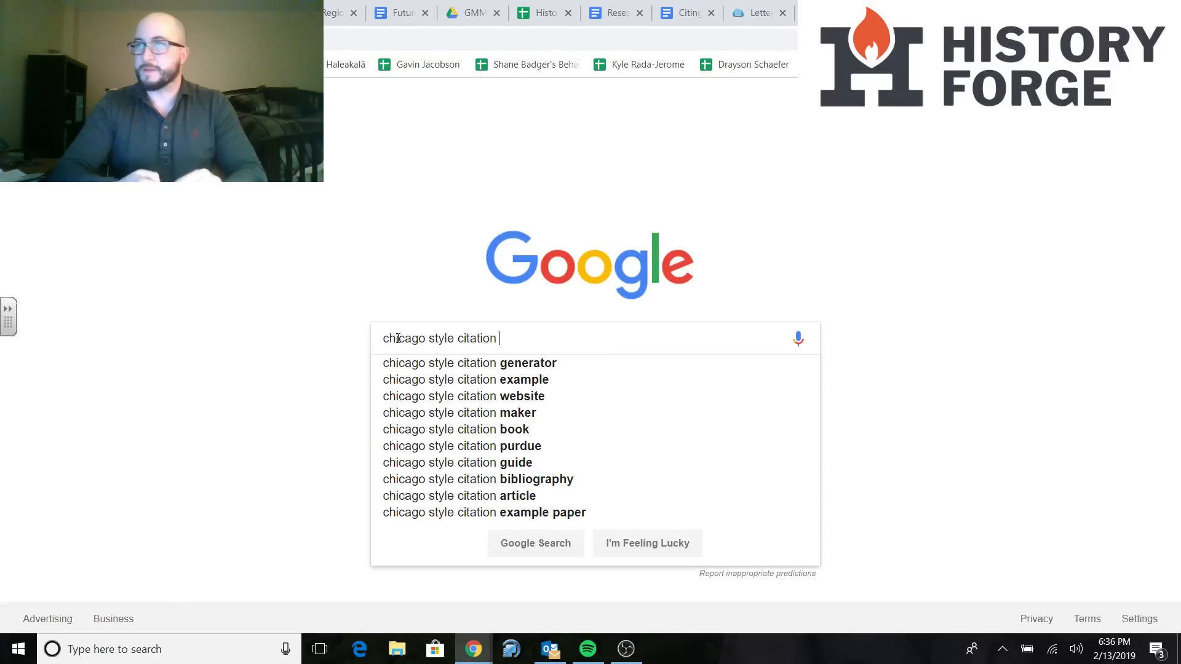
type("photo")
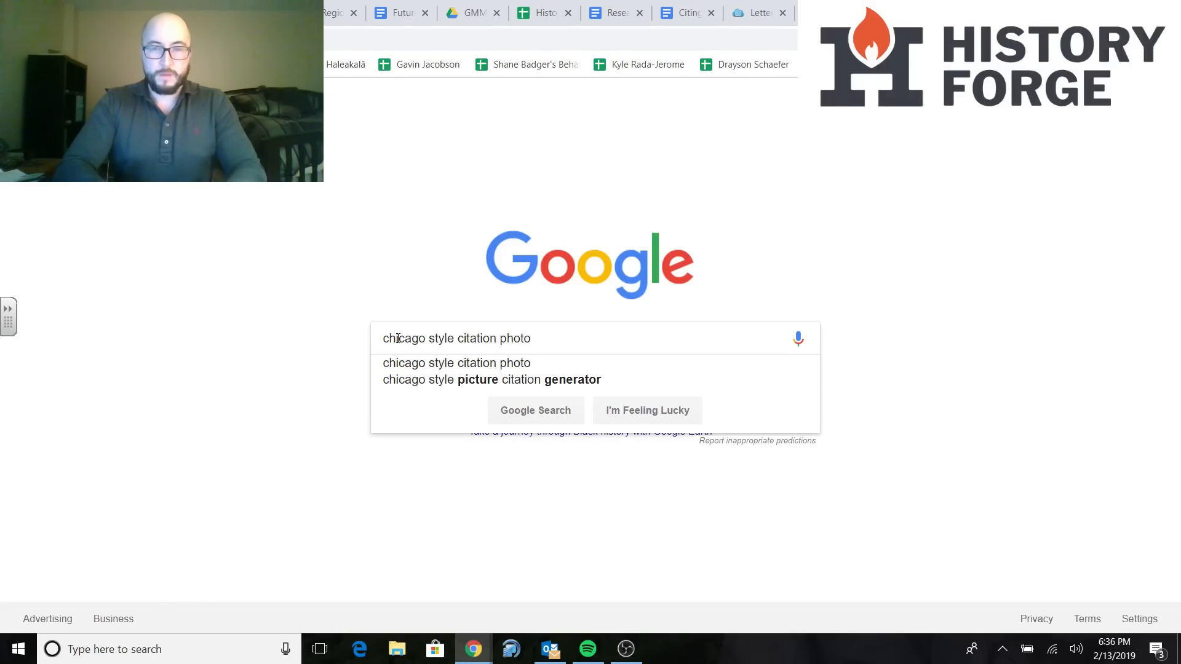
type("graph")
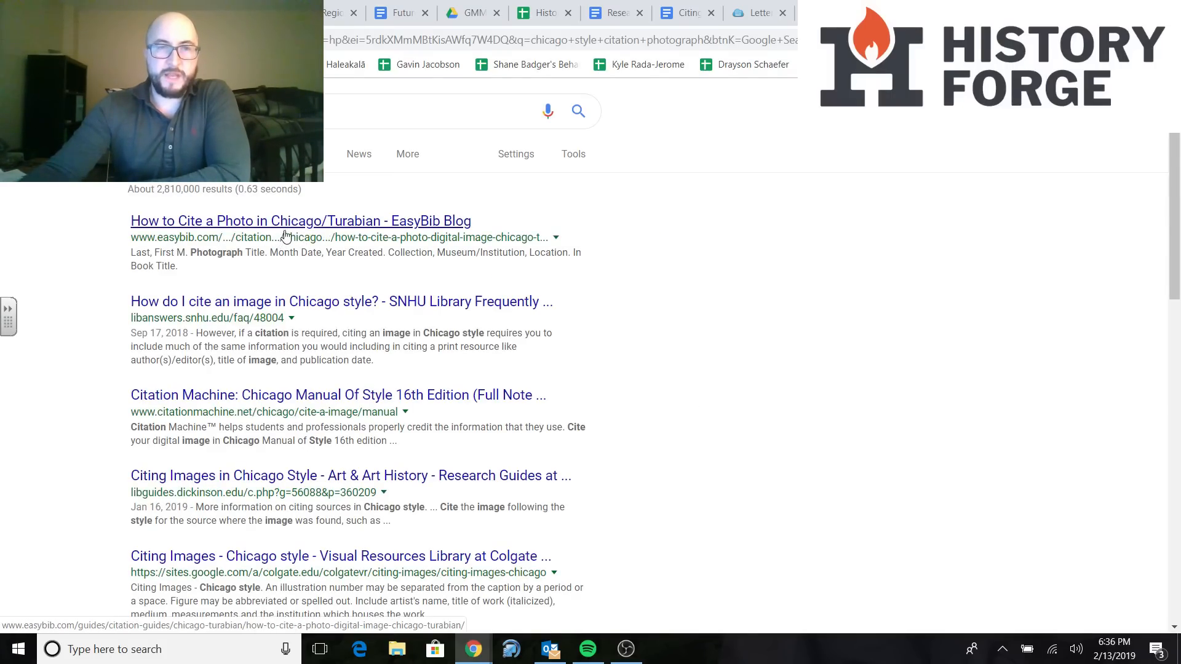
mouse_move(399, 222)
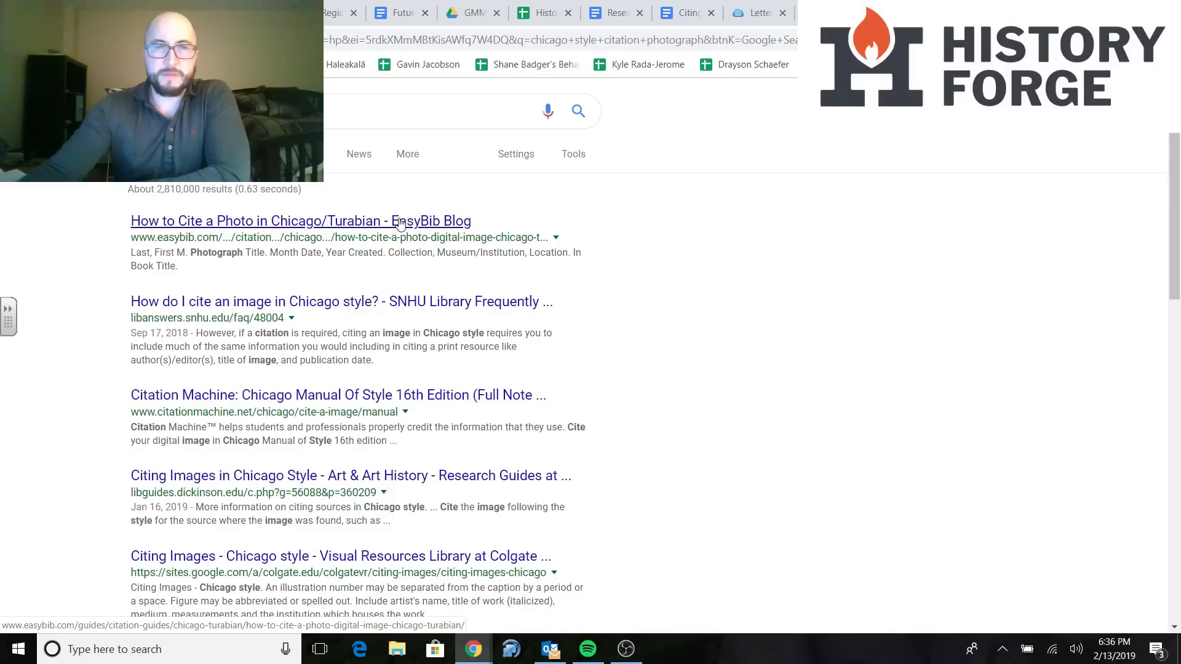
Open EasyBib's How to Cite a Photo in Chicago/Turabian result and scroll to the original-photograph citation structure
left_click(300, 221)
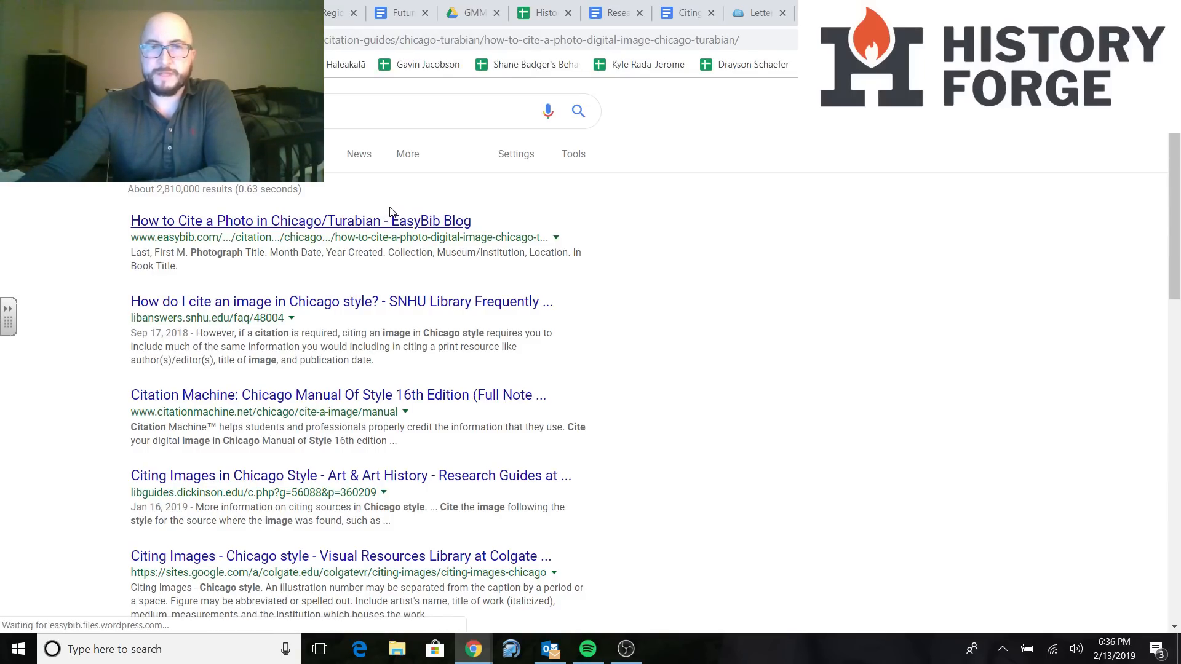
left_click(299, 221)
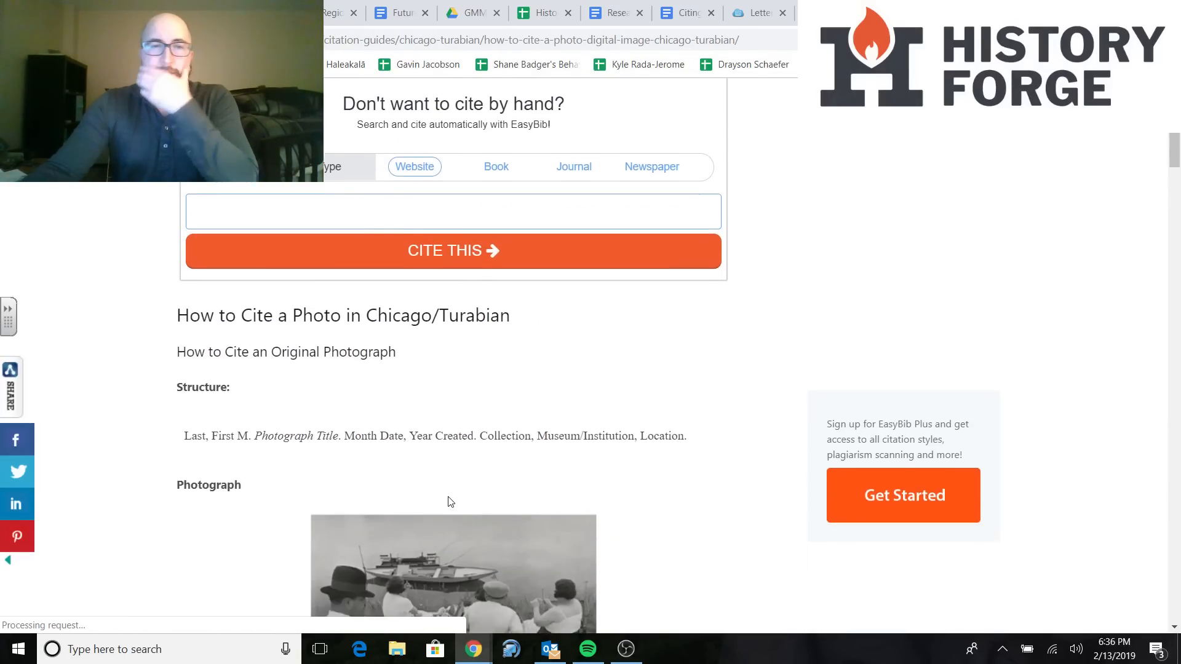
scroll("down", 3)
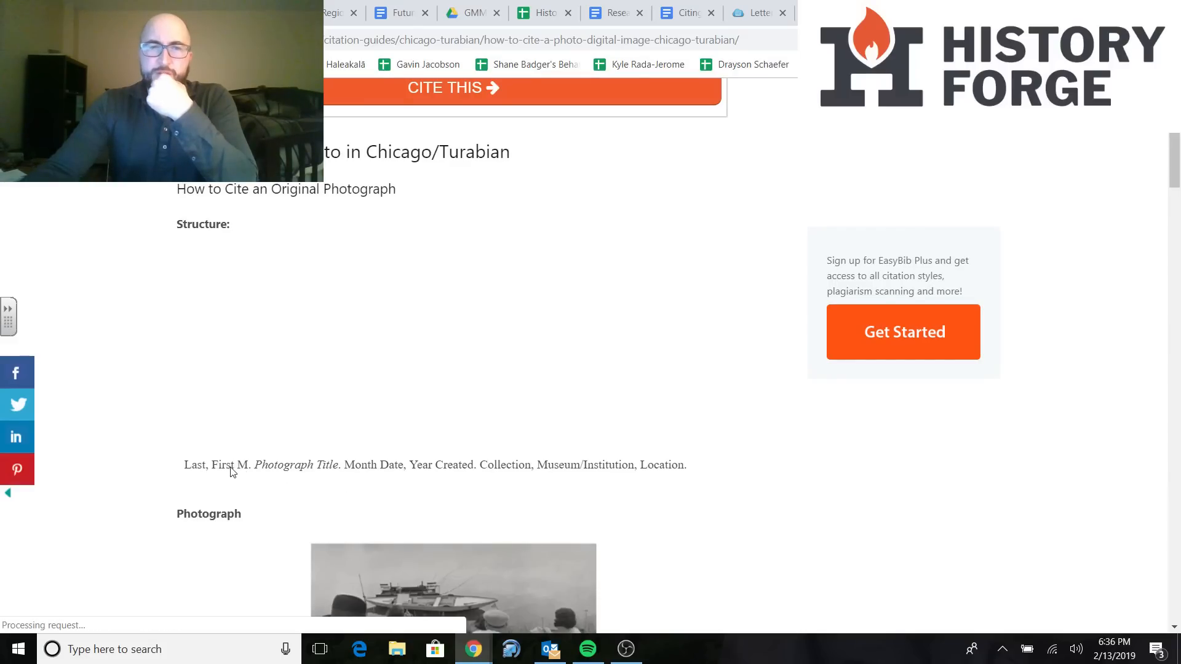